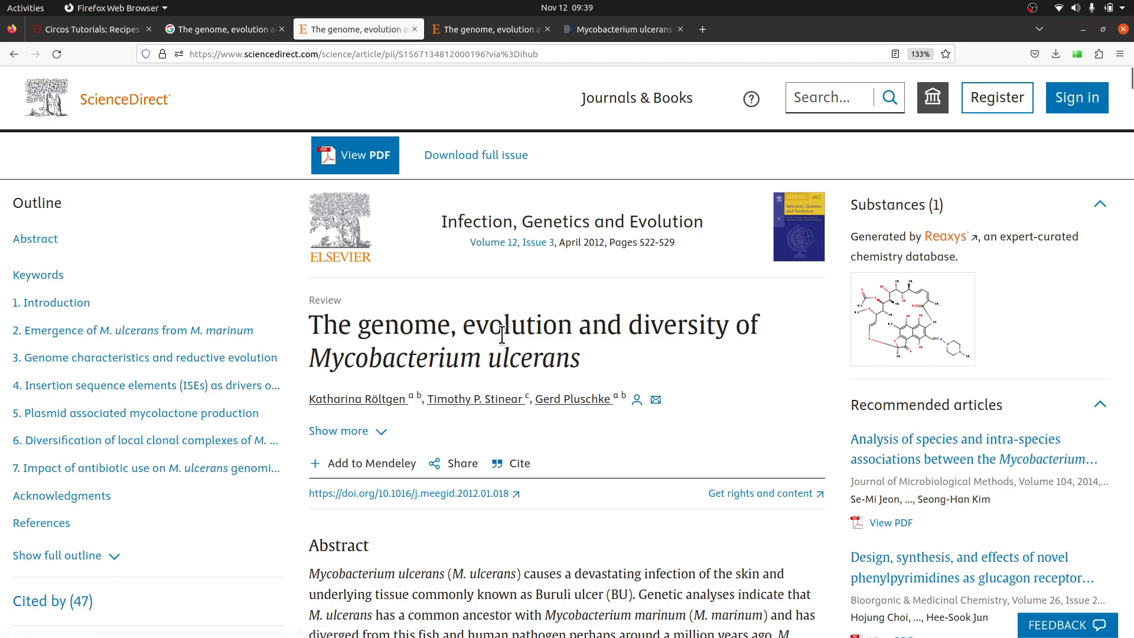
# Step: Scroll the ScienceDirect review on Mycobacterium ulcerans genome, evolution and diversity
pyautogui.scroll(-3)
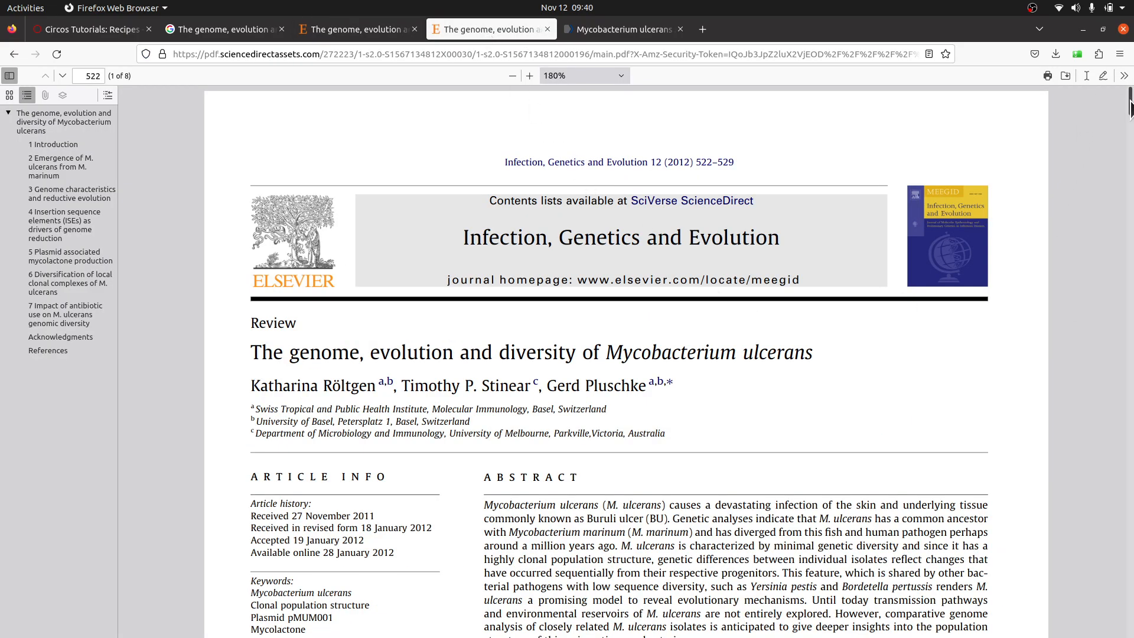
# Step: Scroll to Fig. 2 on page 3 and zoom the PDF to 220%
pyautogui.scroll(-3)
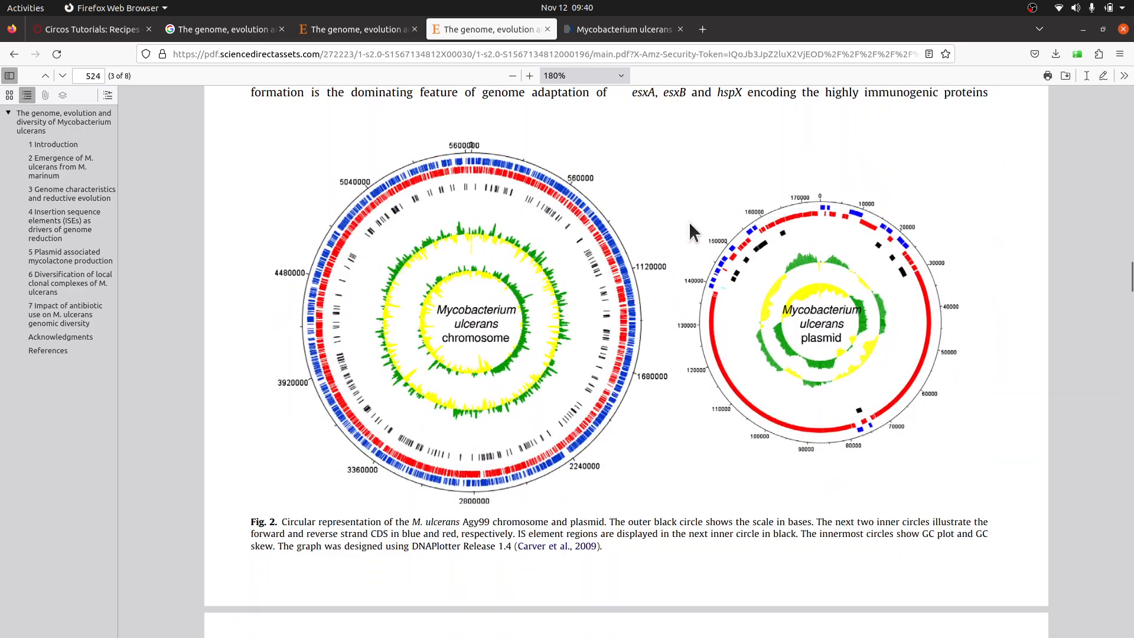
pyautogui.moveTo(566, 324)
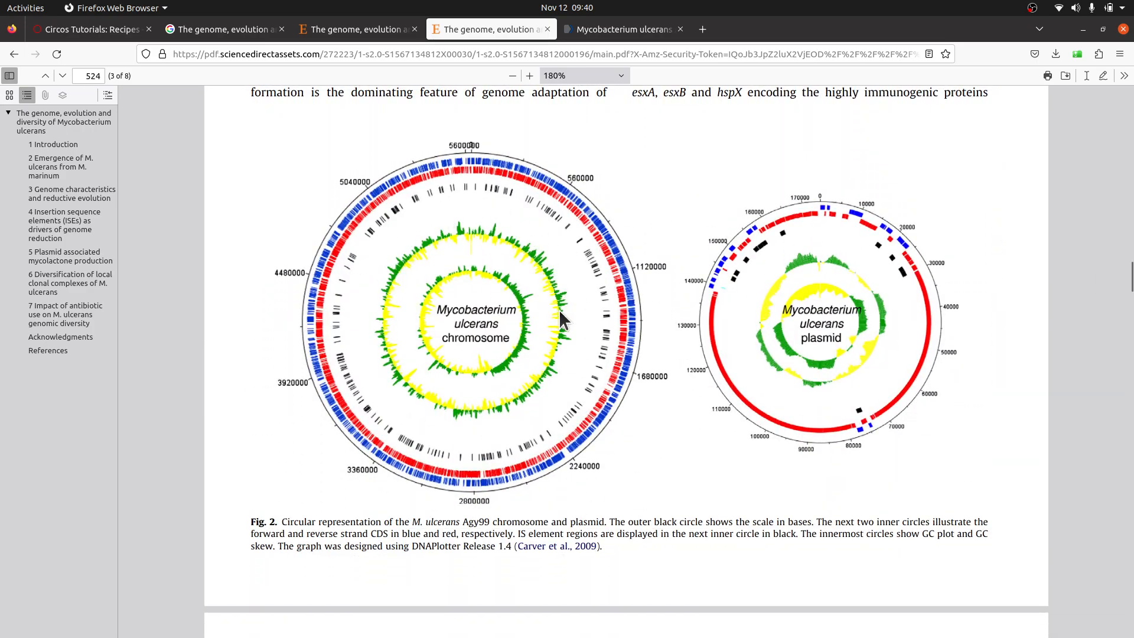
pyautogui.click(529, 75)
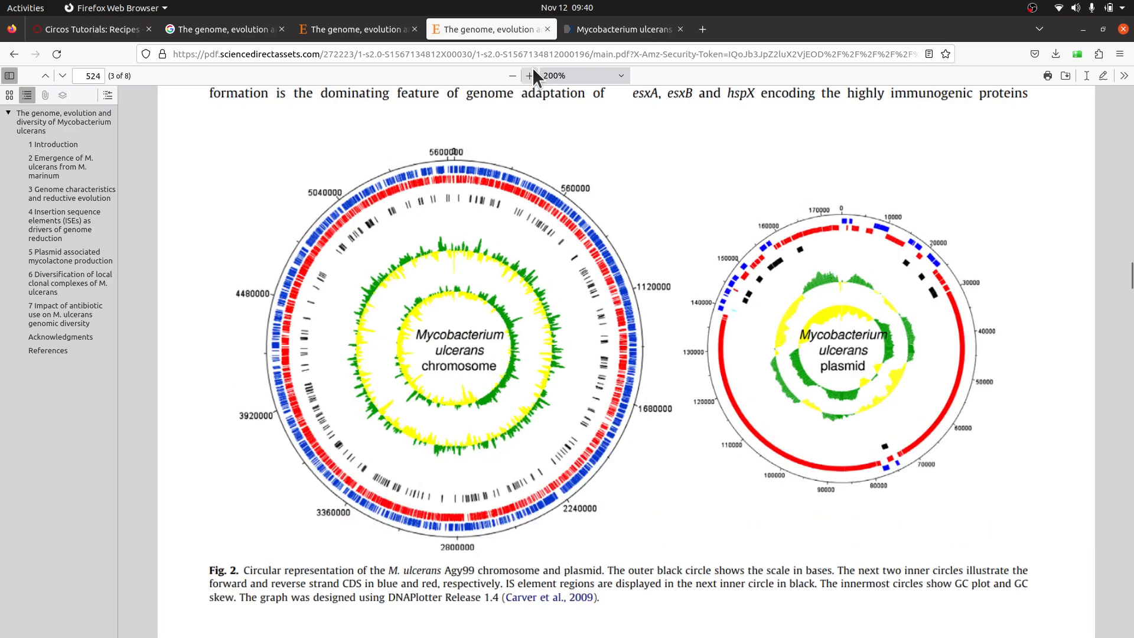
pyautogui.click(529, 75)
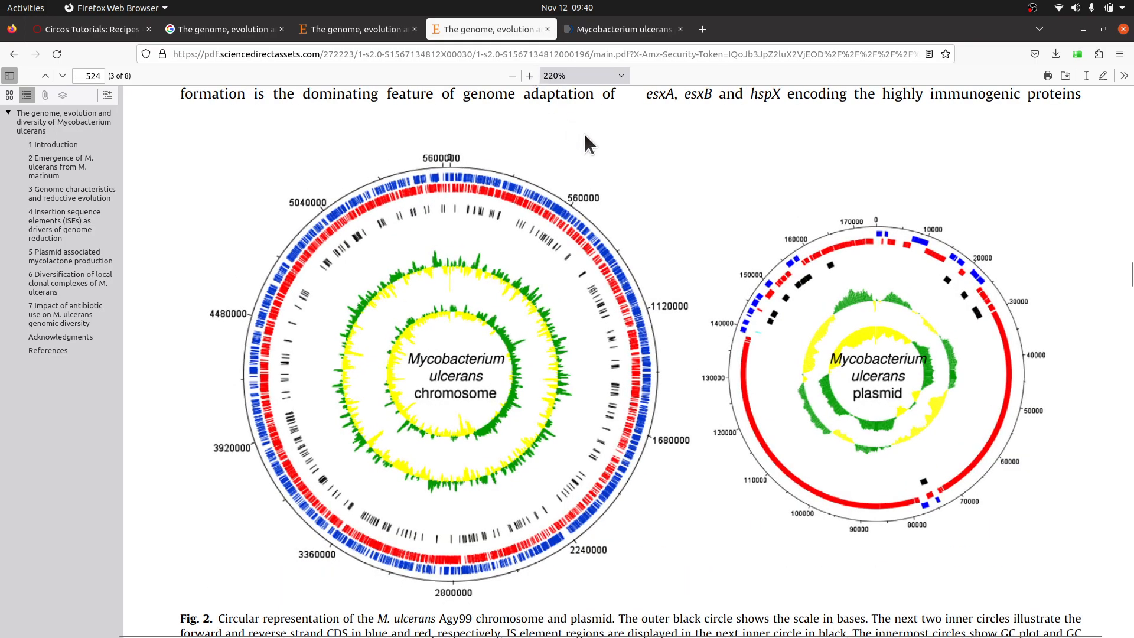
pyautogui.moveTo(437, 296)
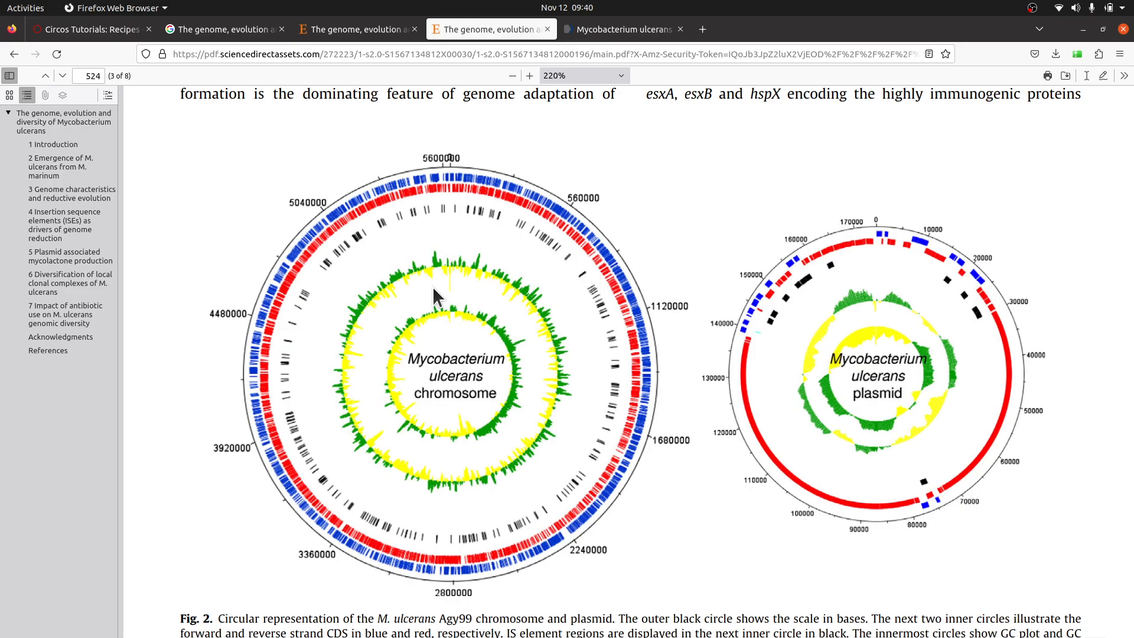
pyautogui.moveTo(477, 244)
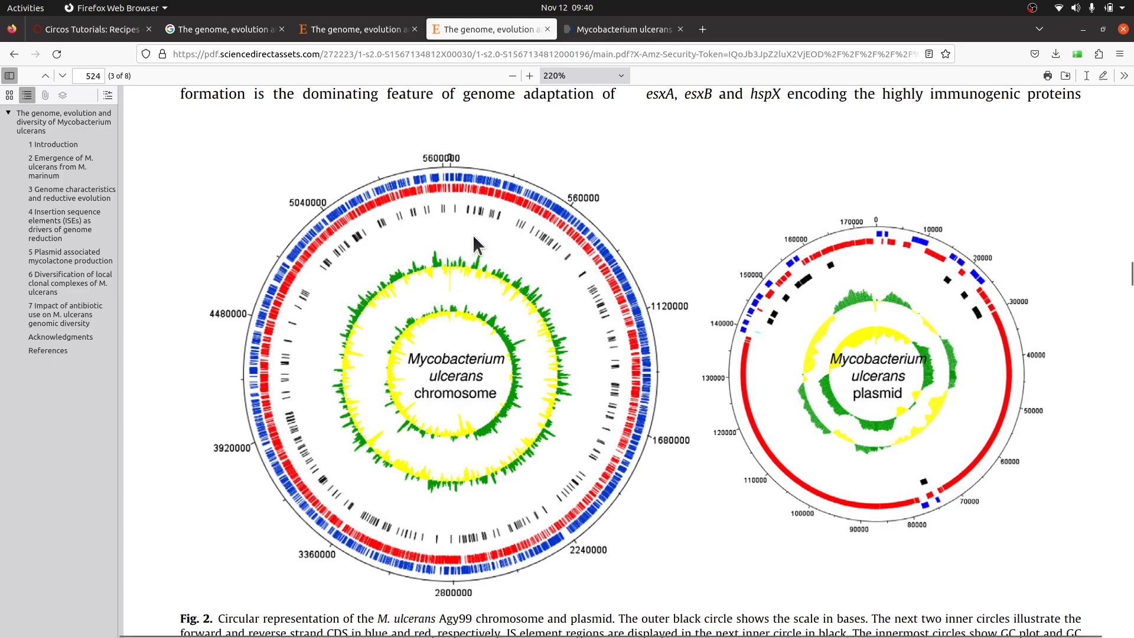
pyautogui.moveTo(380, 268)
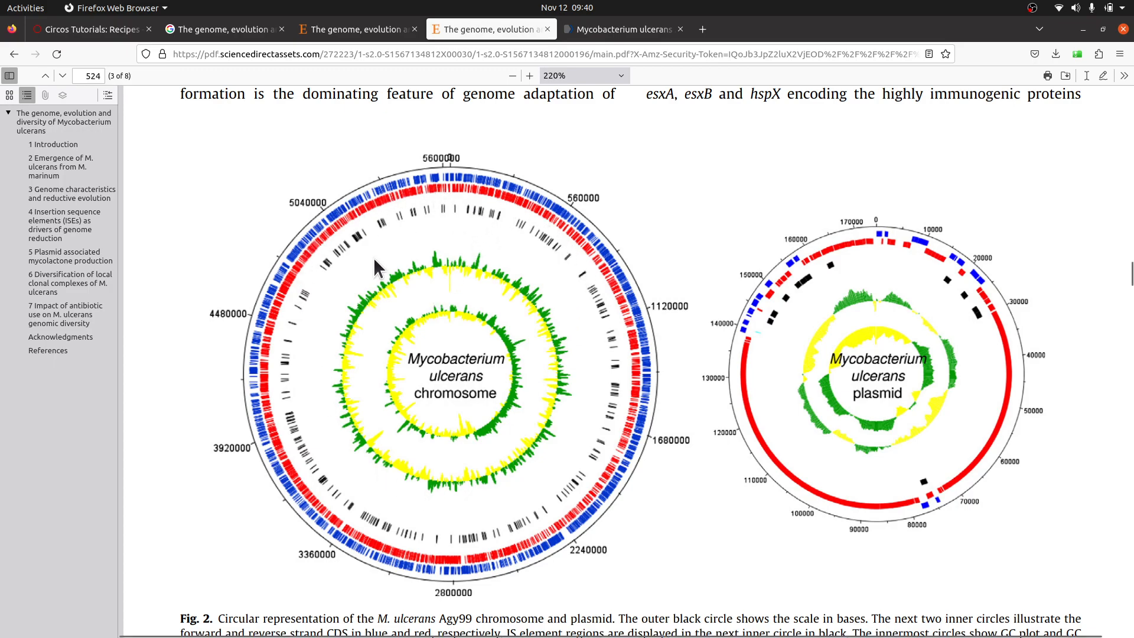
pyautogui.moveTo(354, 206)
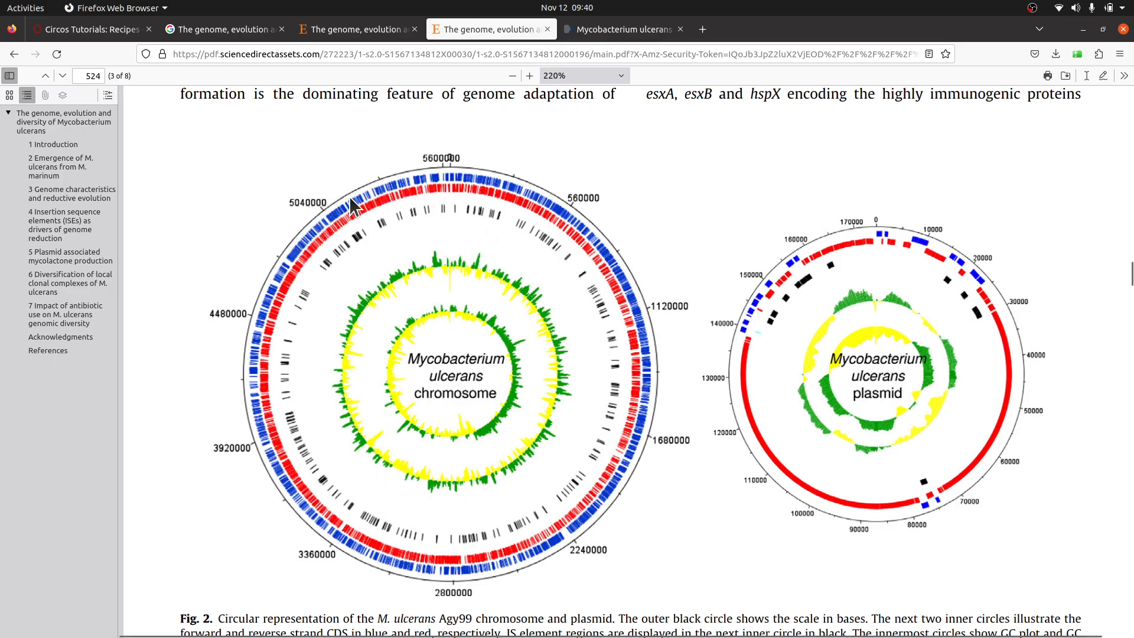
pyautogui.moveTo(423, 158)
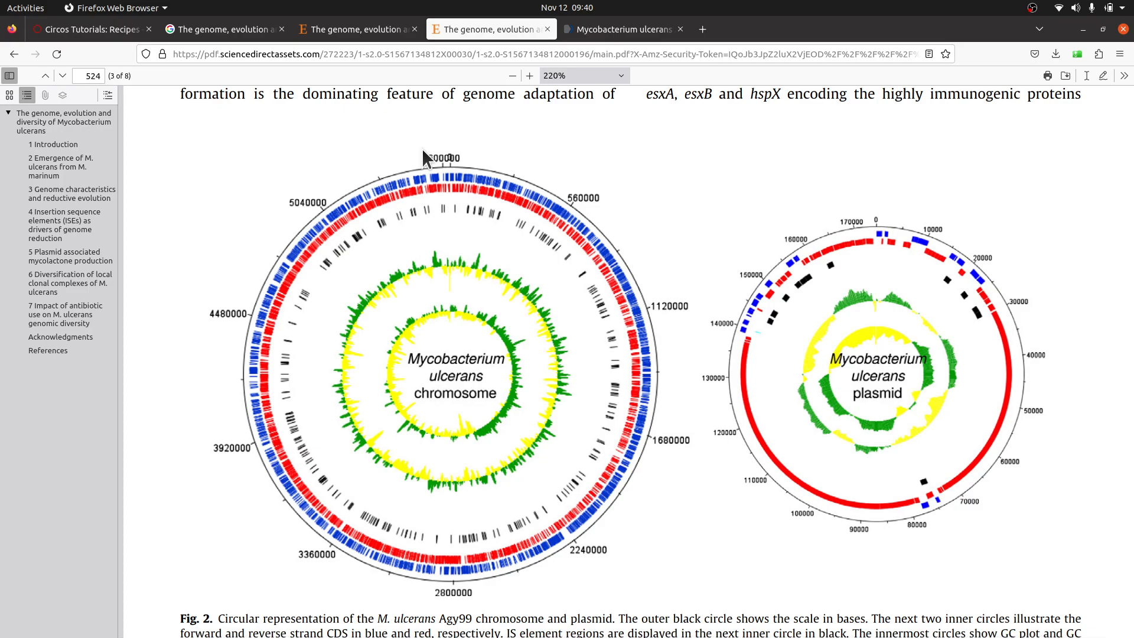
pyautogui.moveTo(534, 591)
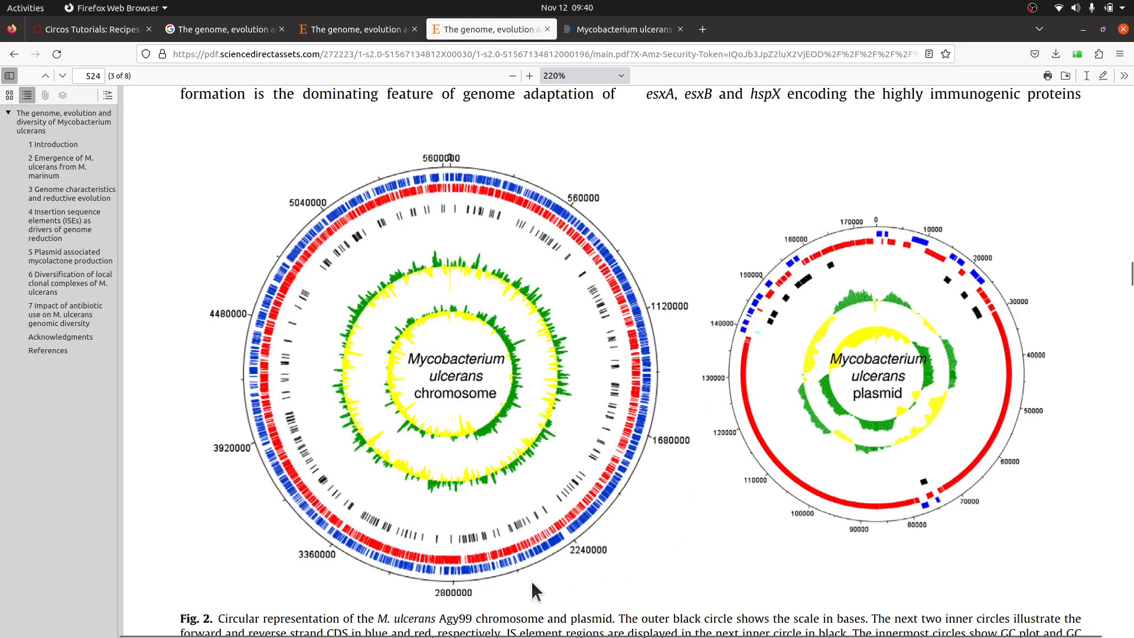
pyautogui.moveTo(497, 182)
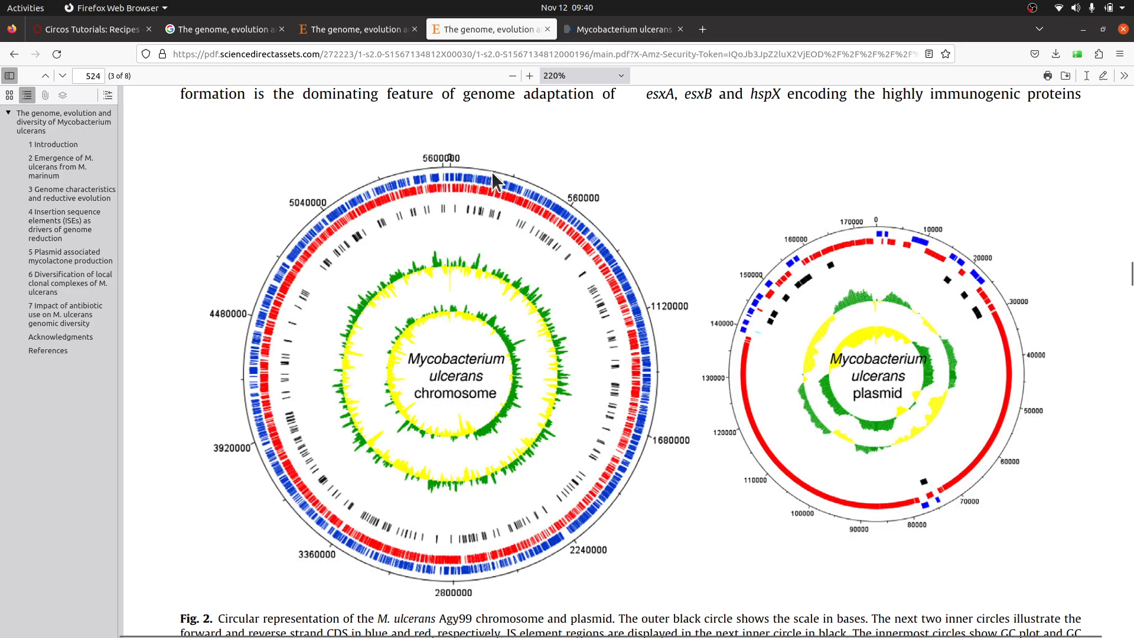
pyautogui.moveTo(603, 221)
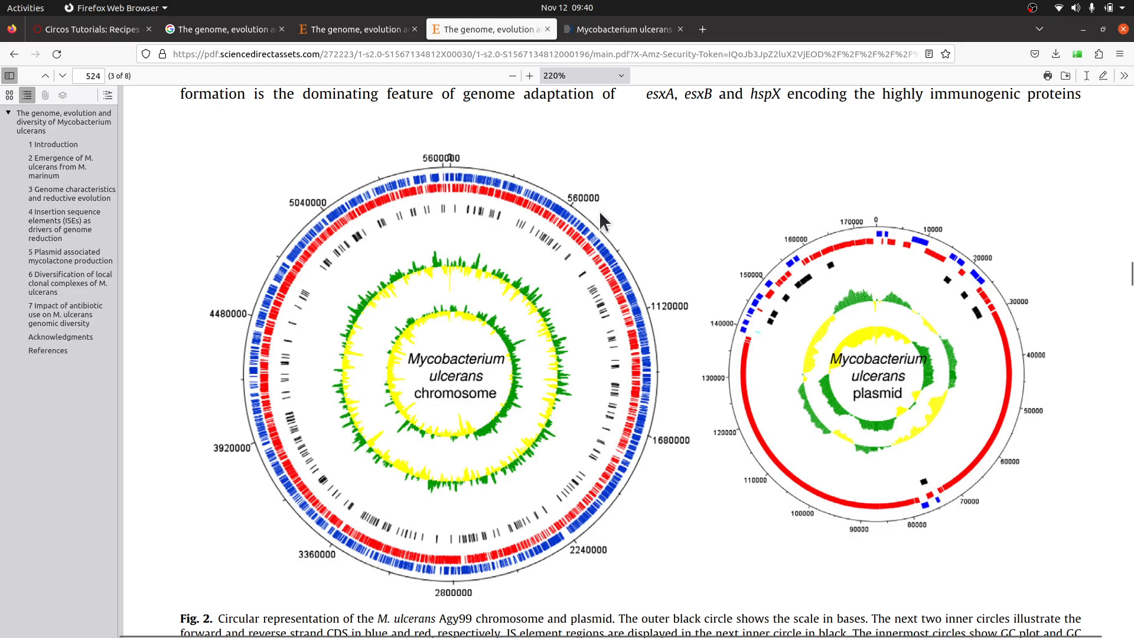
pyautogui.moveTo(499, 174)
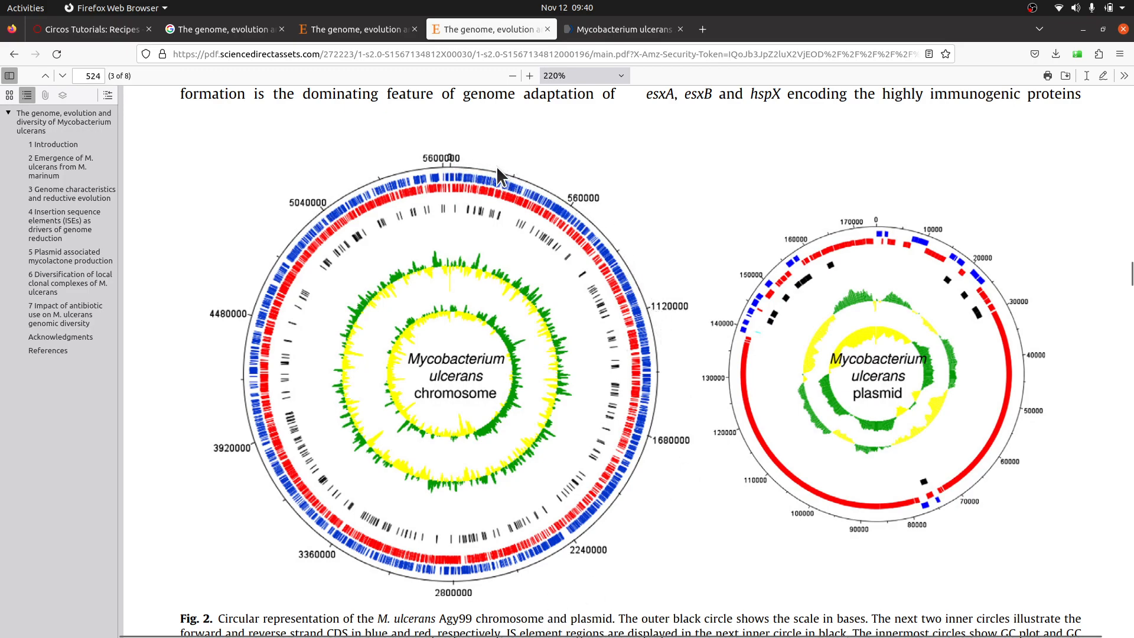
pyautogui.moveTo(244, 293)
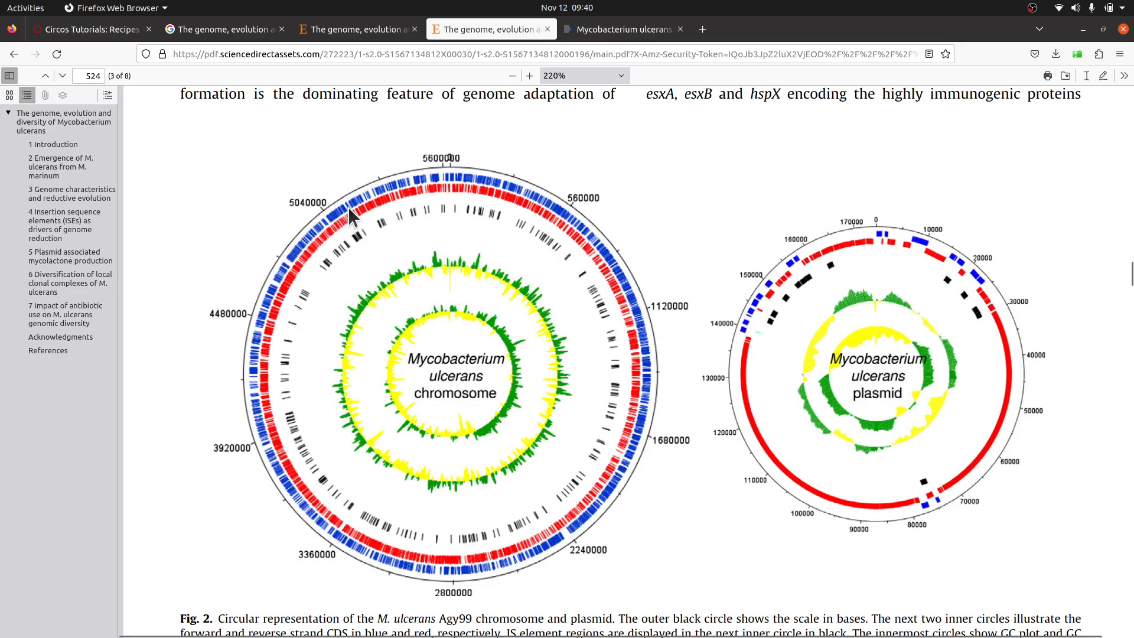
pyautogui.moveTo(403, 190)
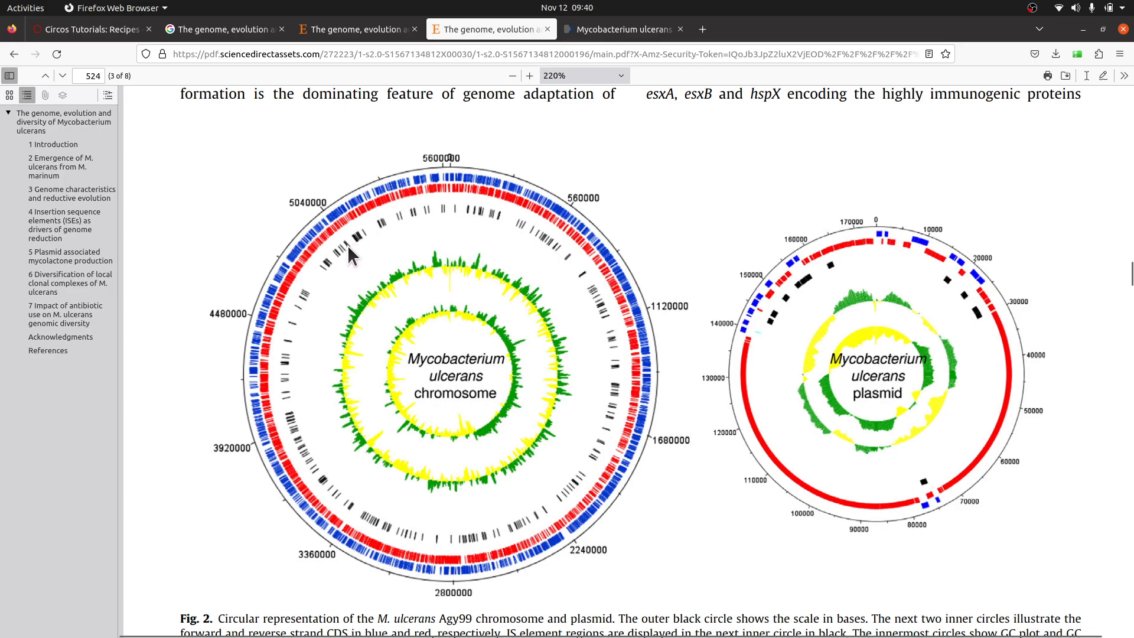
pyautogui.moveTo(353, 324)
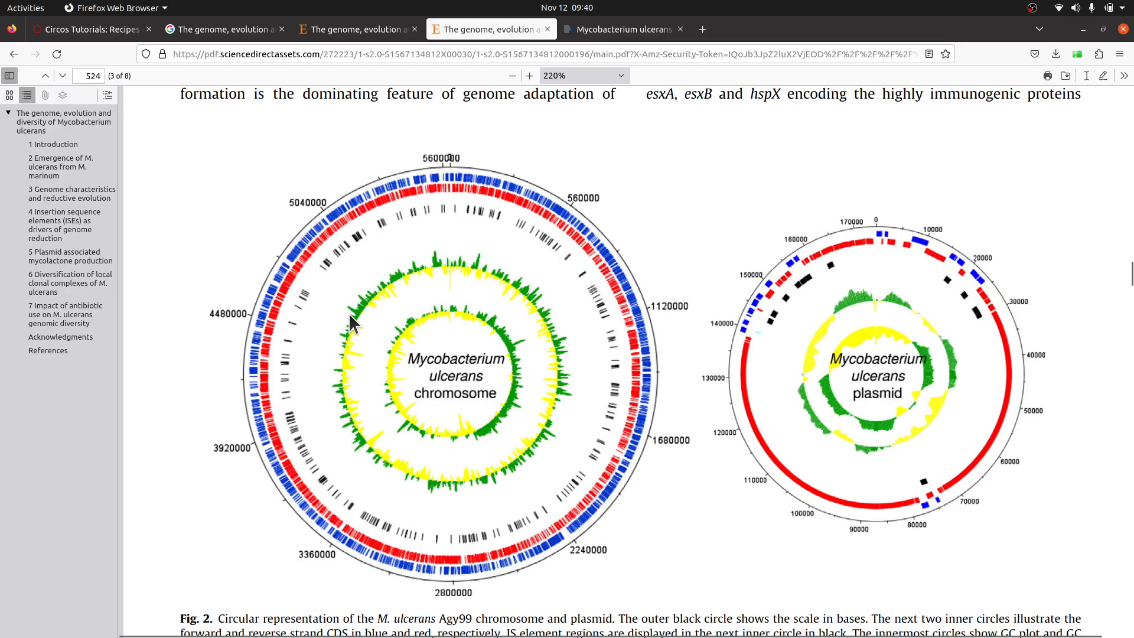
pyautogui.moveTo(541, 454)
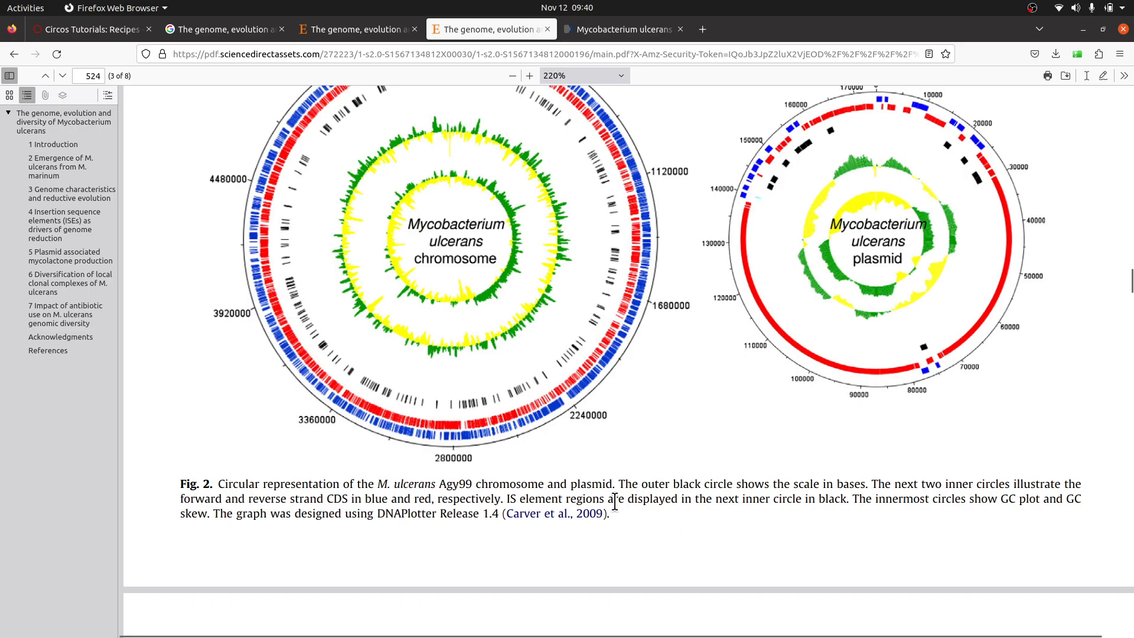
pyautogui.scroll(-3)
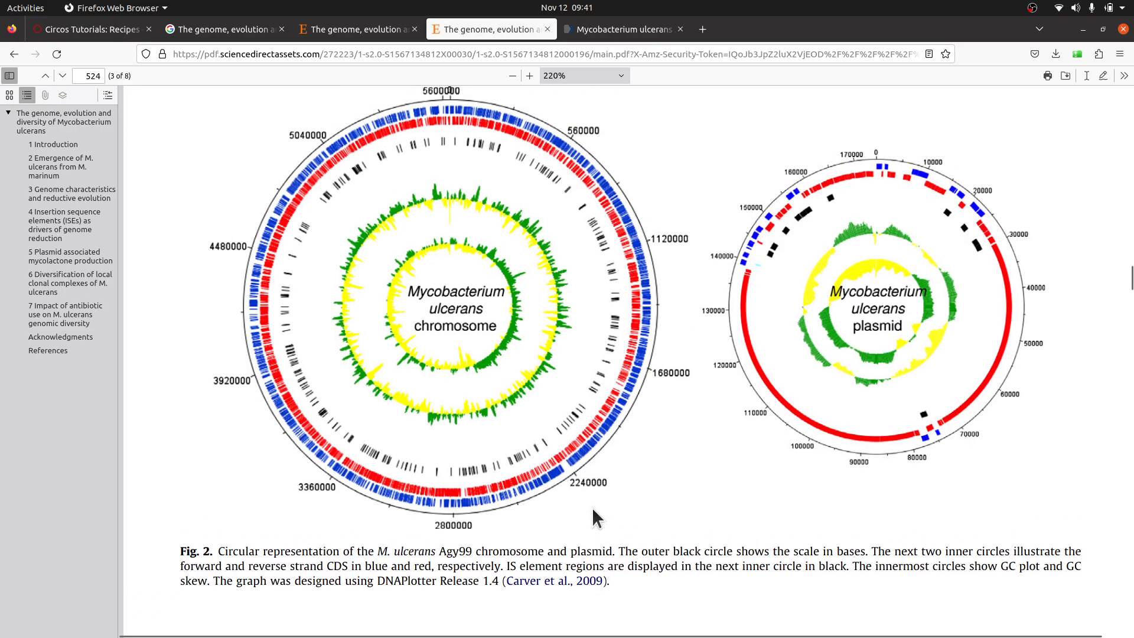
pyautogui.moveTo(496, 341)
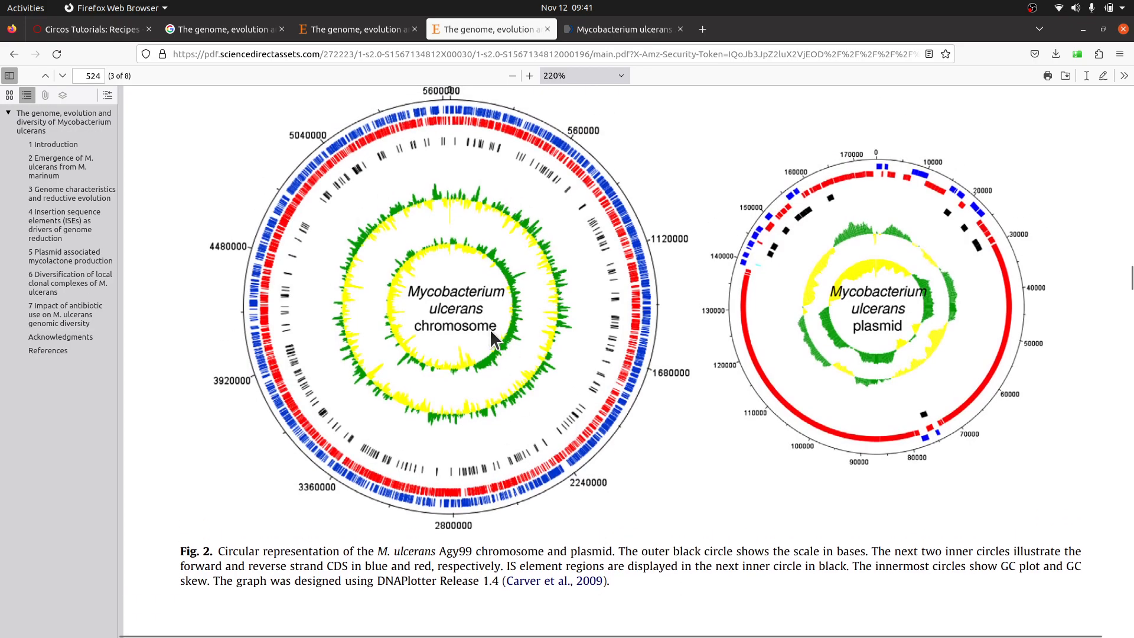
pyautogui.moveTo(344, 303)
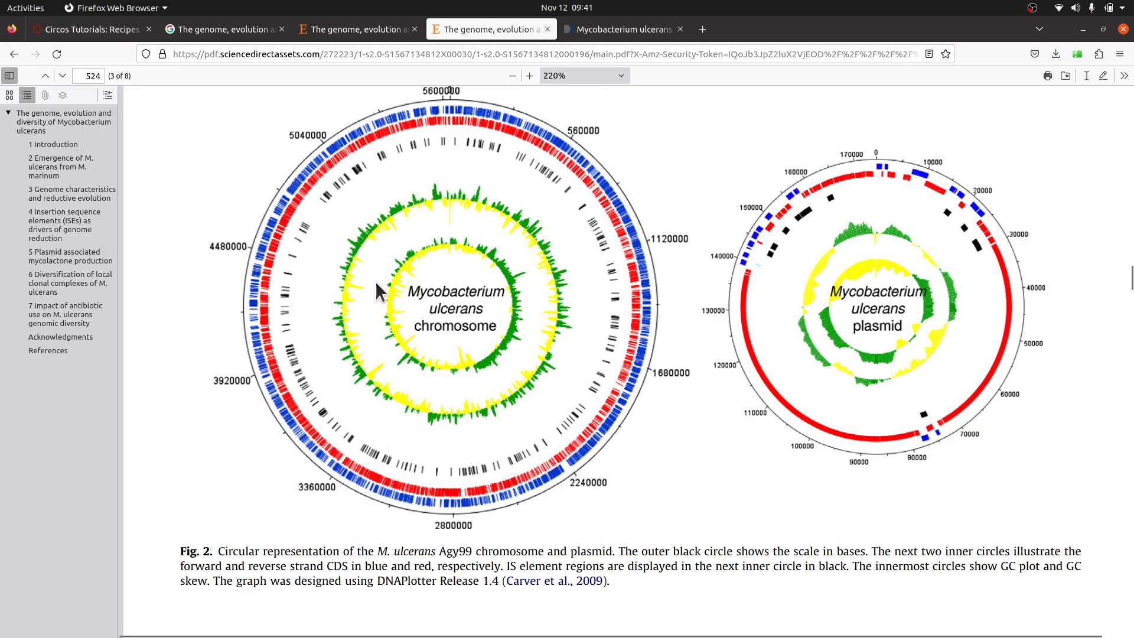
pyautogui.moveTo(423, 369)
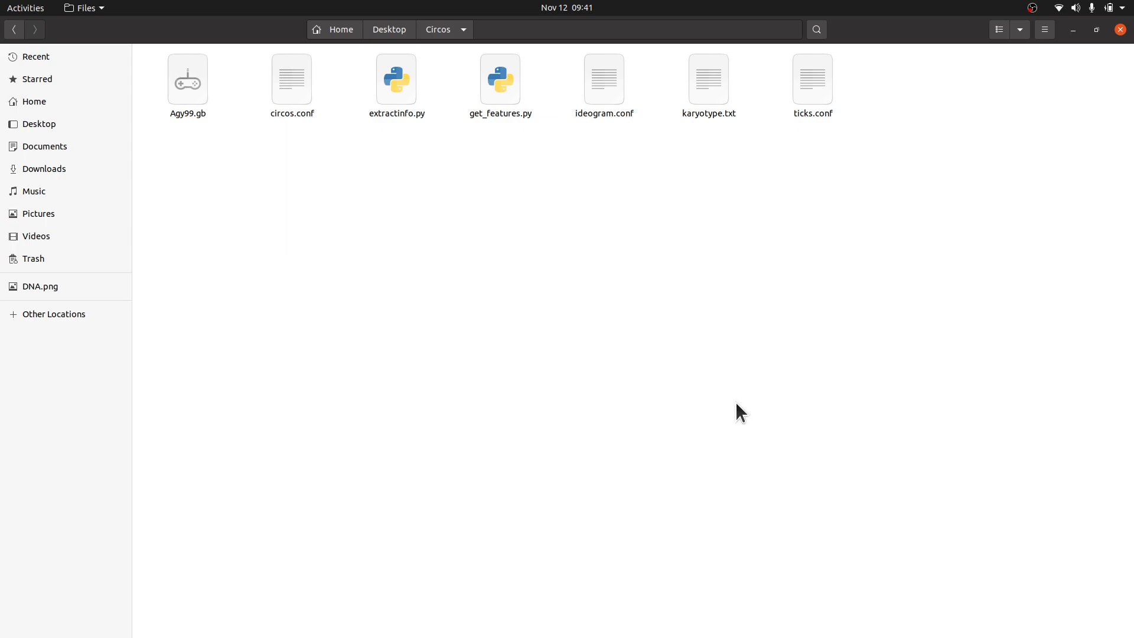
pyautogui.moveTo(590, 257)
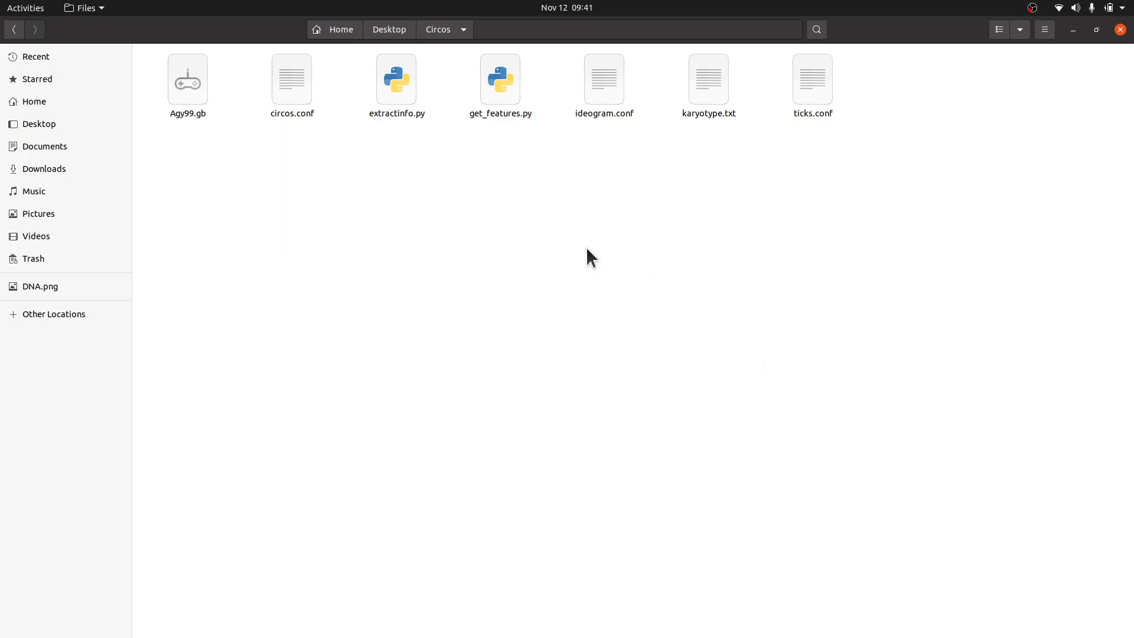
pyautogui.moveTo(651, 233)
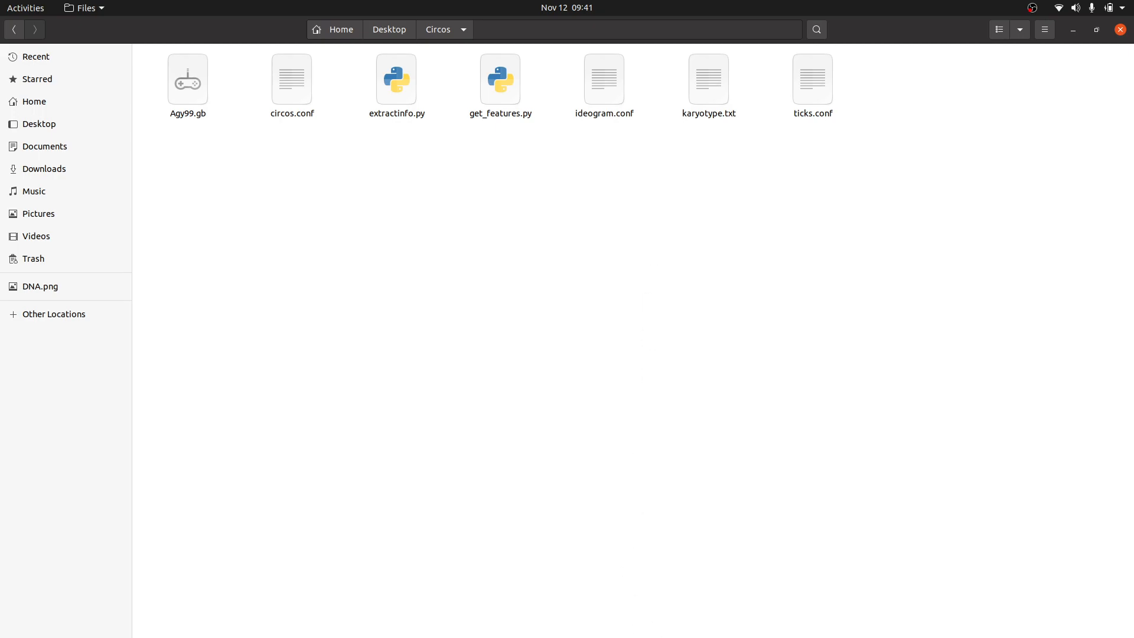
pyautogui.click(499, 80)
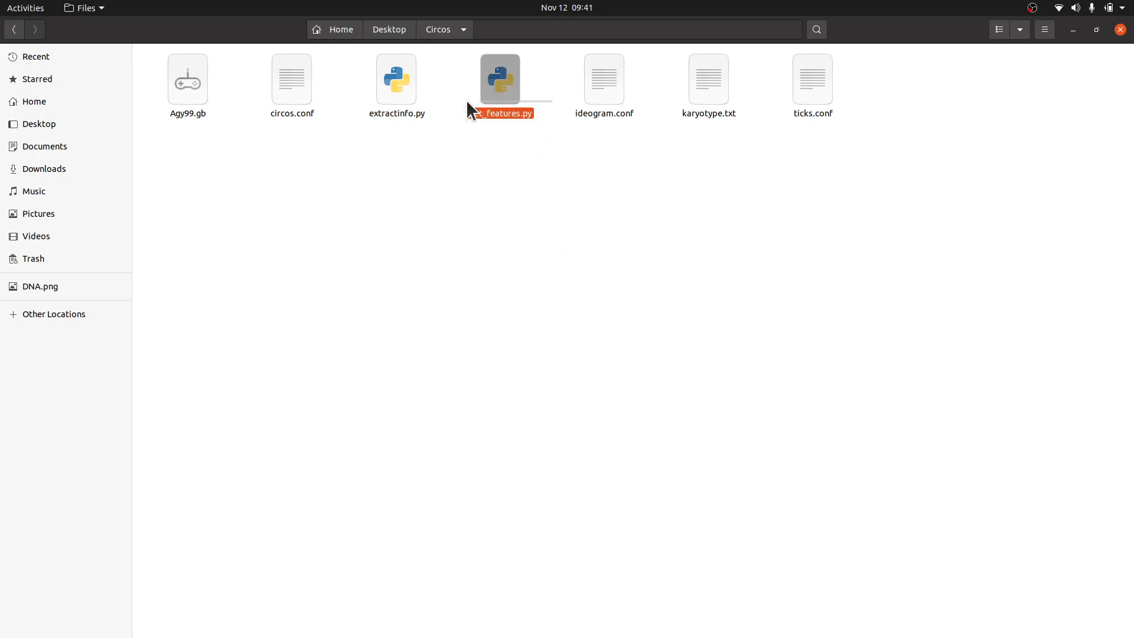
pyautogui.click(396, 80)
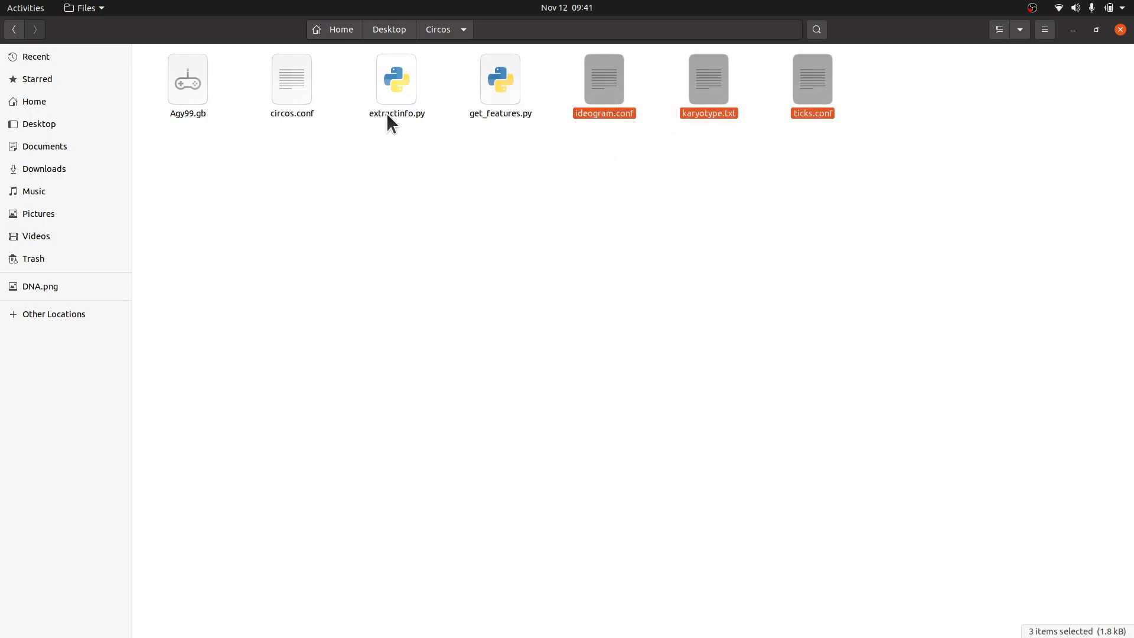
pyautogui.click(291, 79)
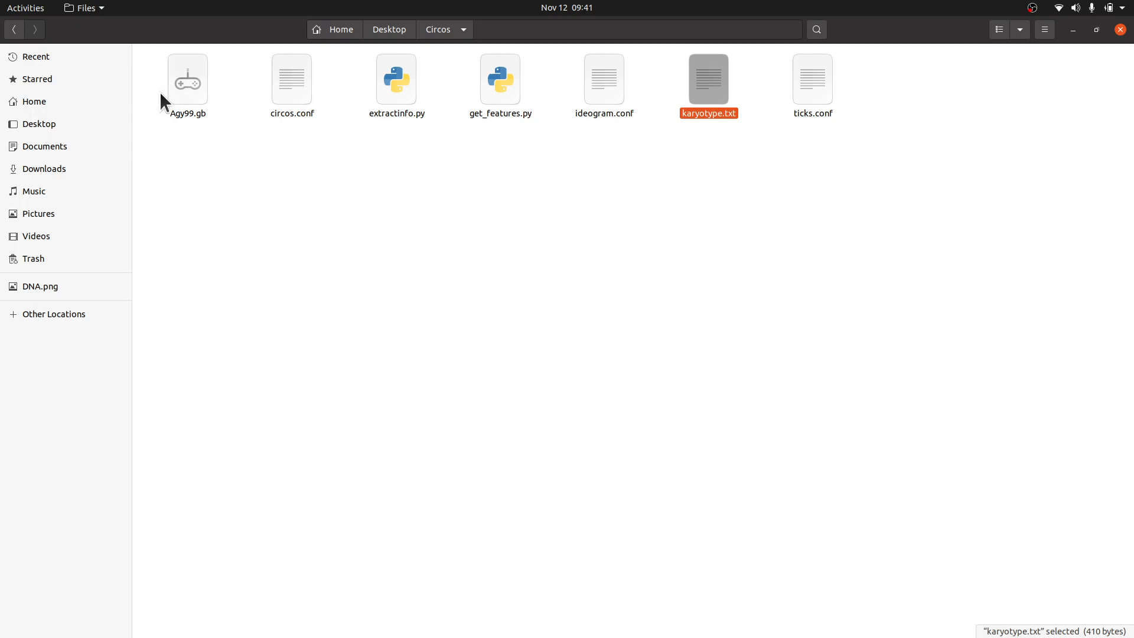
pyautogui.click(187, 78)
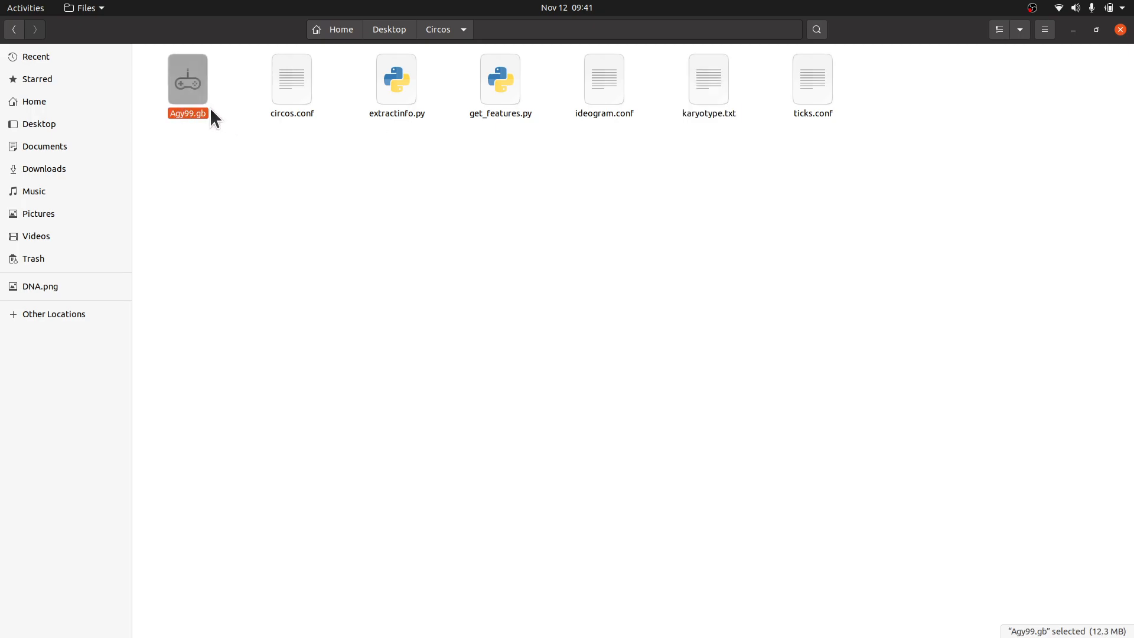
pyautogui.moveTo(192, 92)
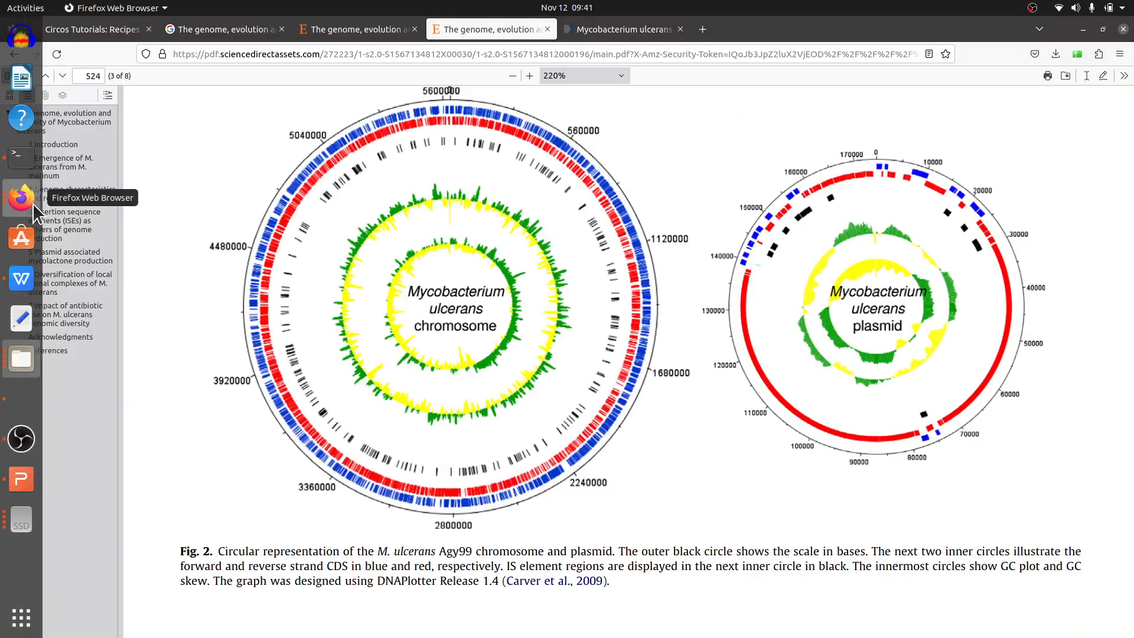
# Step: Switch to the NCBI tab showing record CP000325.1, M. ulcerans Agy99 complete genome
pyautogui.click(621, 29)
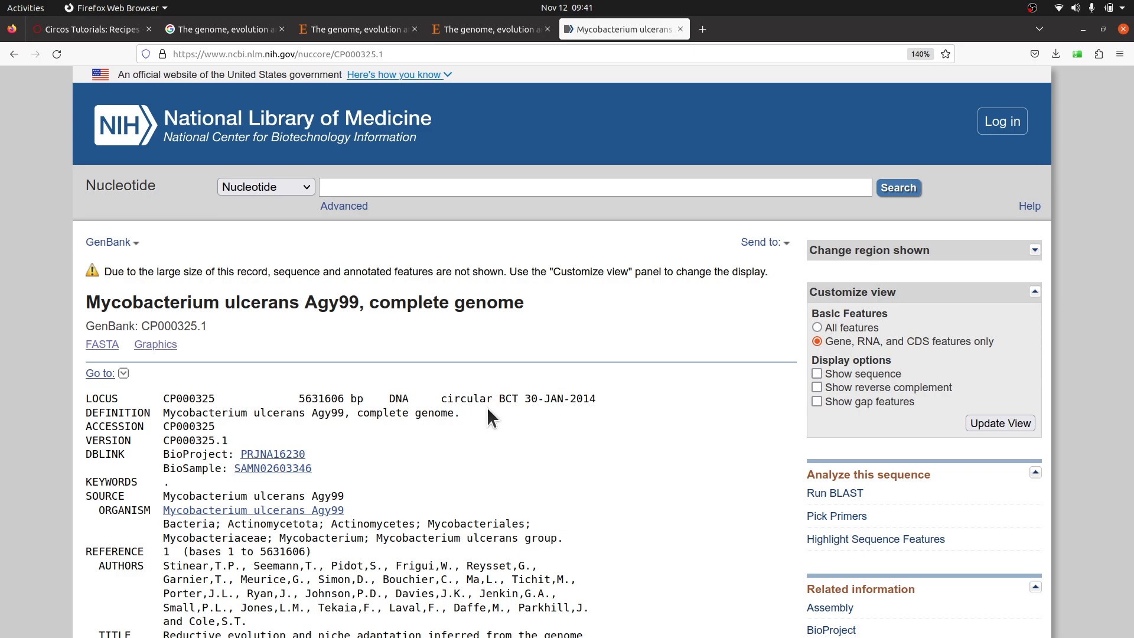
pyautogui.moveTo(435, 241)
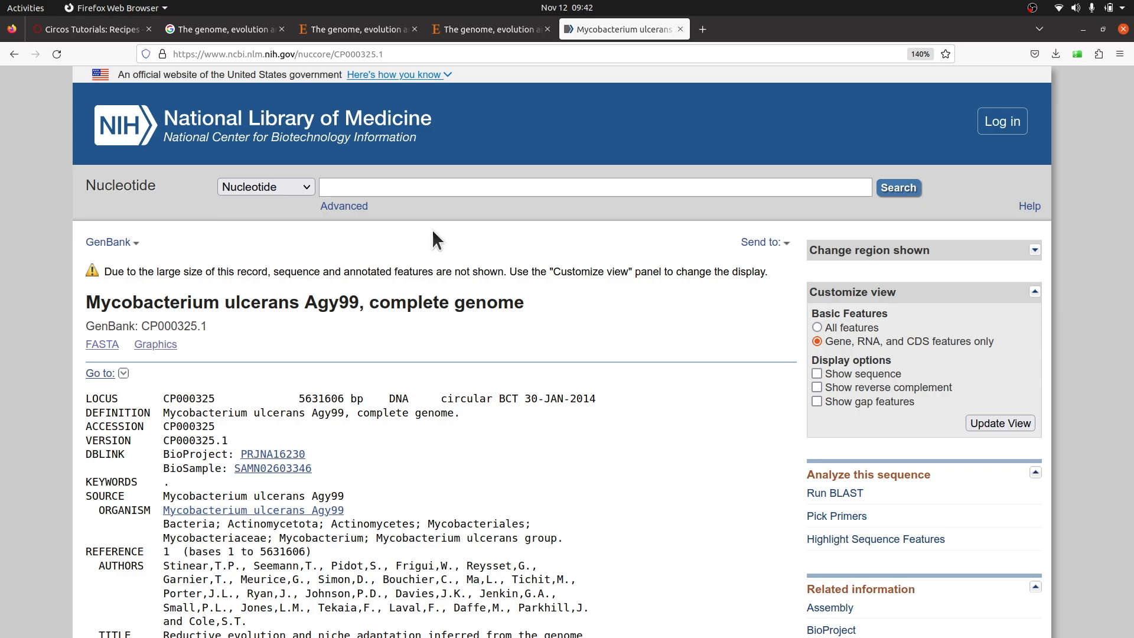
pyautogui.moveTo(452, 431)
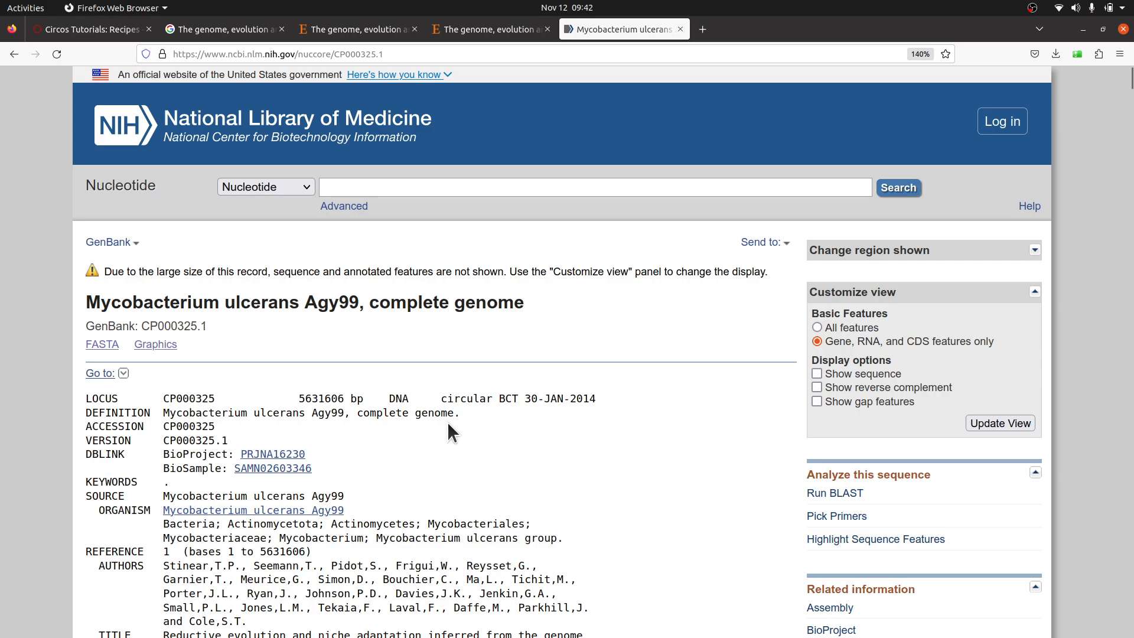
pyautogui.moveTo(390, 436)
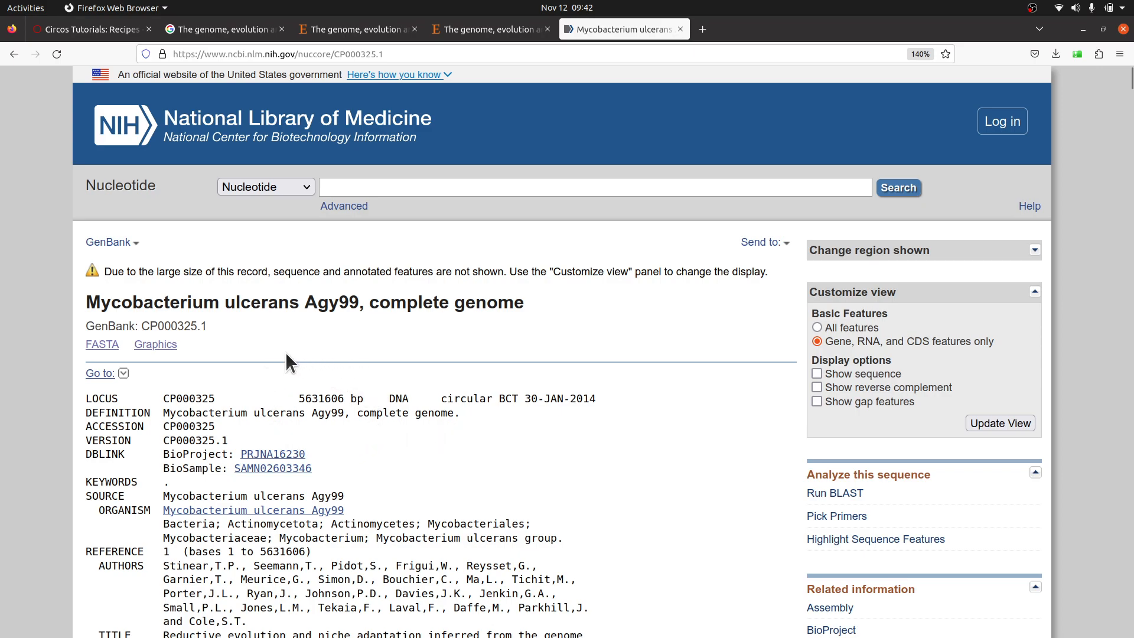
pyautogui.moveTo(327, 445)
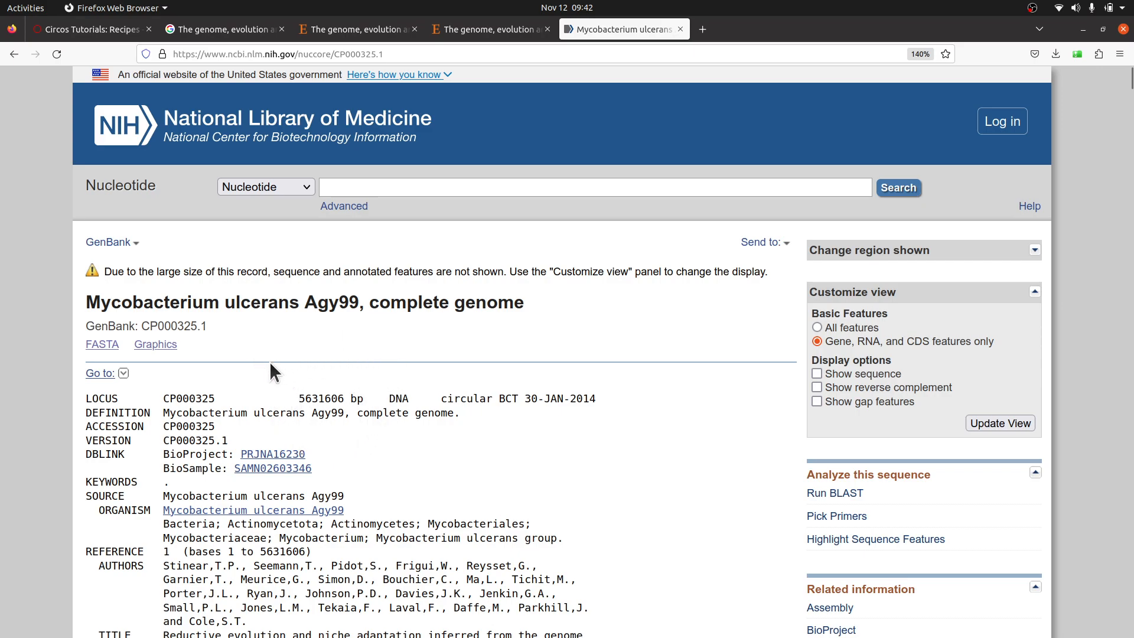
pyautogui.moveTo(376, 425)
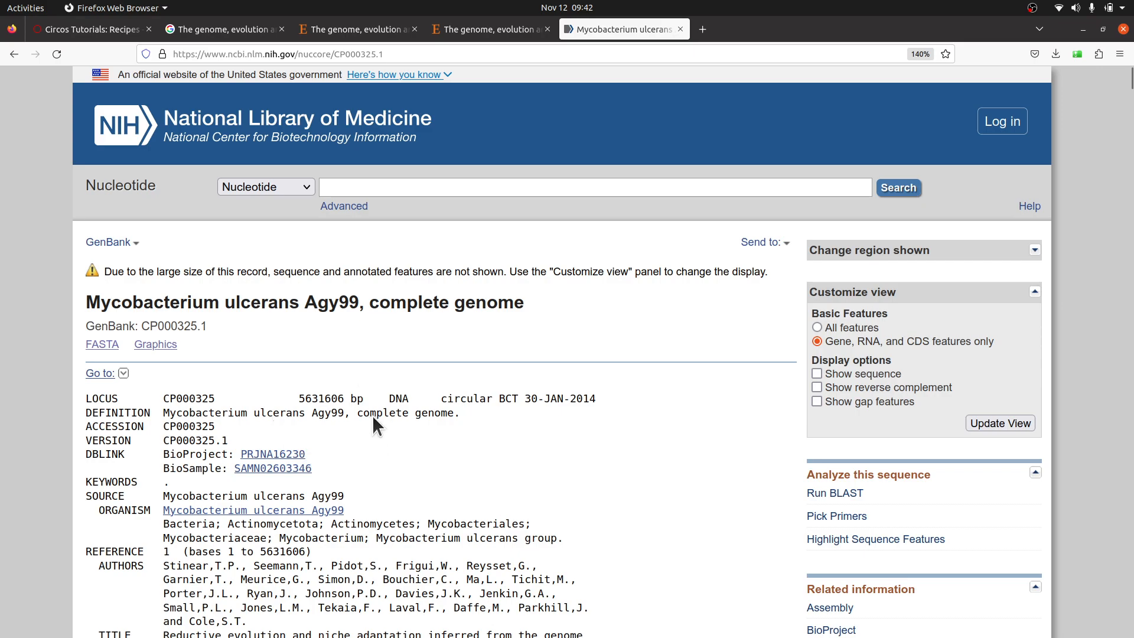
pyautogui.moveTo(307, 381)
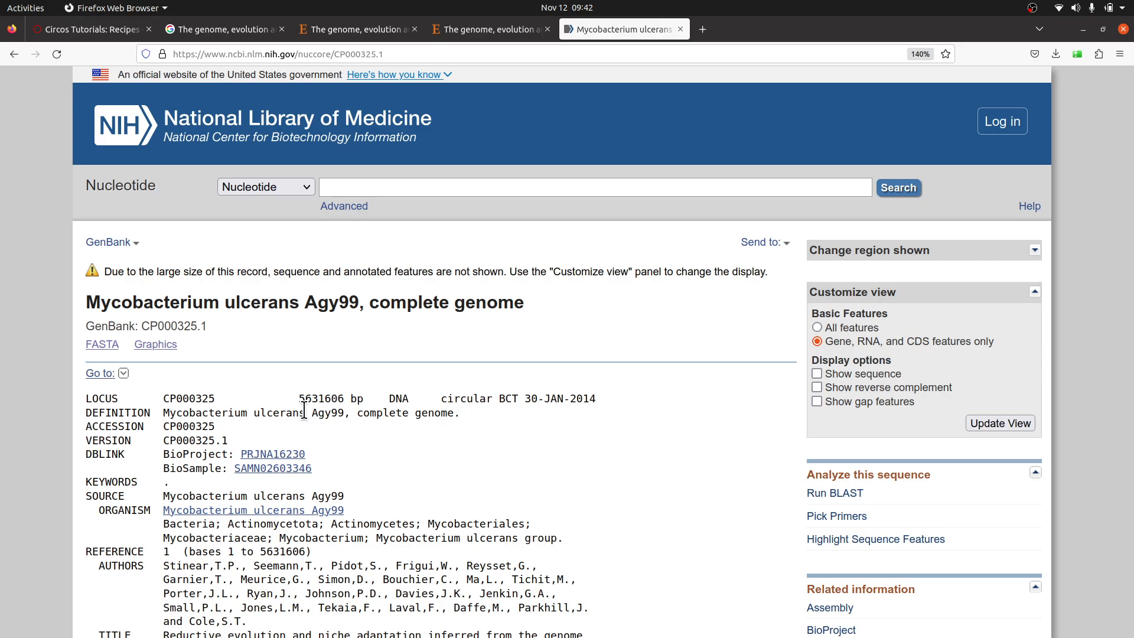
pyautogui.moveTo(322, 384)
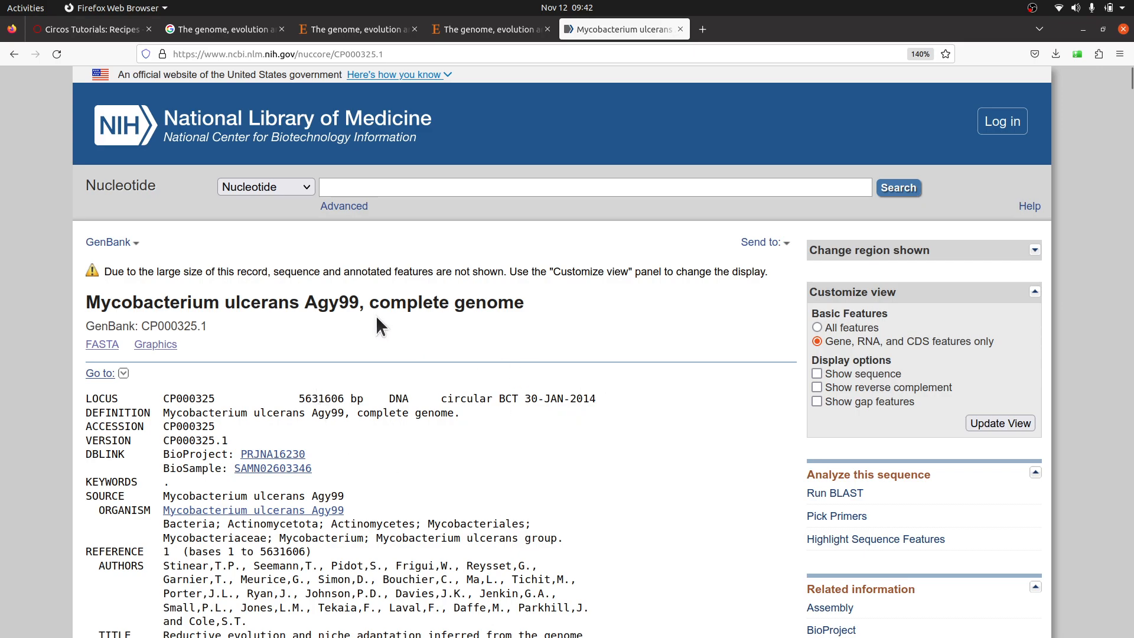
pyautogui.moveTo(705, 341)
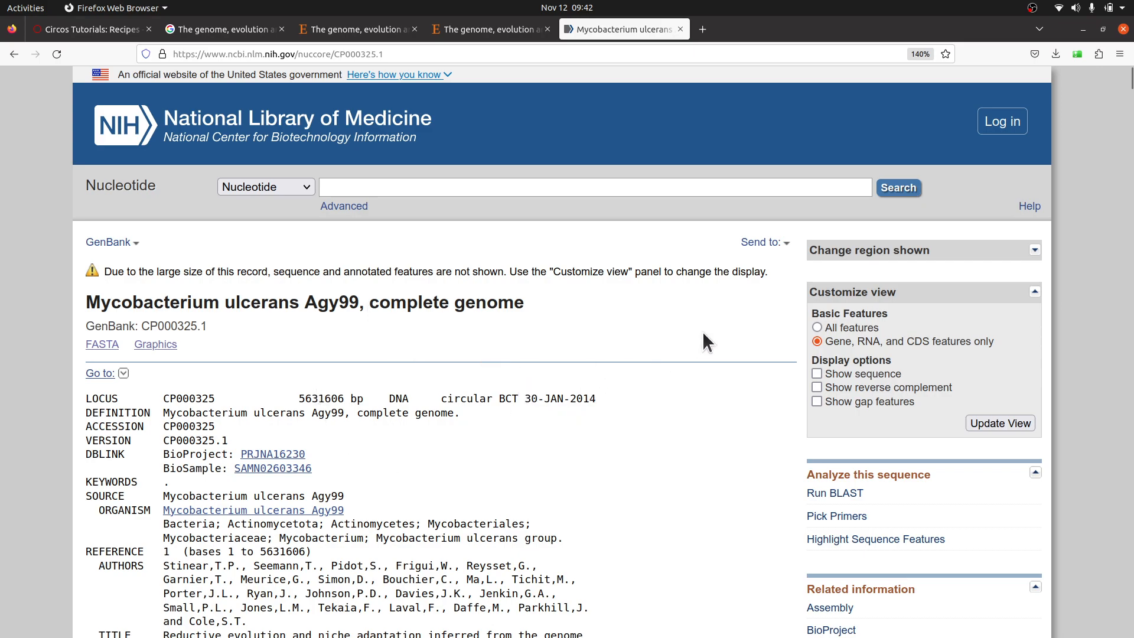
pyautogui.moveTo(764, 242)
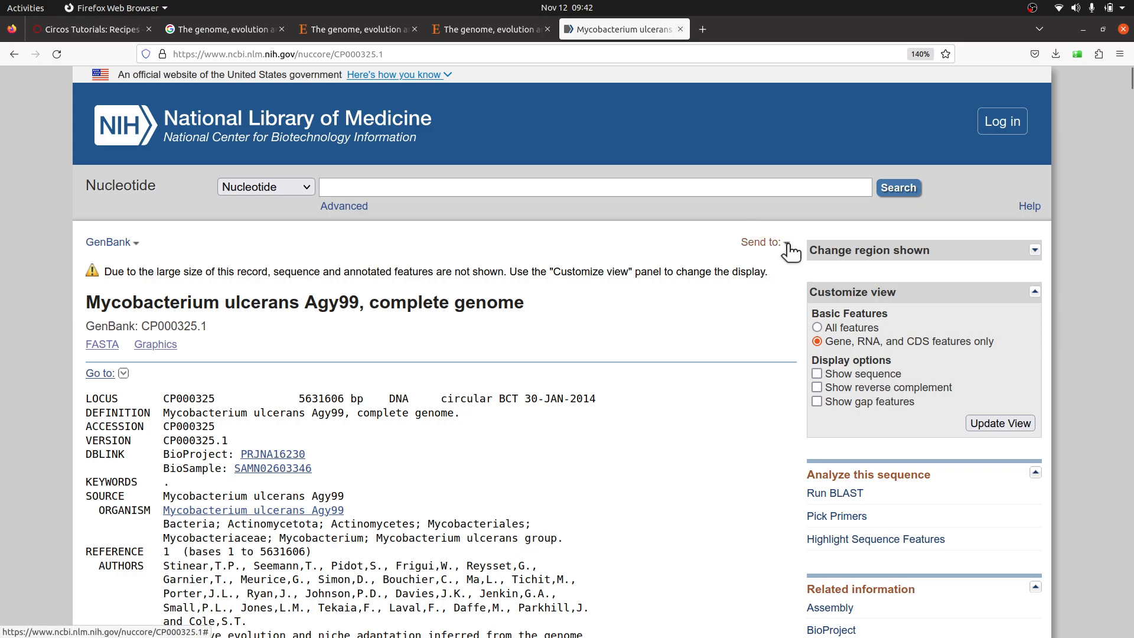
# Step: Send the complete CP000325.1 record to a file in GenBank (full) format
pyautogui.click(761, 242)
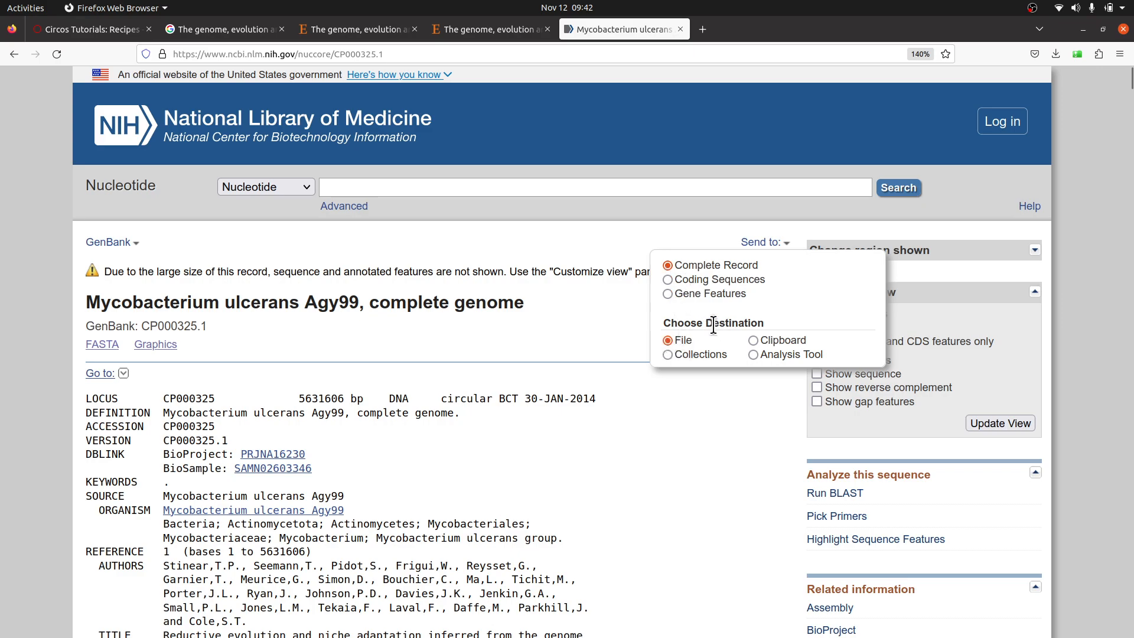
pyautogui.click(666, 341)
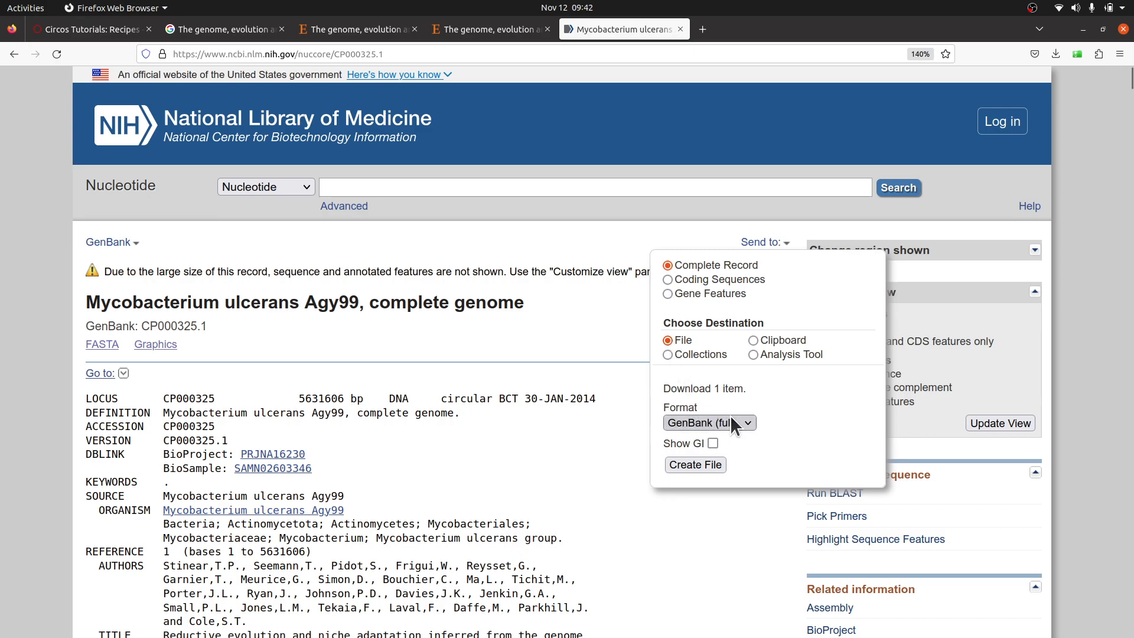
pyautogui.click(709, 422)
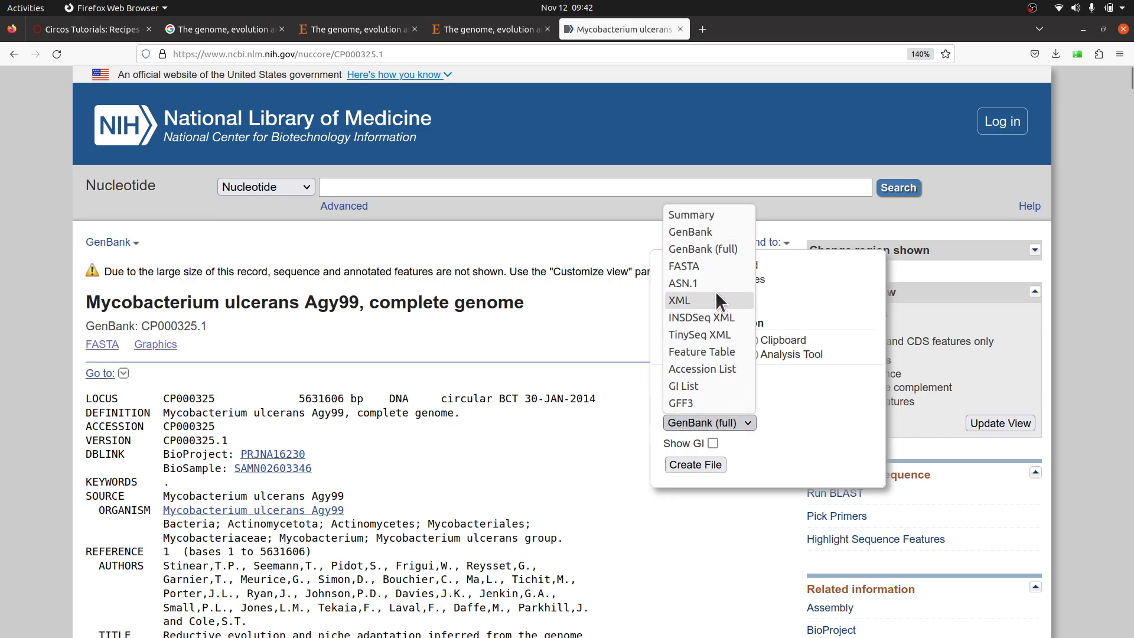
pyautogui.moveTo(718, 249)
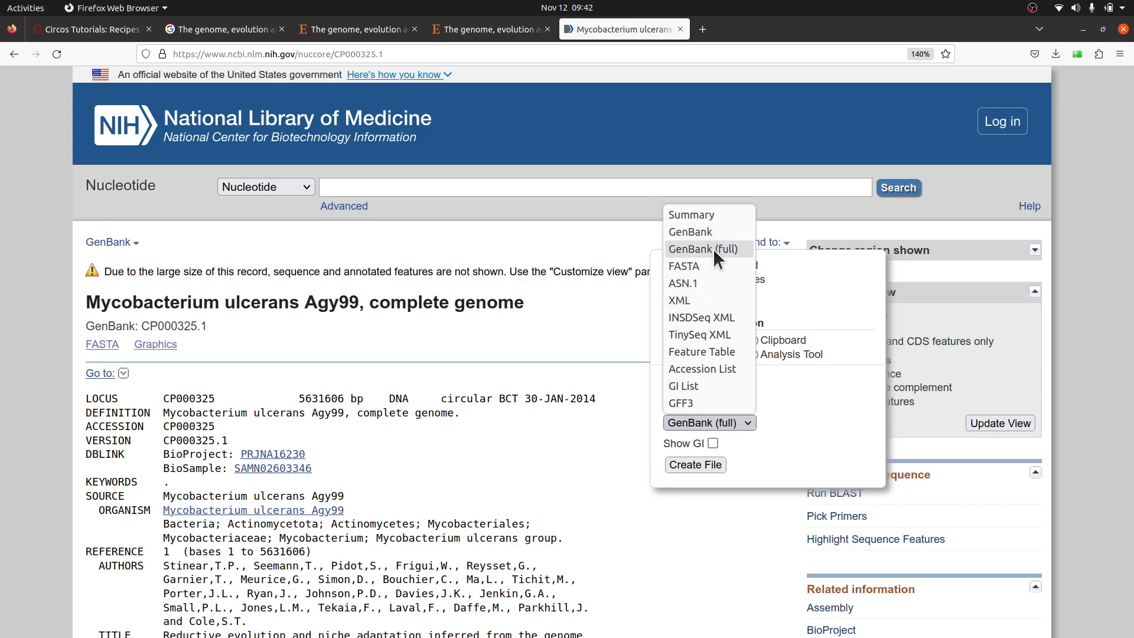
pyautogui.click(703, 249)
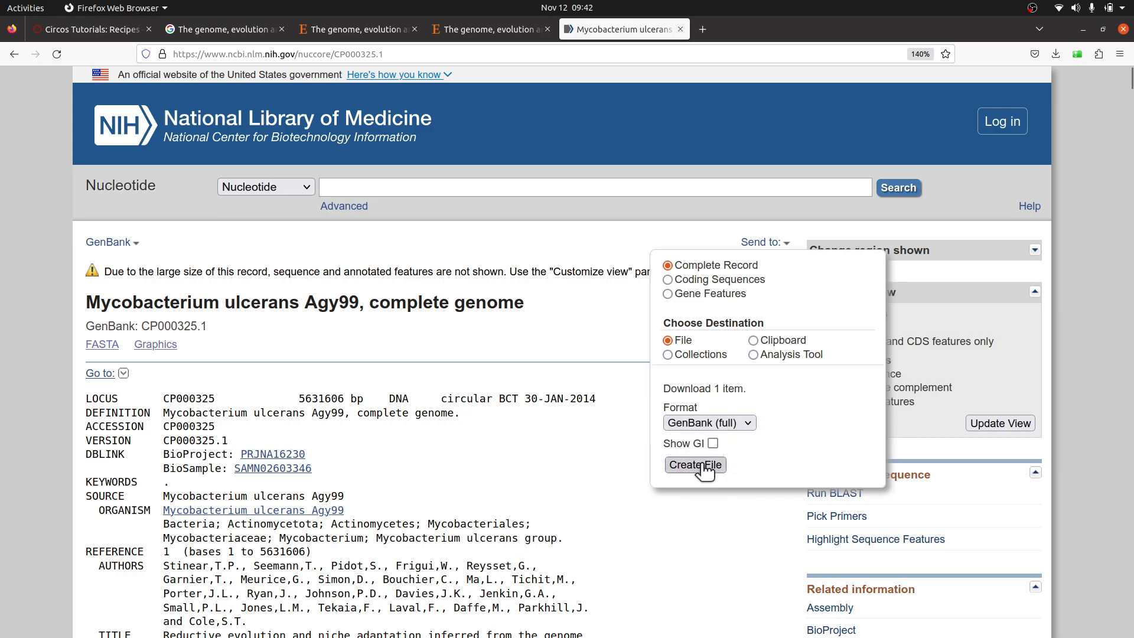
pyautogui.moveTo(612, 532)
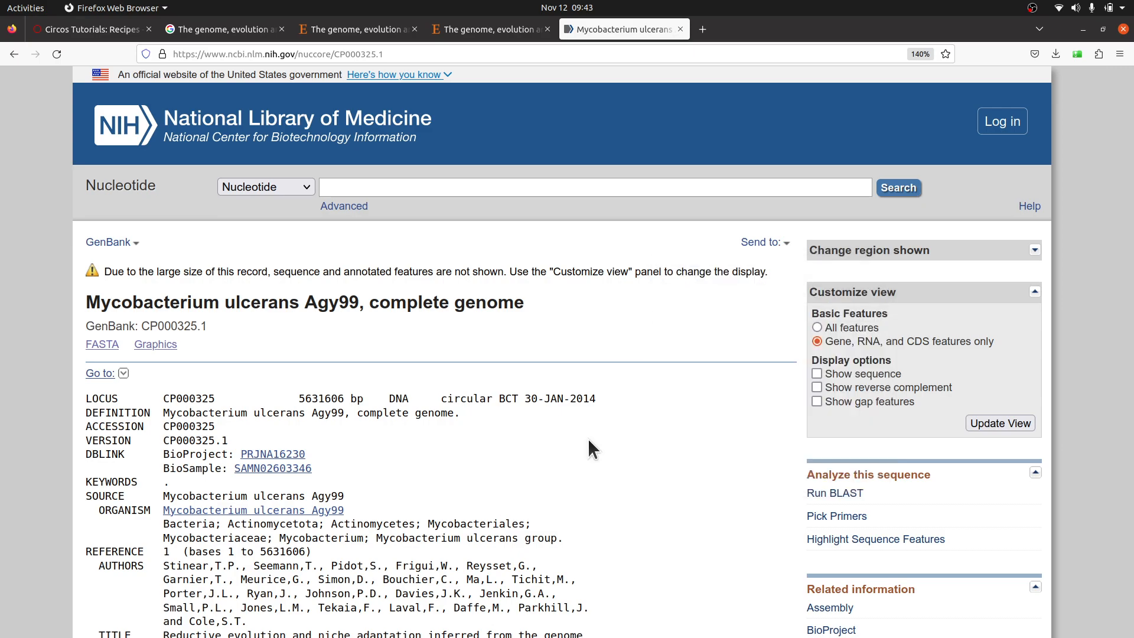
pyautogui.moveTo(5, 228)
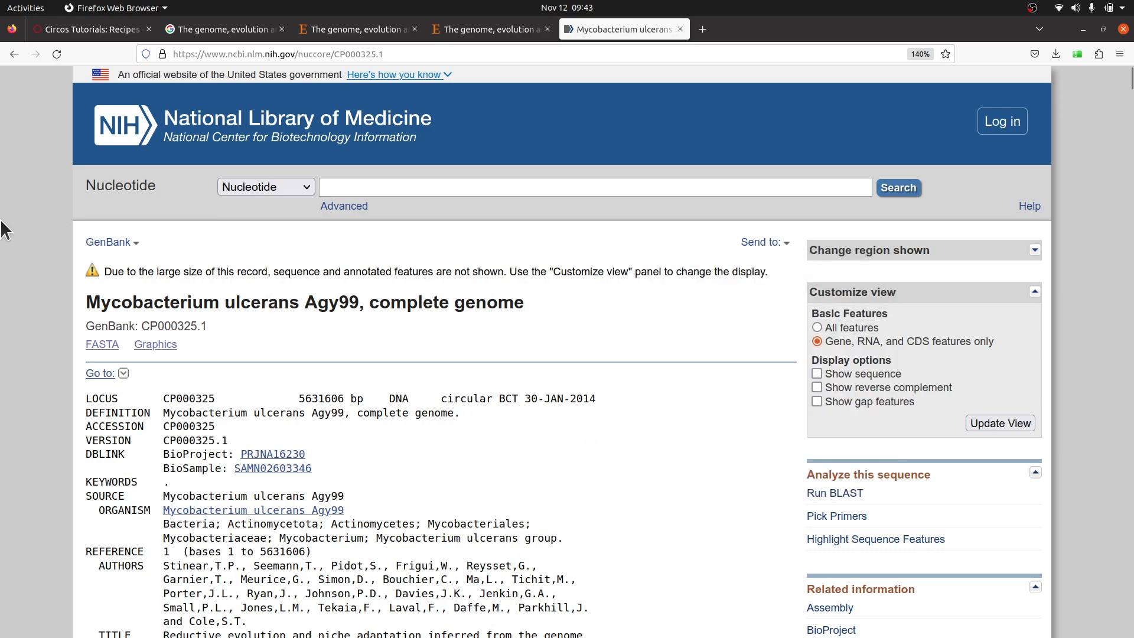
pyautogui.moveTo(21, 359)
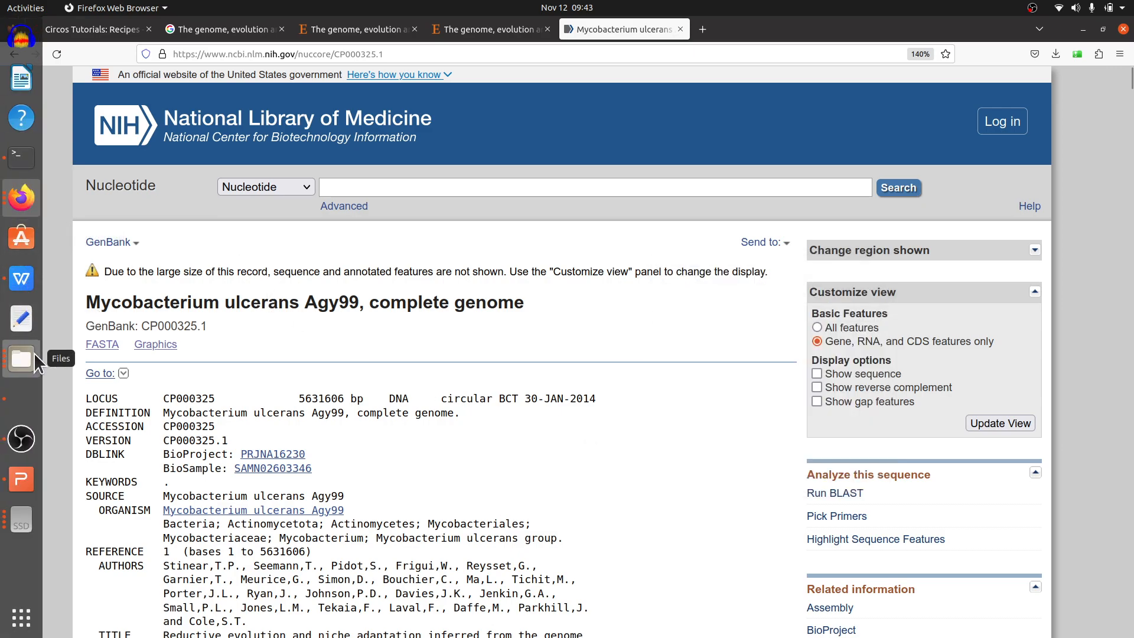
# Step: Open Files and select Agy99.gb and get_features.py in the Circos folder
pyautogui.click(20, 359)
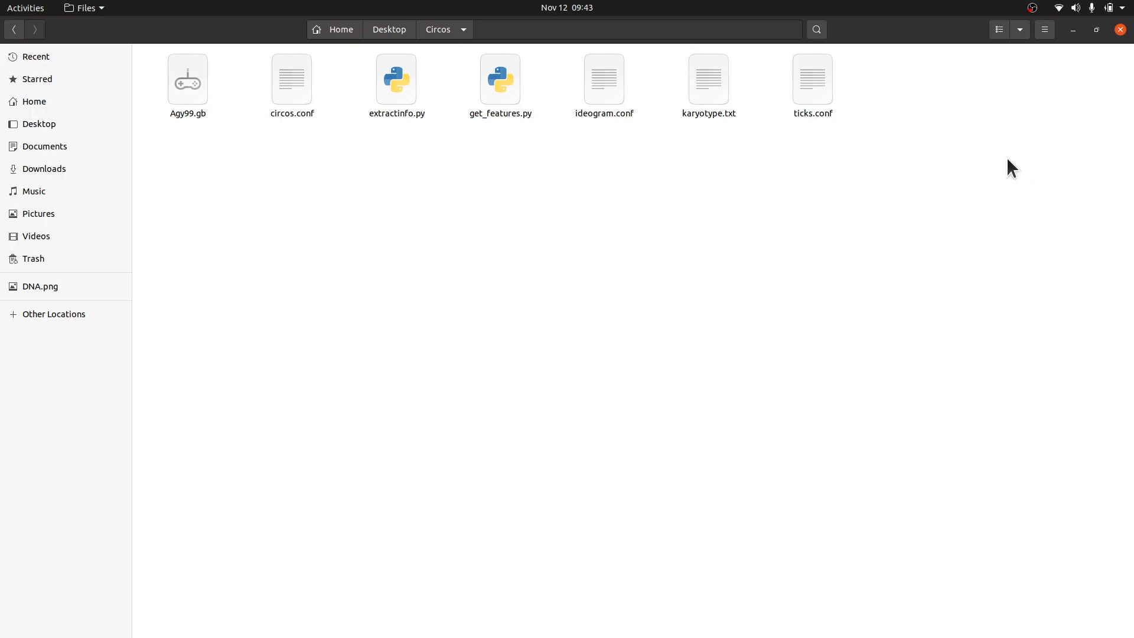
pyautogui.moveTo(371, 119)
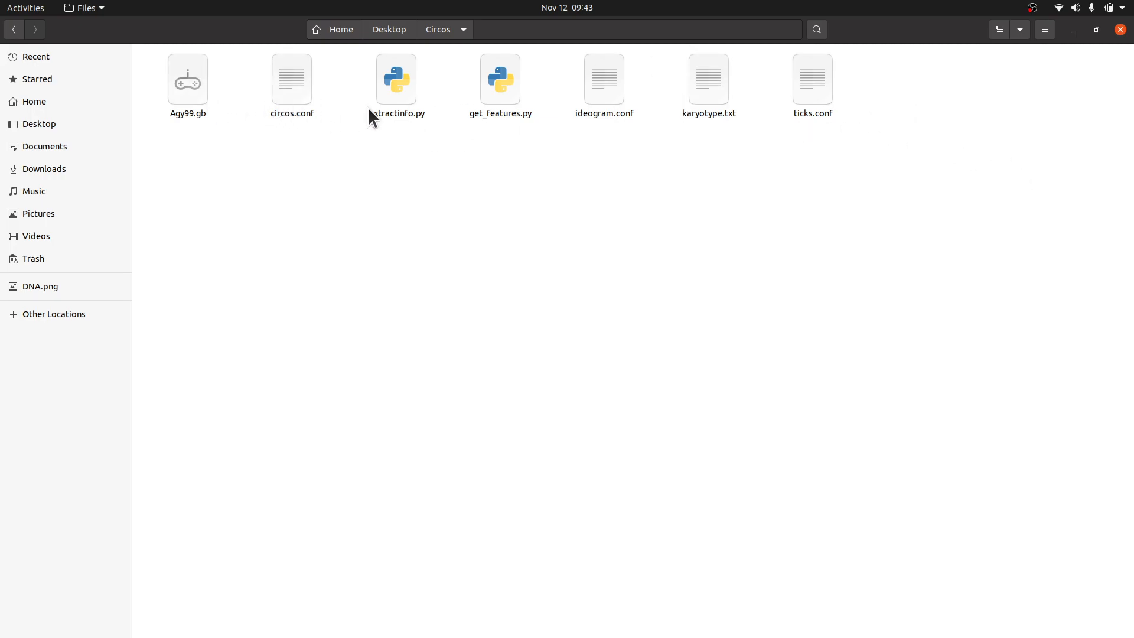
pyautogui.moveTo(792, 246)
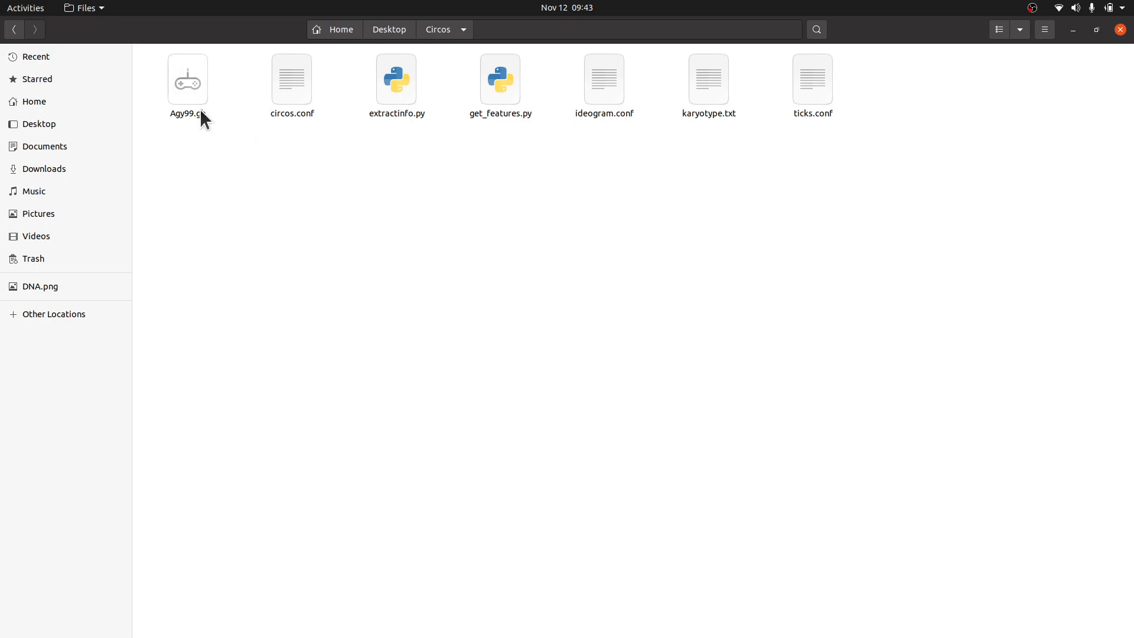
pyautogui.click(187, 78)
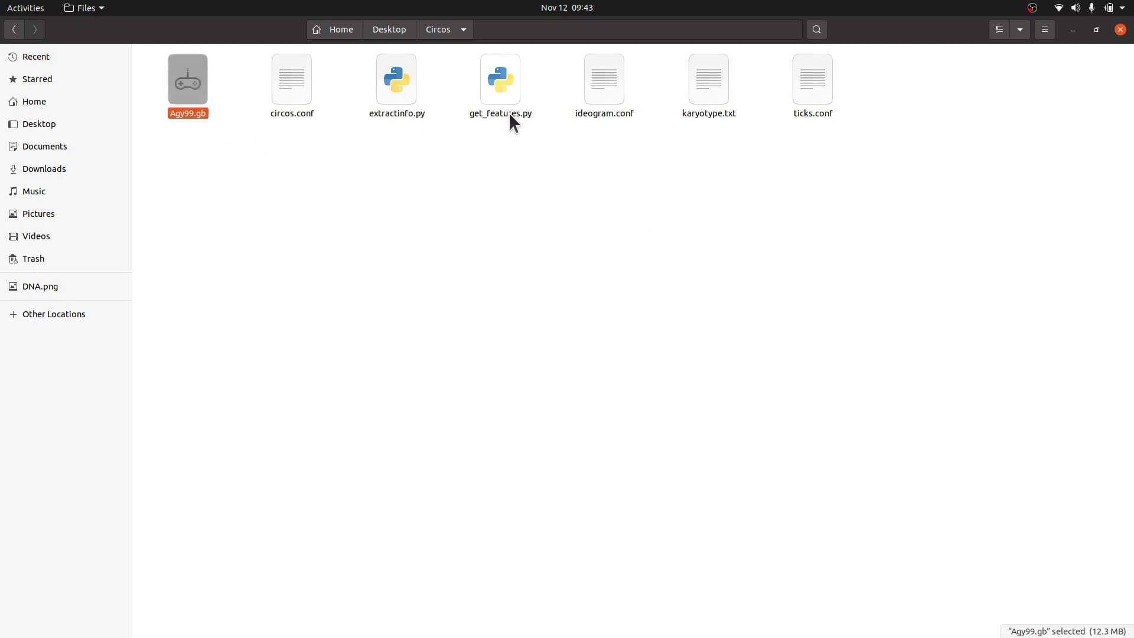
pyautogui.click(499, 80)
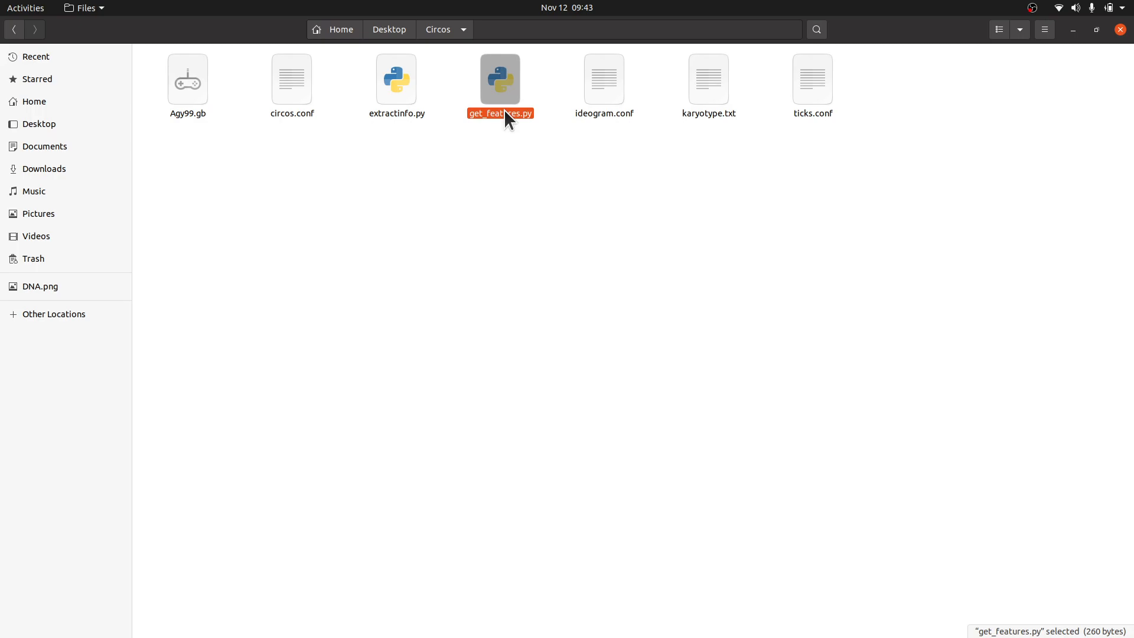
pyautogui.moveTo(461, 162)
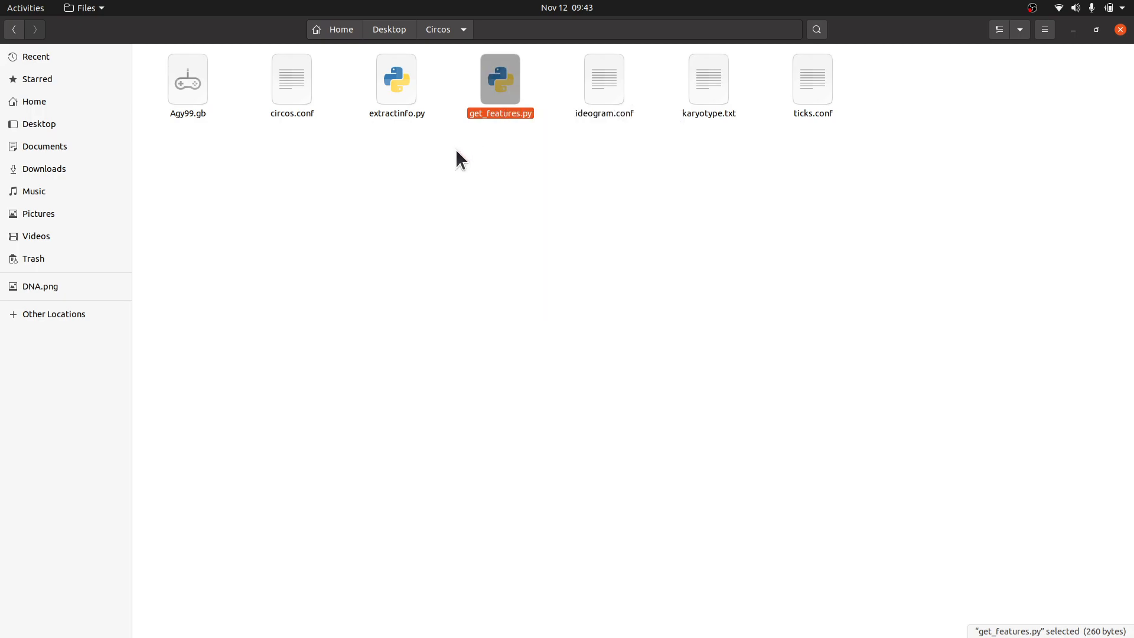
pyautogui.moveTo(506, 94)
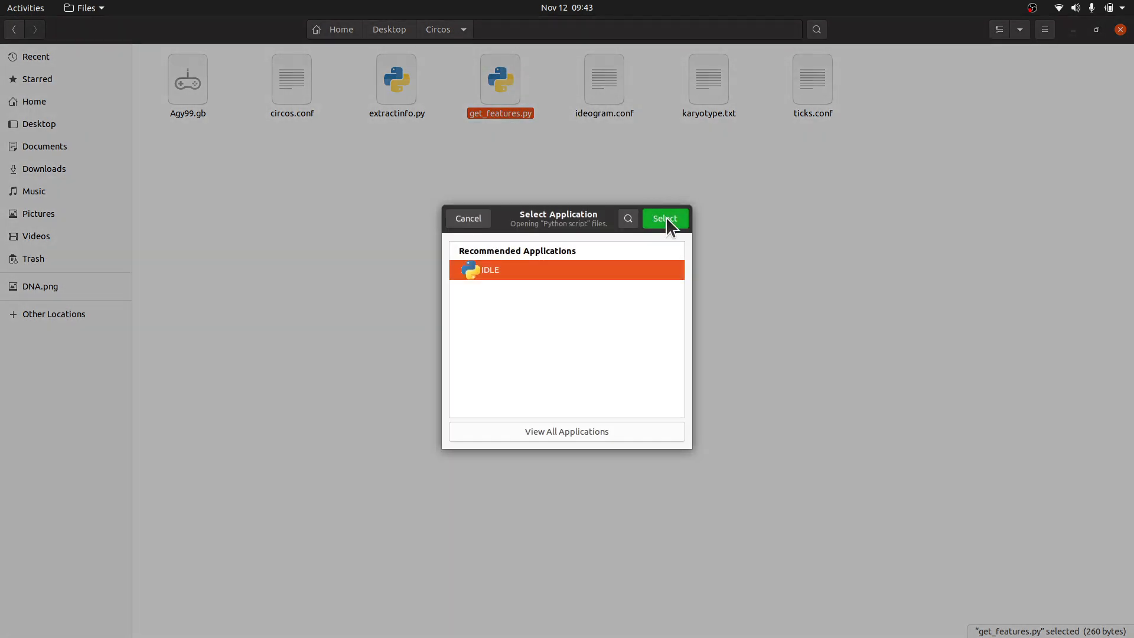
# Step: Open get_features.py in IDLE, remove the random import, and add a #Biopython comment
pyautogui.click(663, 218)
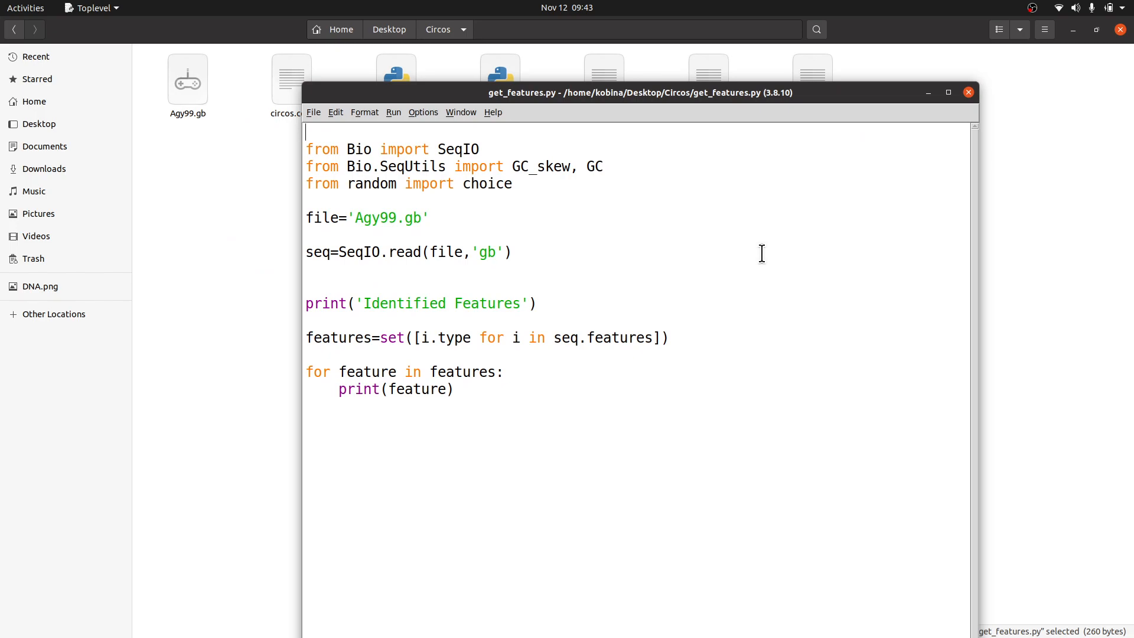
pyautogui.moveTo(504, 159)
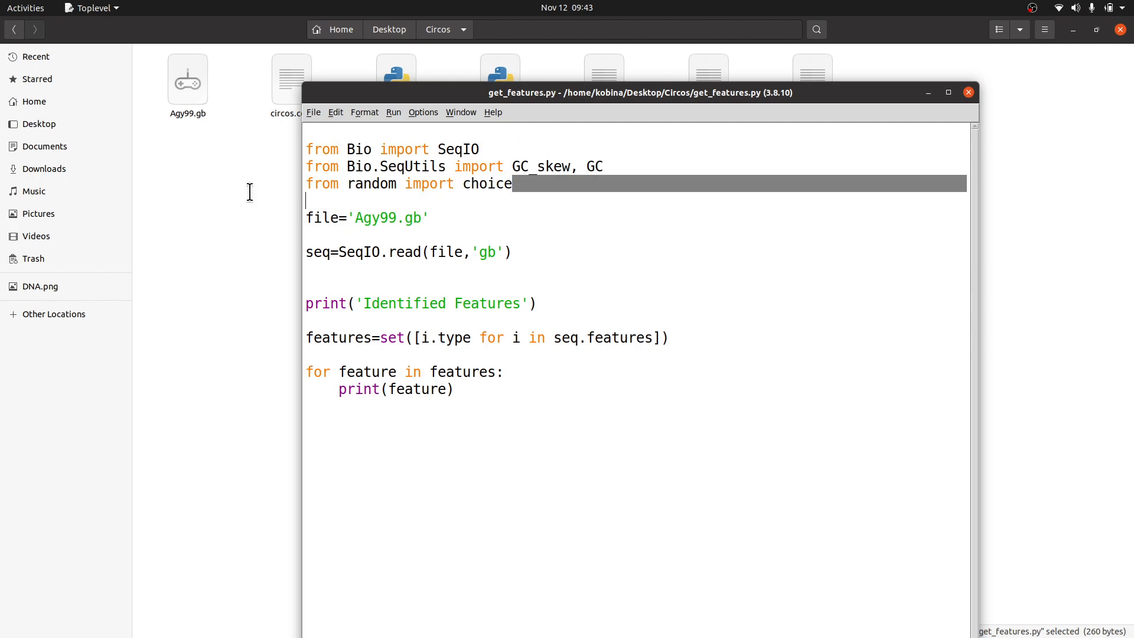
pyautogui.press('Delete')
pyautogui.write('#')
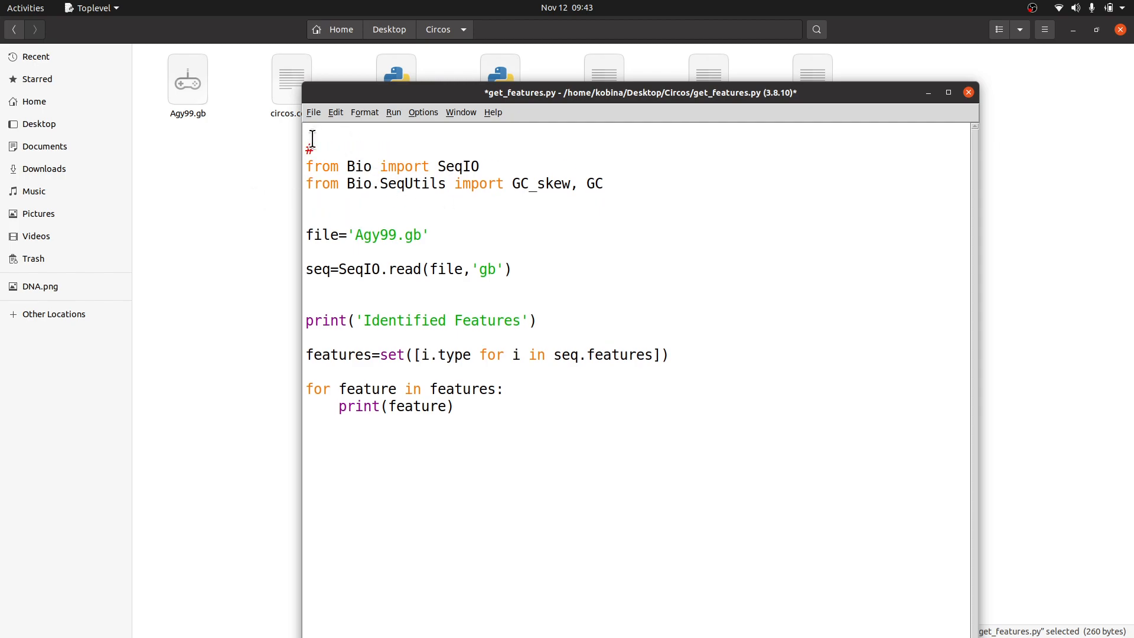
pyautogui.write('Biopy')
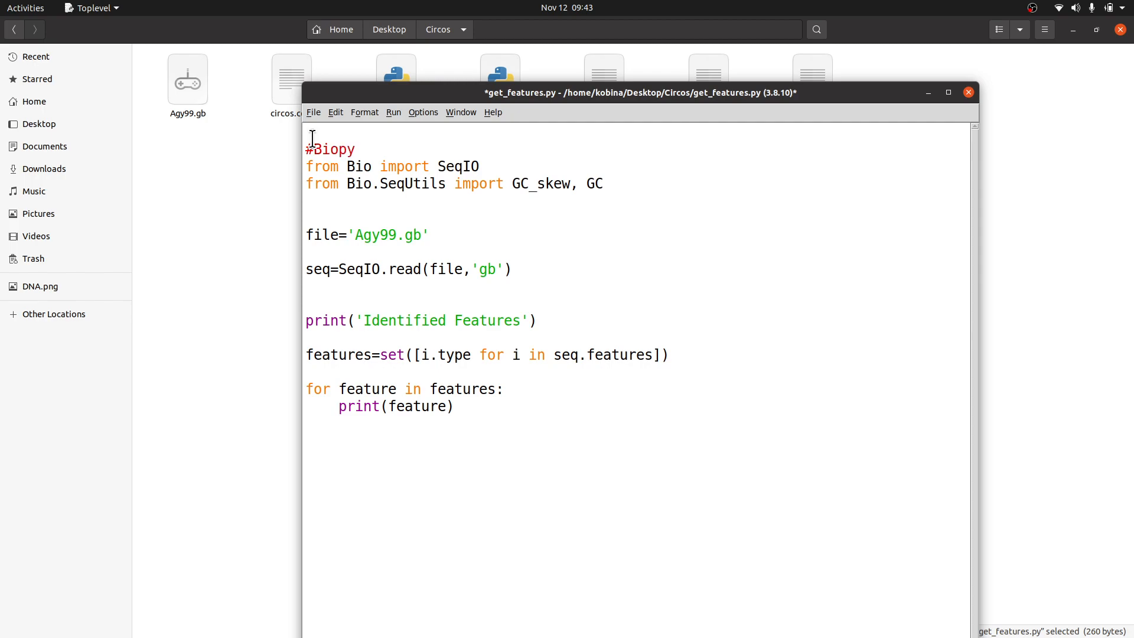
pyautogui.write('thon')
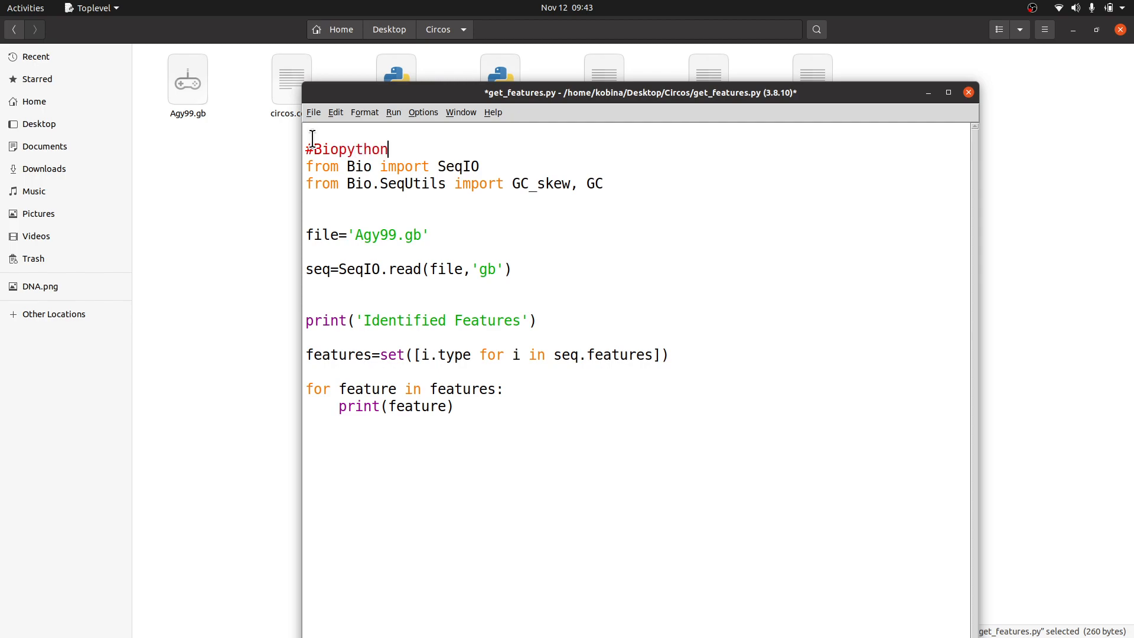
pyautogui.moveTo(364, 112)
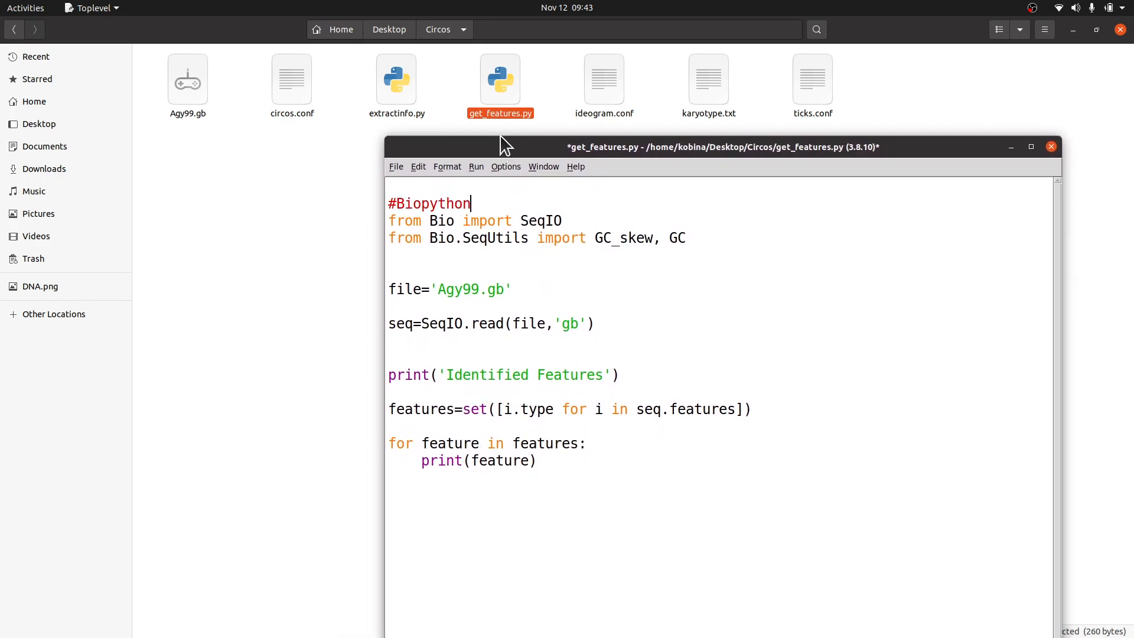
pyautogui.moveTo(574, 103)
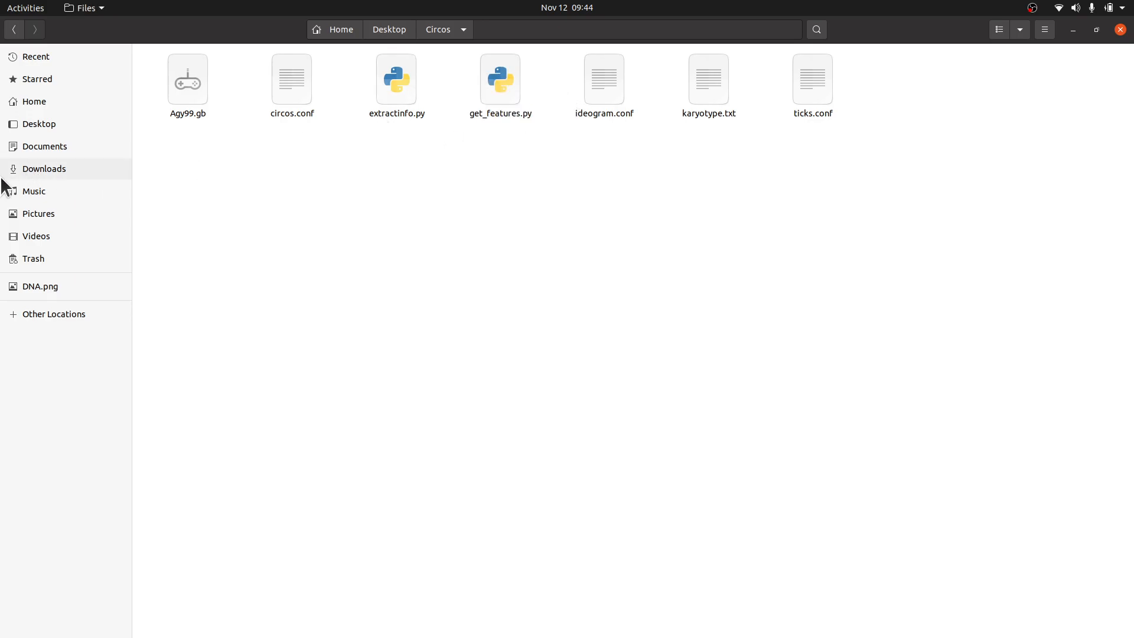
pyautogui.doubleClick(499, 78)
pyautogui.write('#Biopython')
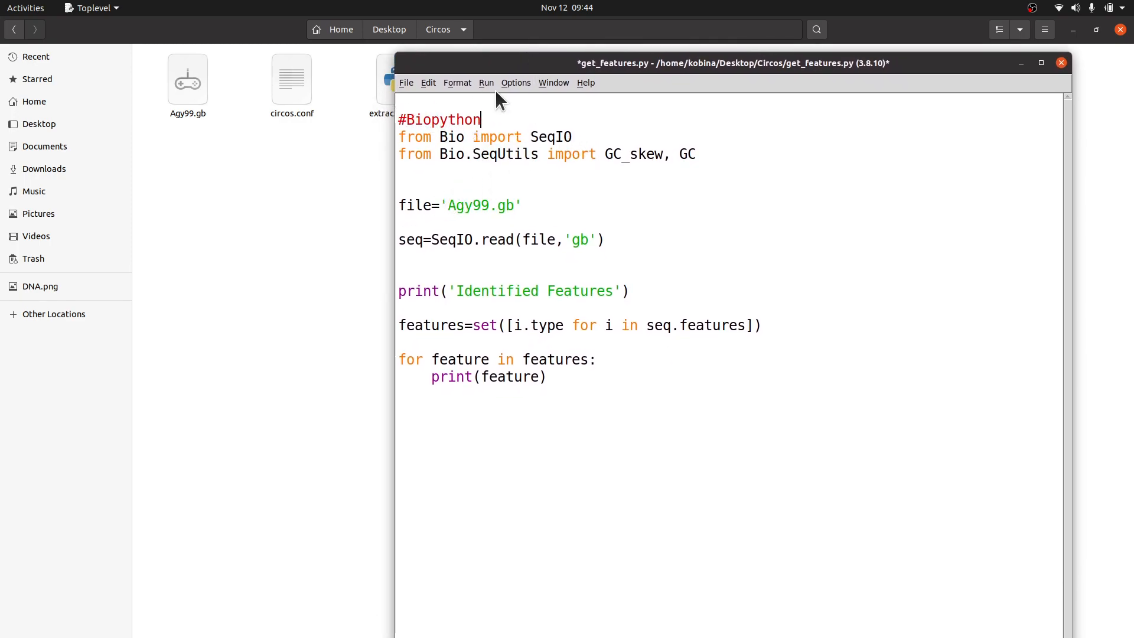
# Step: Save and run get_features.py, then pick out source and mobile_element in the output
pyautogui.click(486, 83)
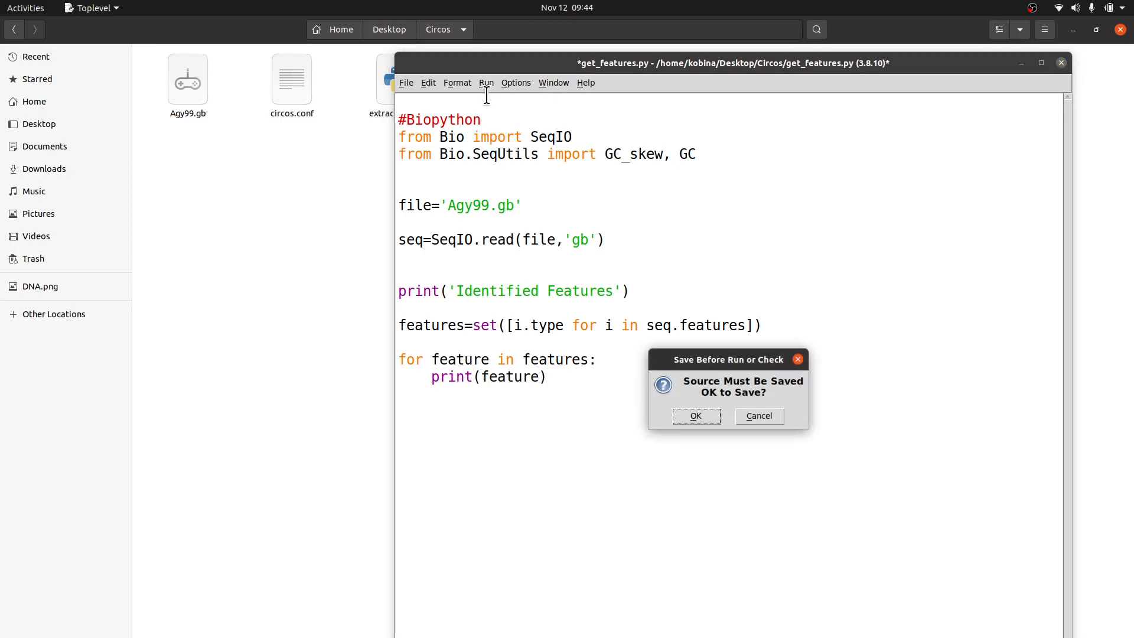
pyautogui.click(696, 416)
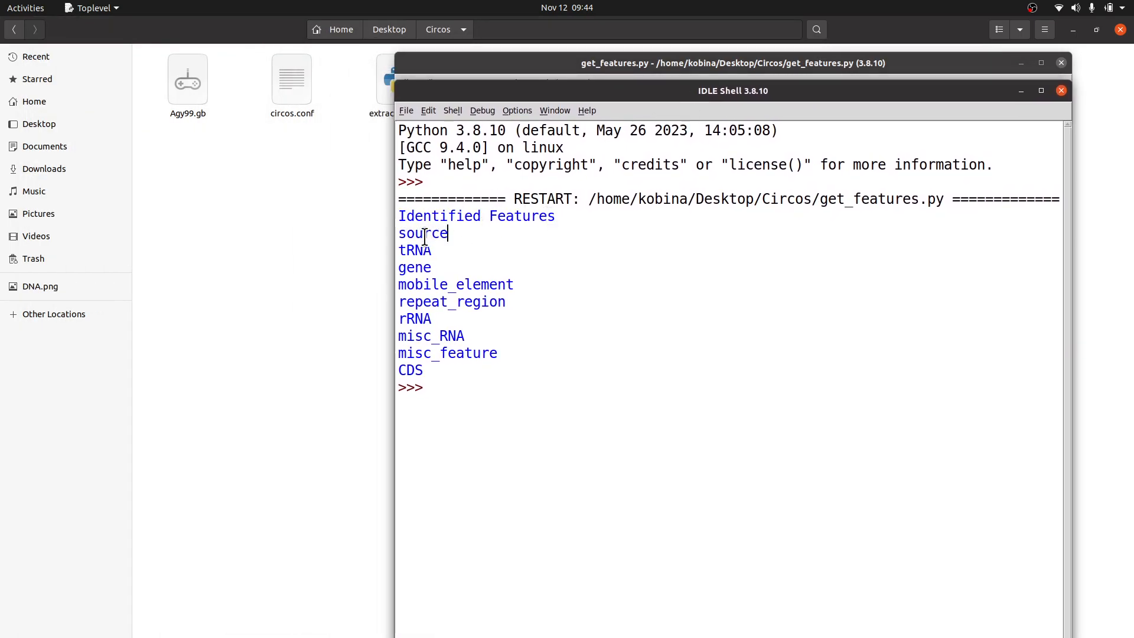
pyautogui.doubleClick(423, 233)
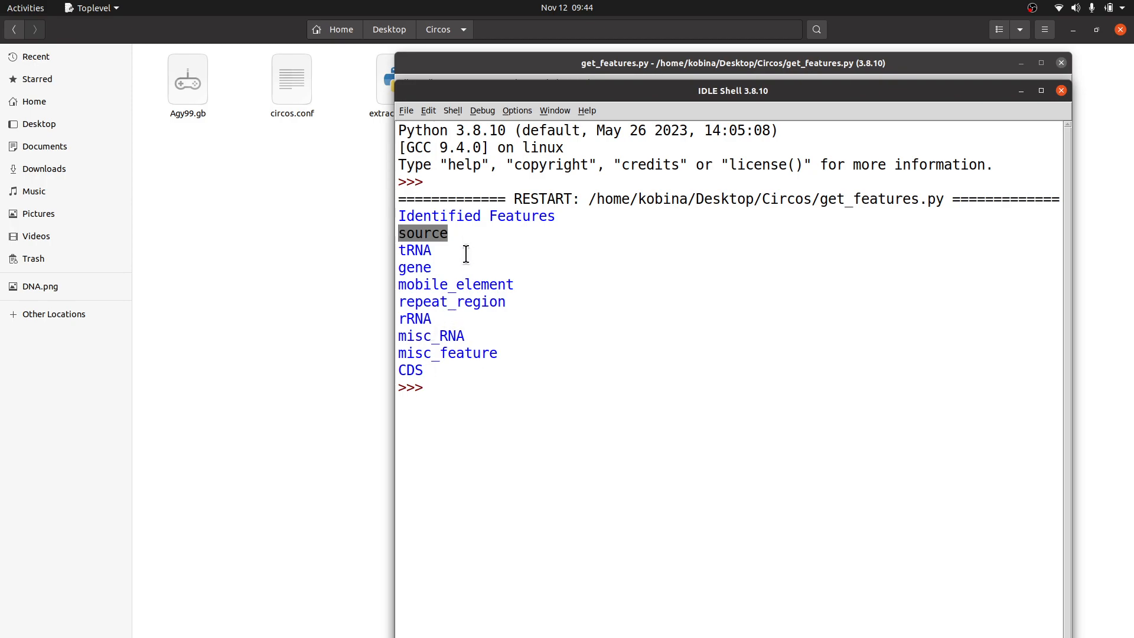
pyautogui.moveTo(467, 339)
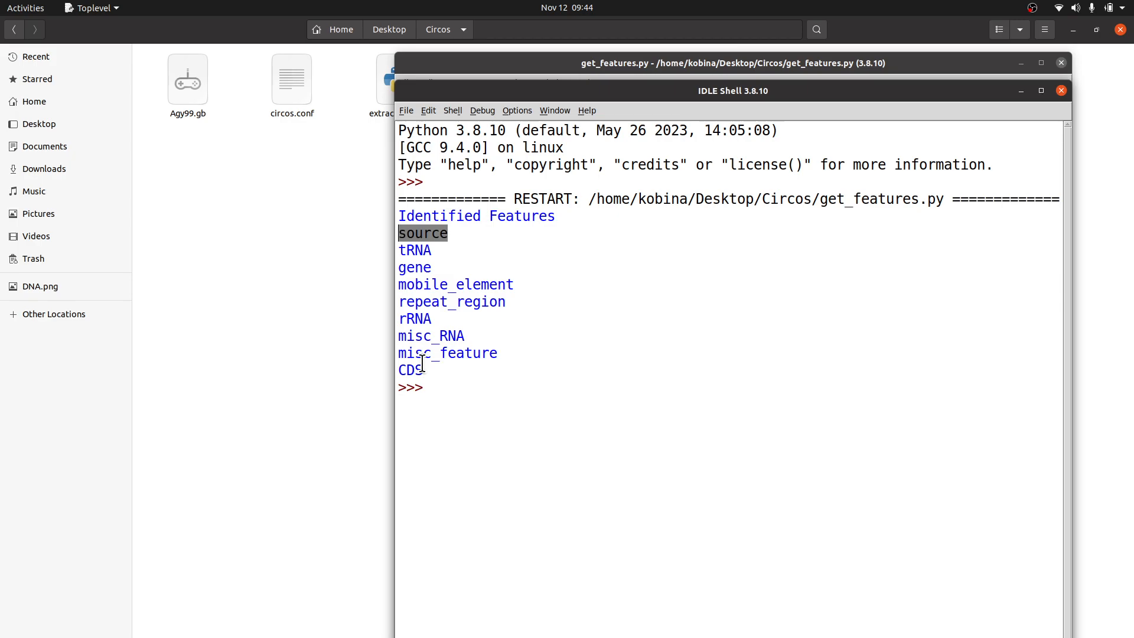
pyautogui.moveTo(486, 325)
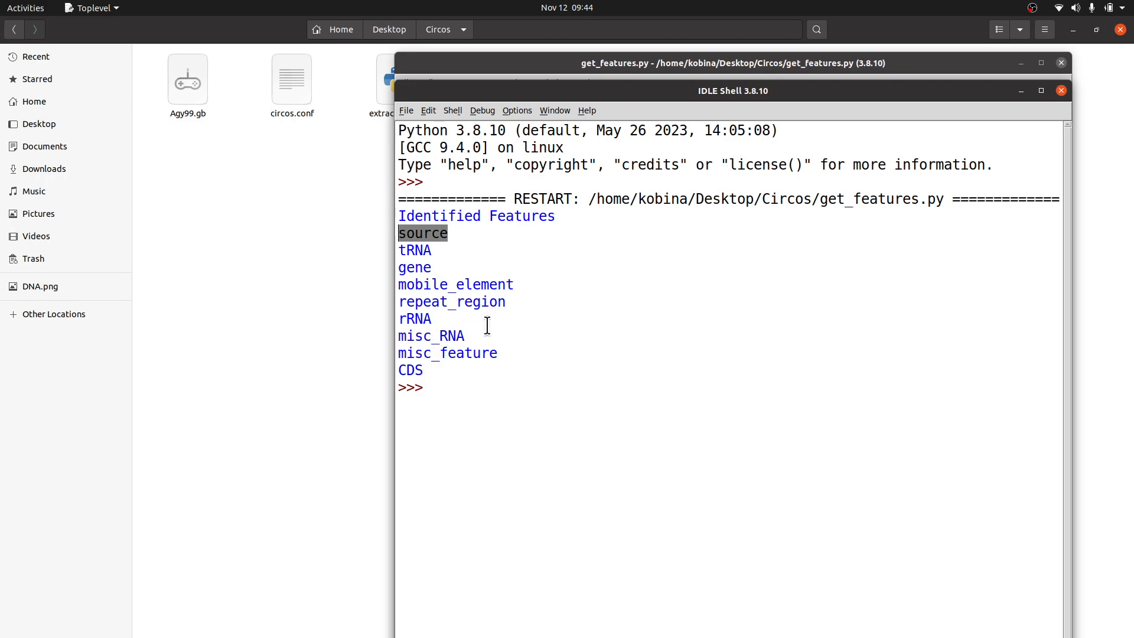
pyautogui.moveTo(524, 277)
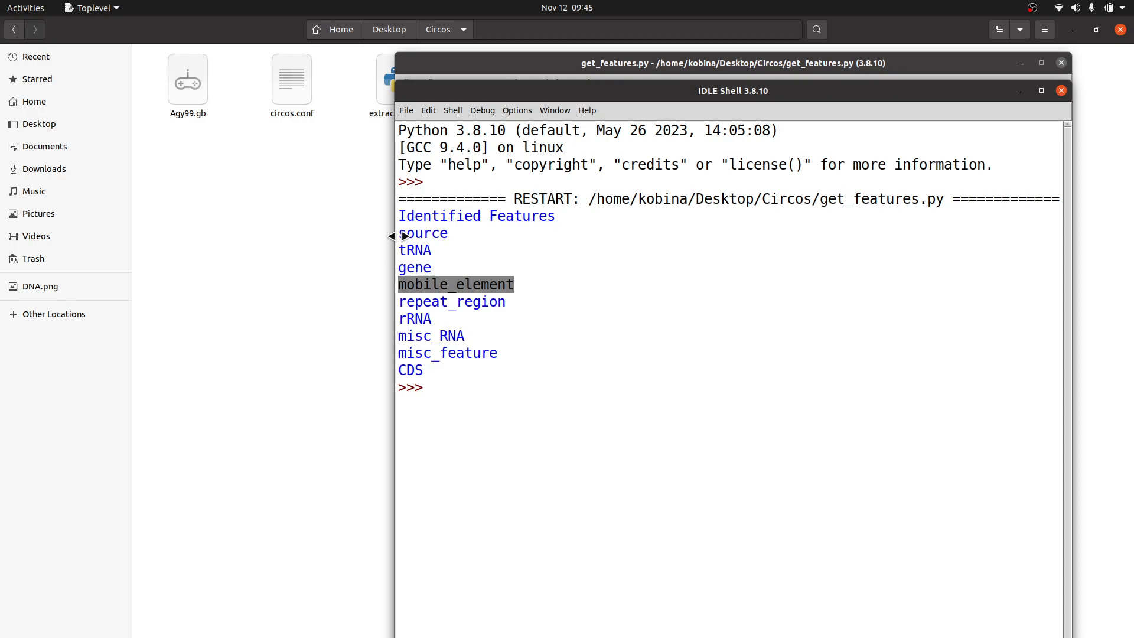
pyautogui.moveTo(452, 266)
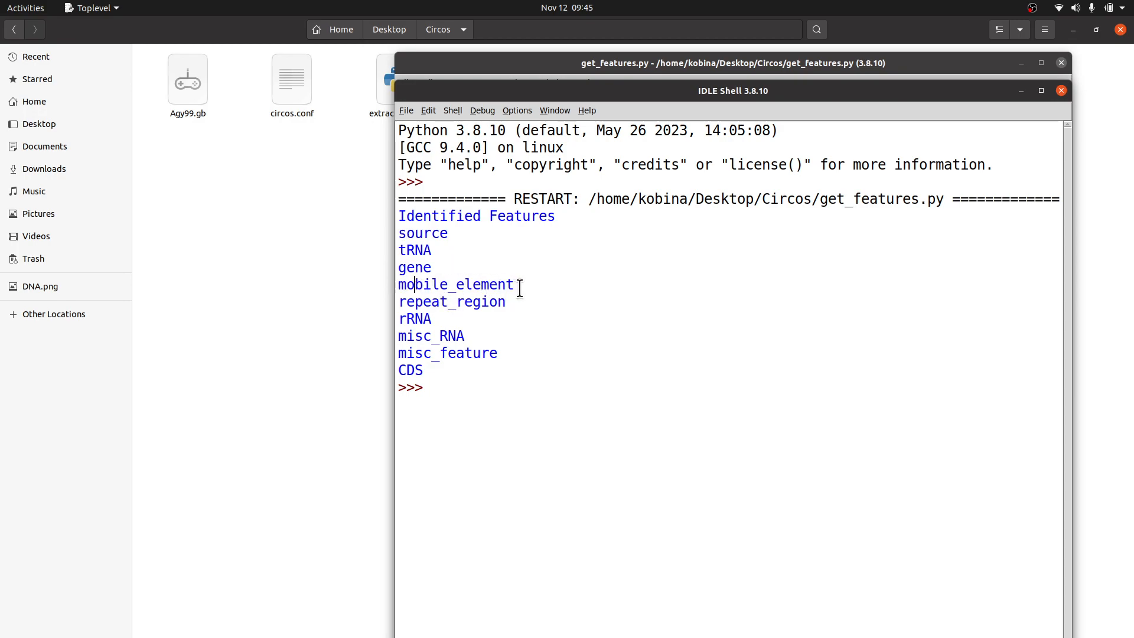
pyautogui.doubleClick(456, 284)
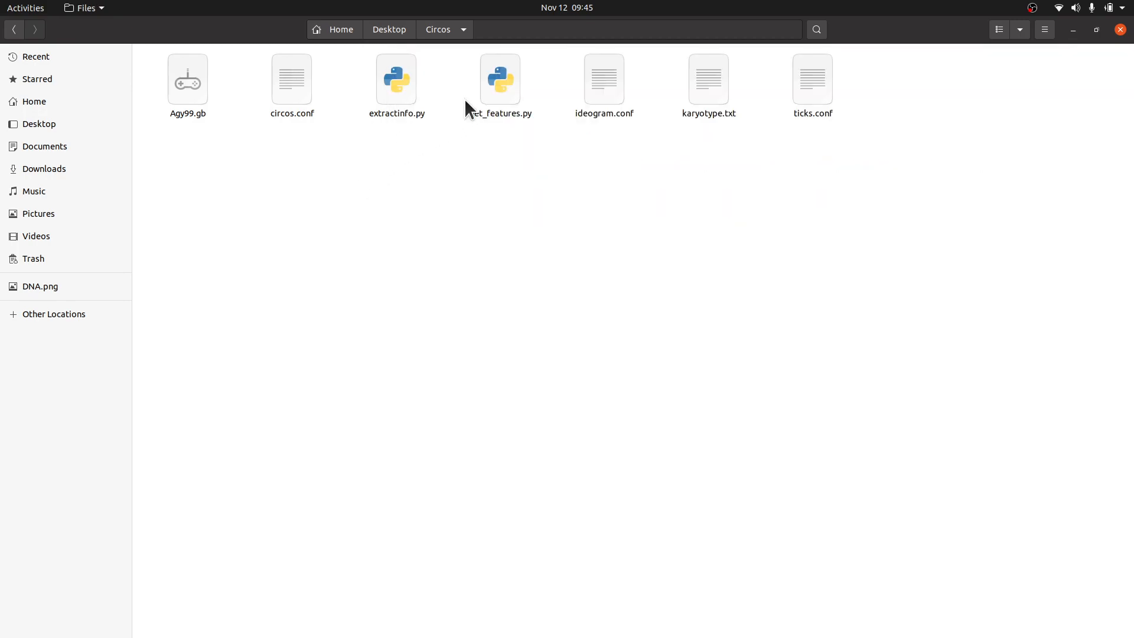
# Step: Open extractinfo.py in IDLE from its context menu
pyautogui.click(396, 80)
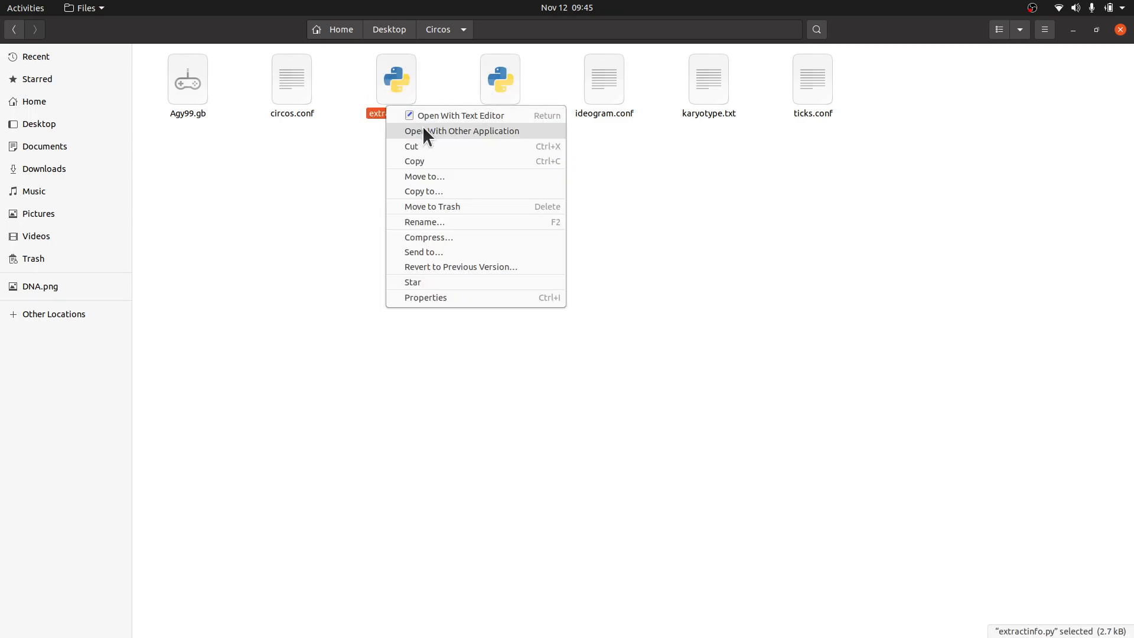
pyautogui.click(461, 131)
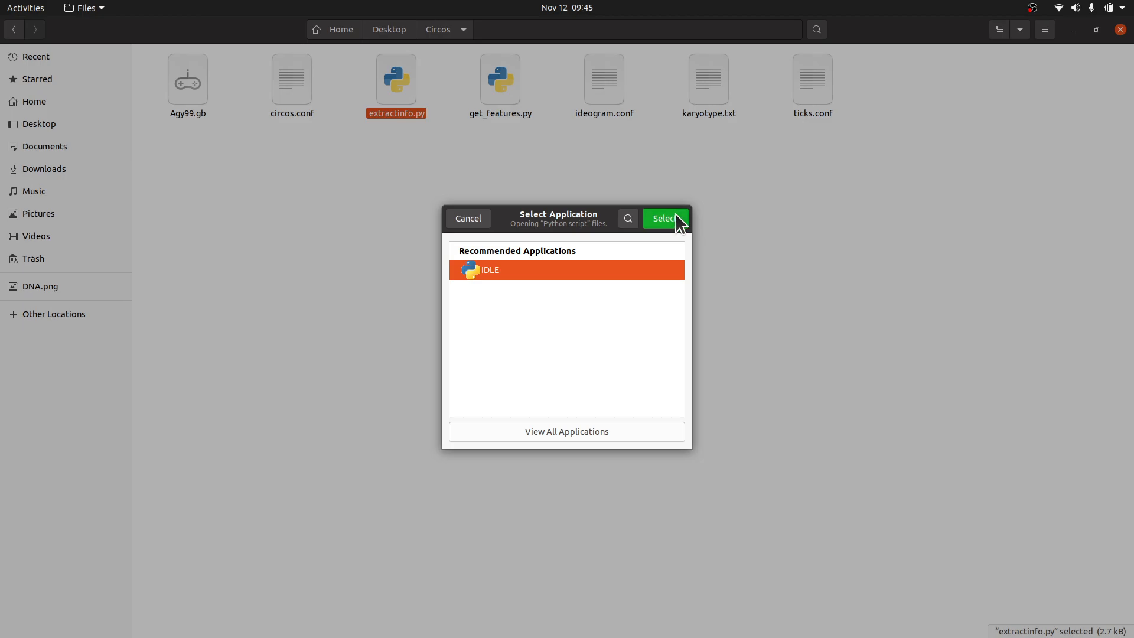
pyautogui.click(663, 218)
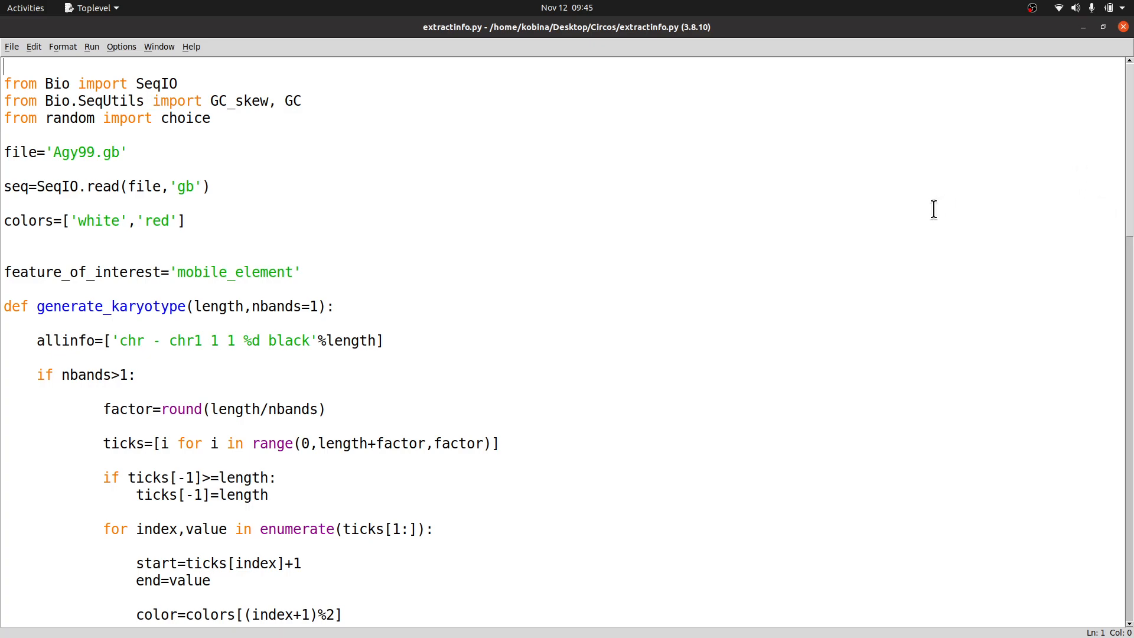
pyautogui.moveTo(86, 285)
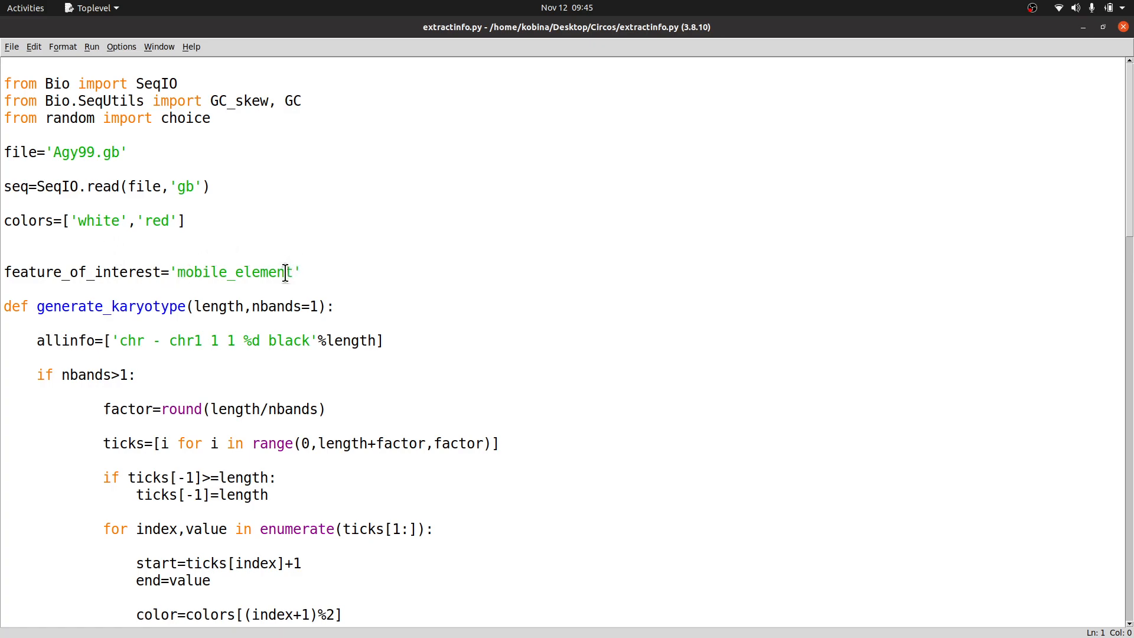
# Step: Retype feature_of_interest as 'mobile_element' in extractinfo.py
pyautogui.press('Delete')
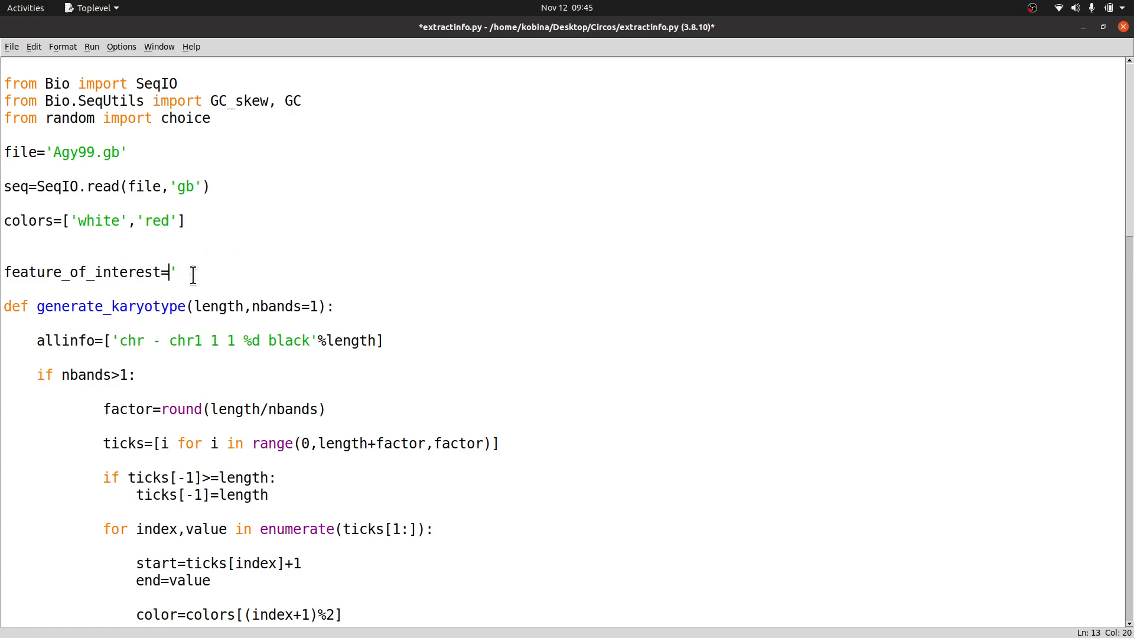
pyautogui.press('BackSpace')
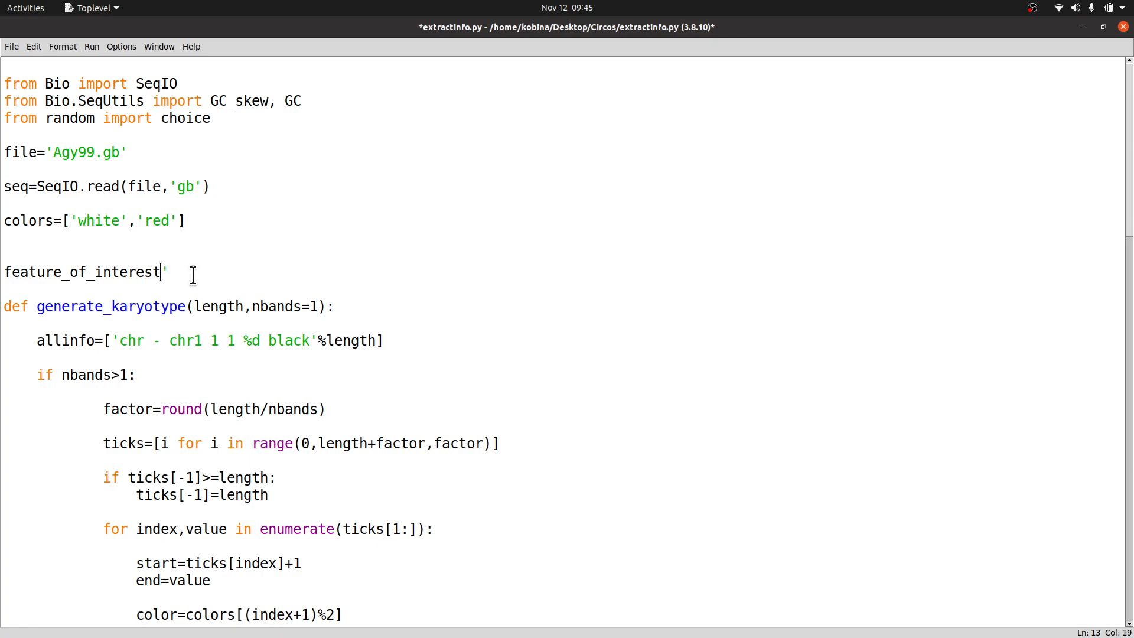
pyautogui.write('=')
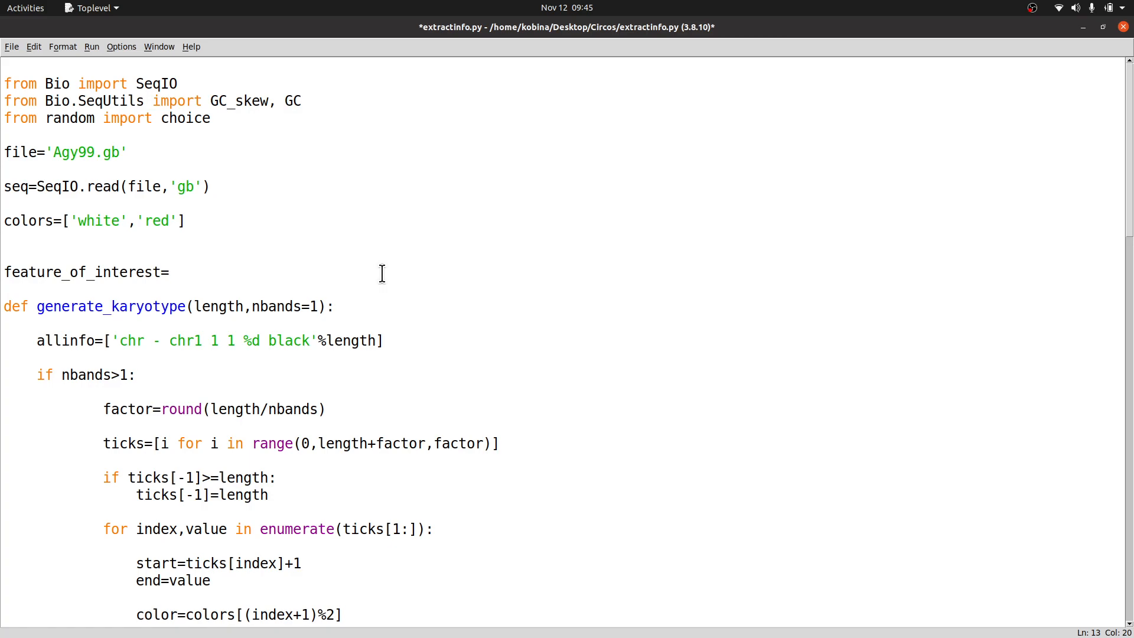
pyautogui.write("'")
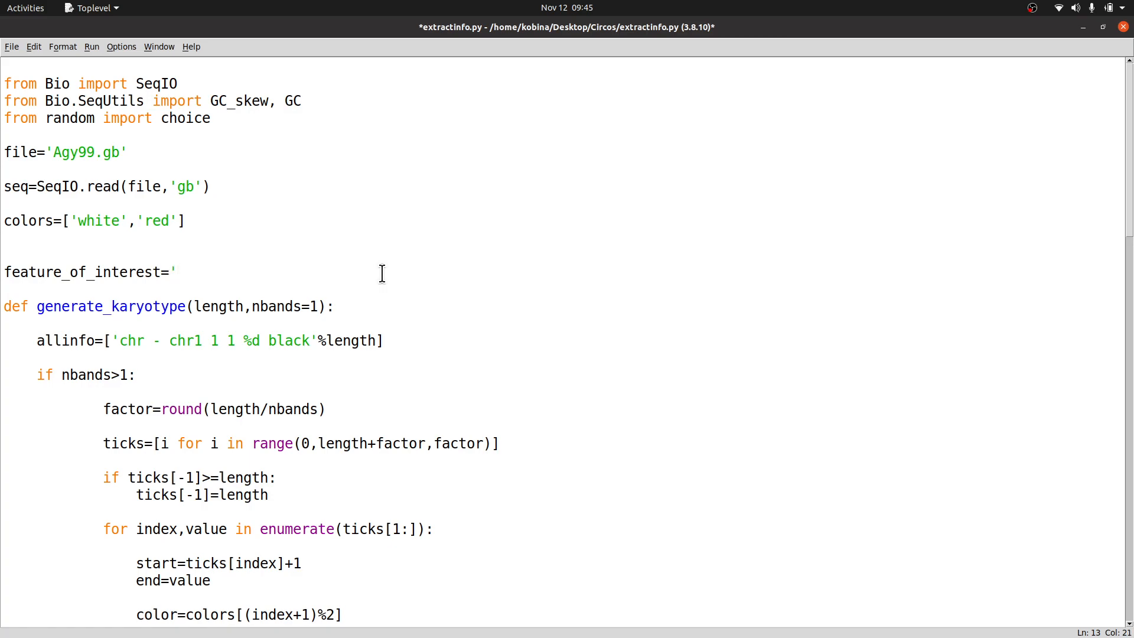
pyautogui.write('mobile')
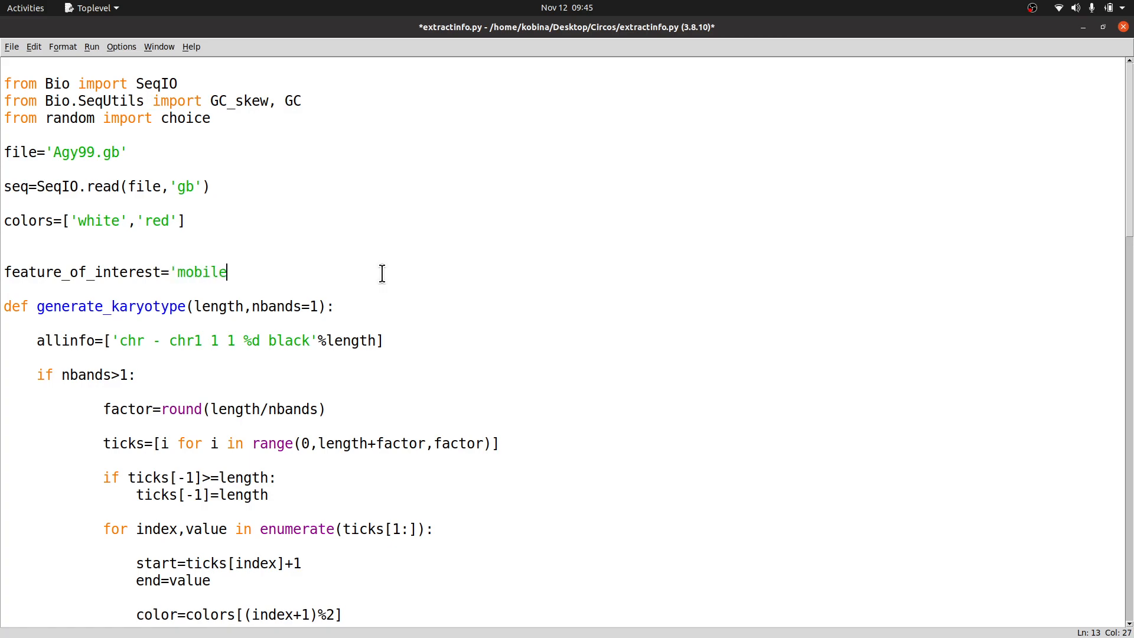
pyautogui.write("_element'")
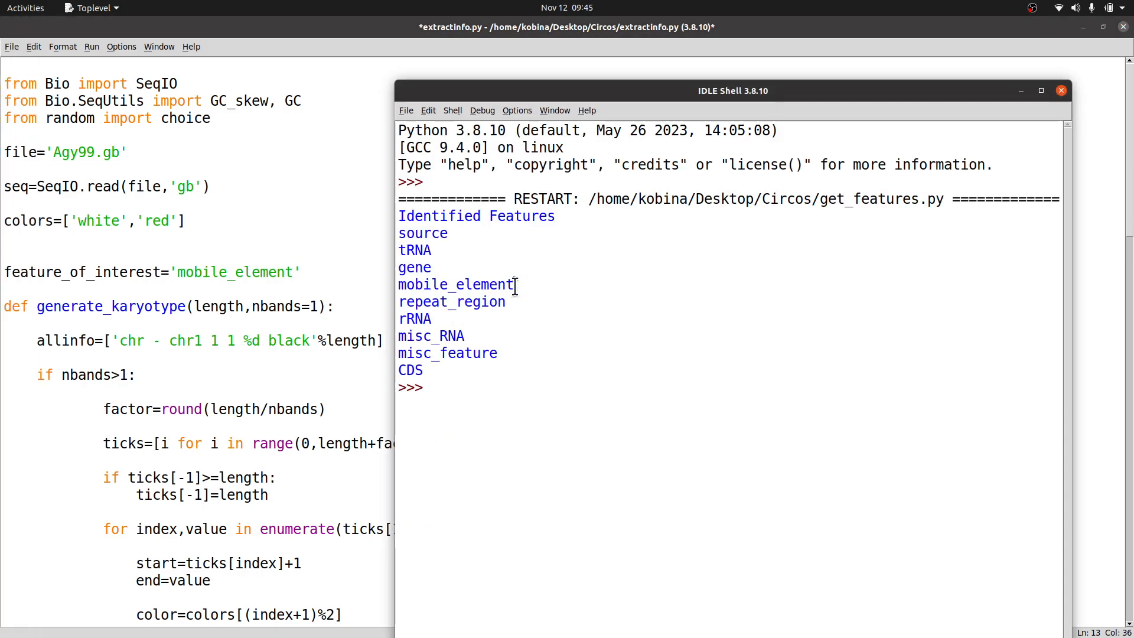
pyautogui.doubleClick(456, 284)
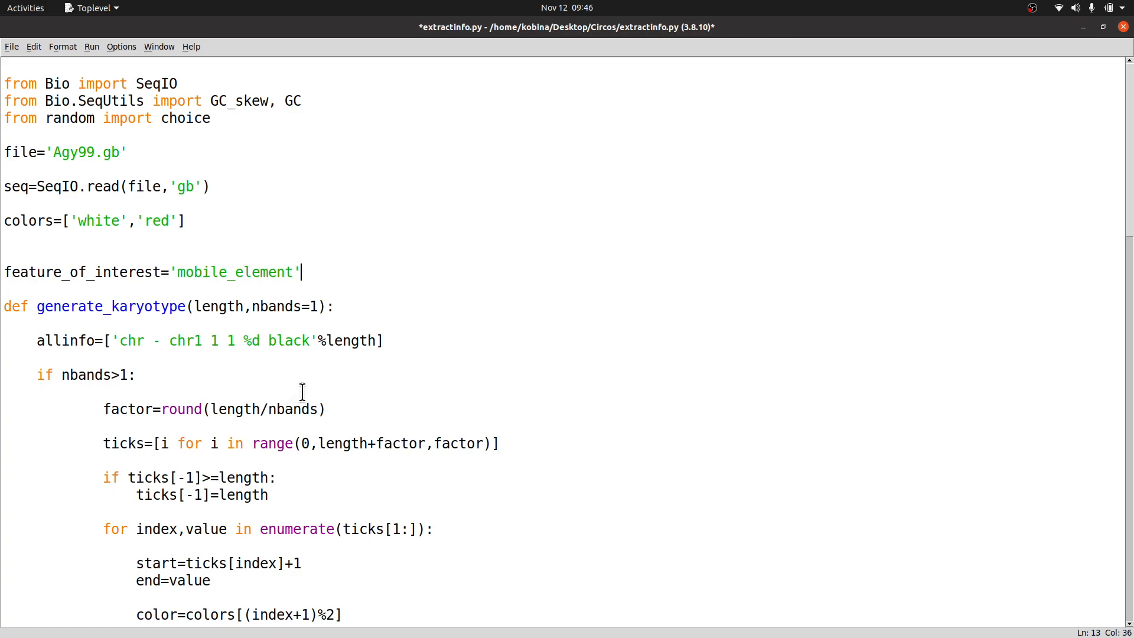
pyautogui.moveTo(311, 393)
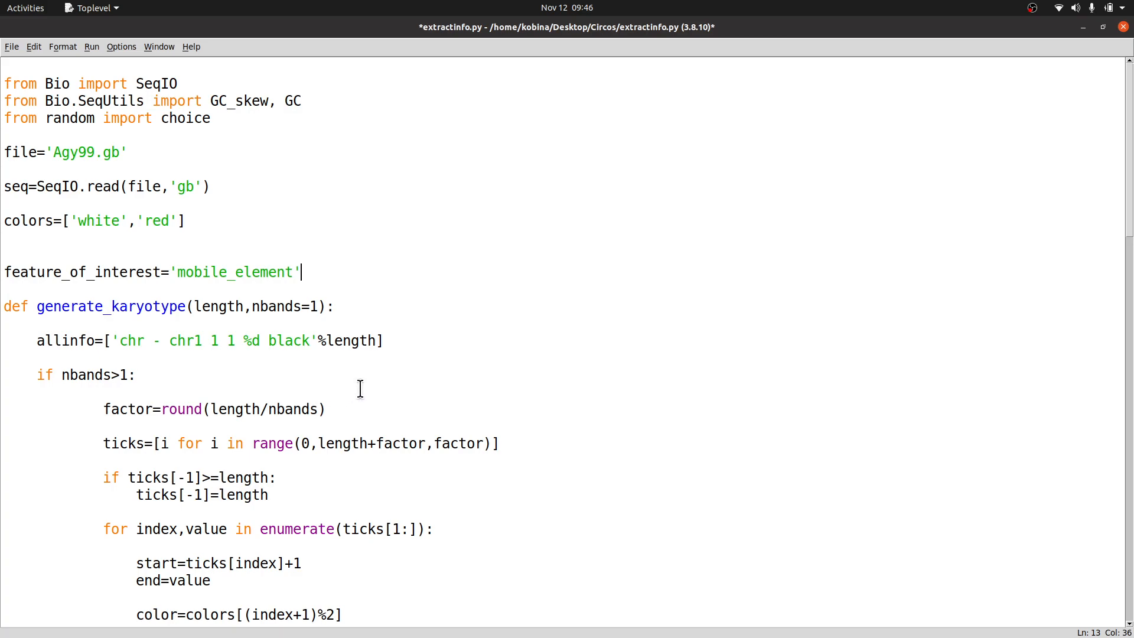
pyautogui.moveTo(760, 267)
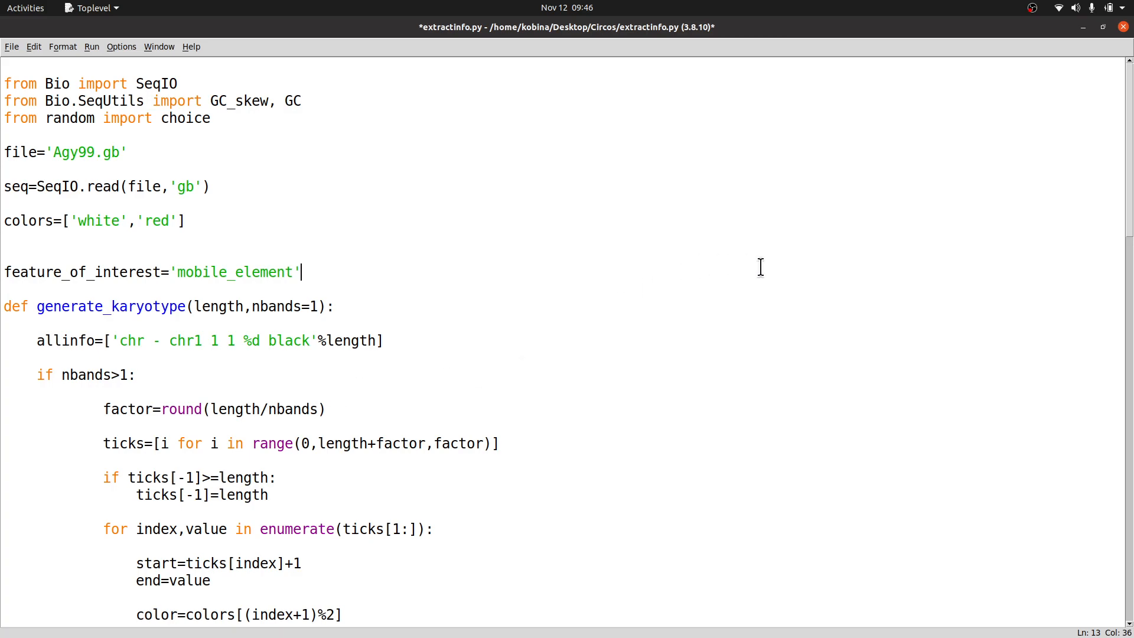
pyautogui.moveTo(655, 332)
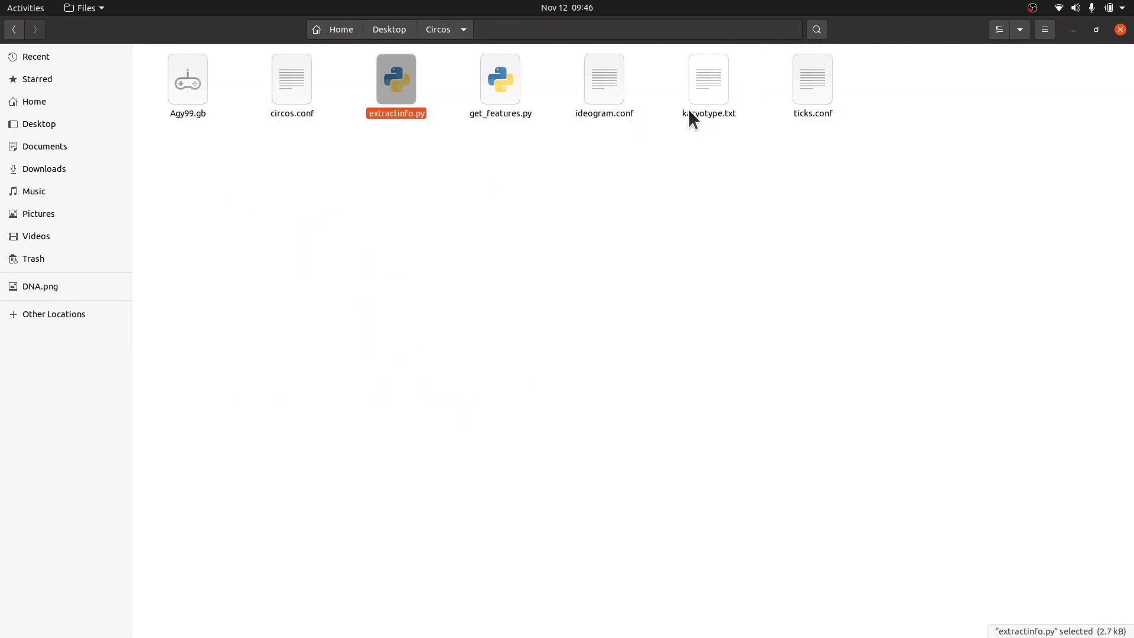
# Step: Maximize the extractinfo.py editor, then save and run the script
pyautogui.click(605, 80)
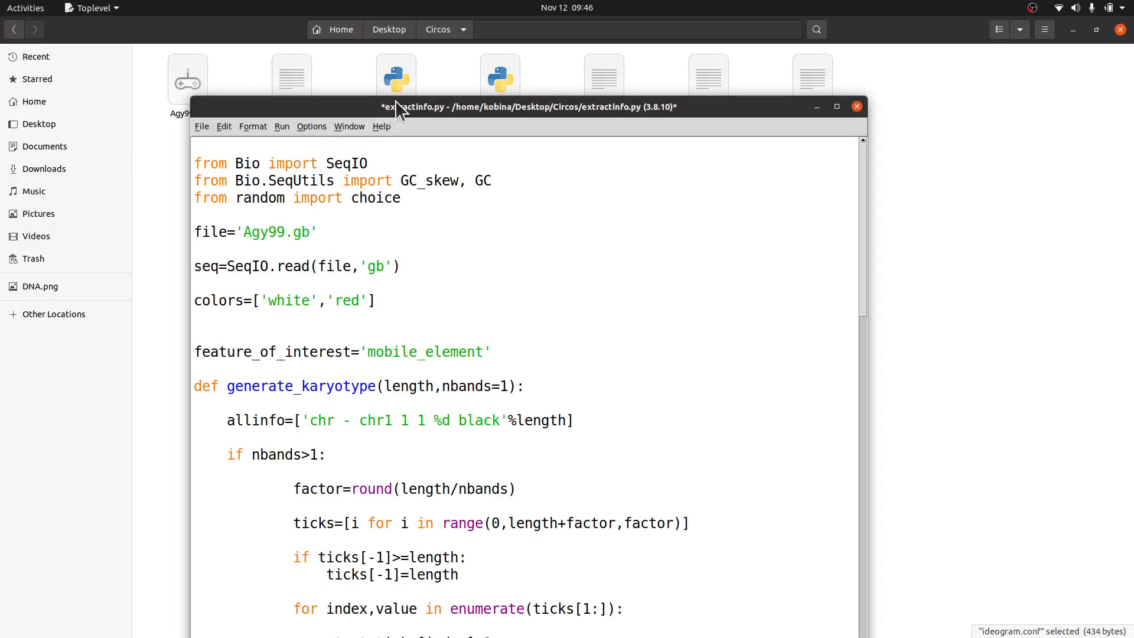
pyautogui.doubleClick(528, 106)
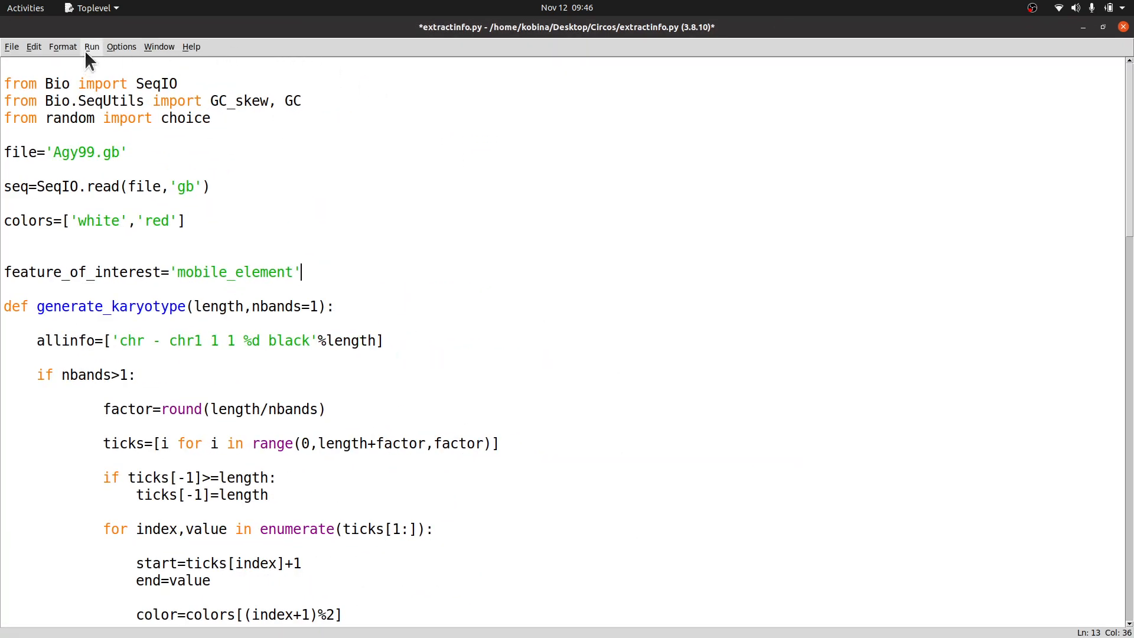
pyautogui.click(92, 47)
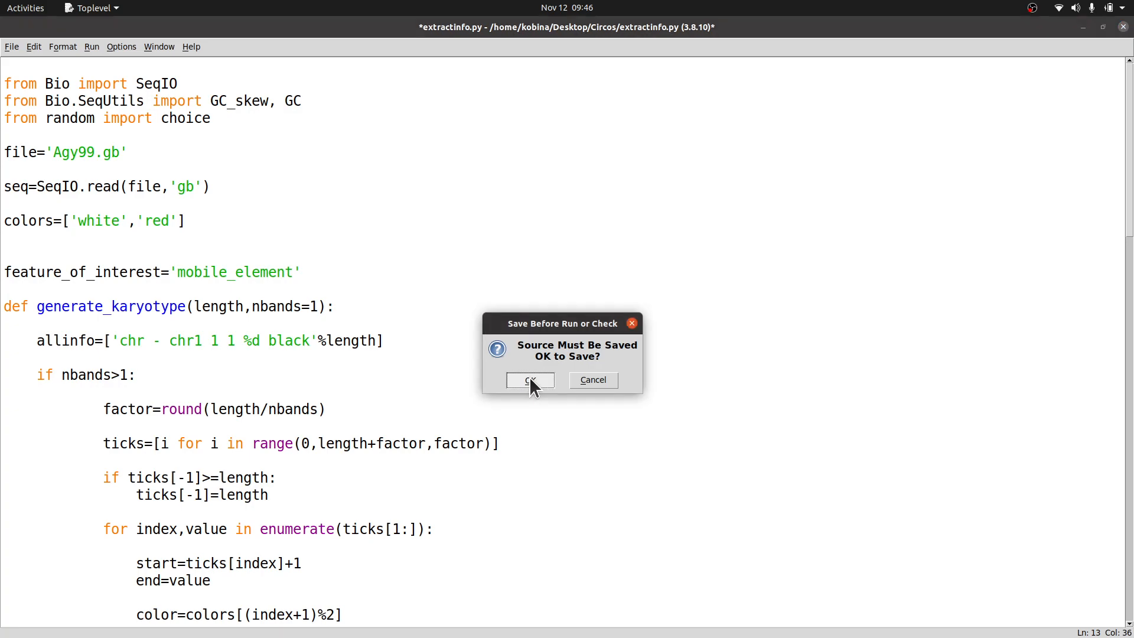
pyautogui.click(529, 380)
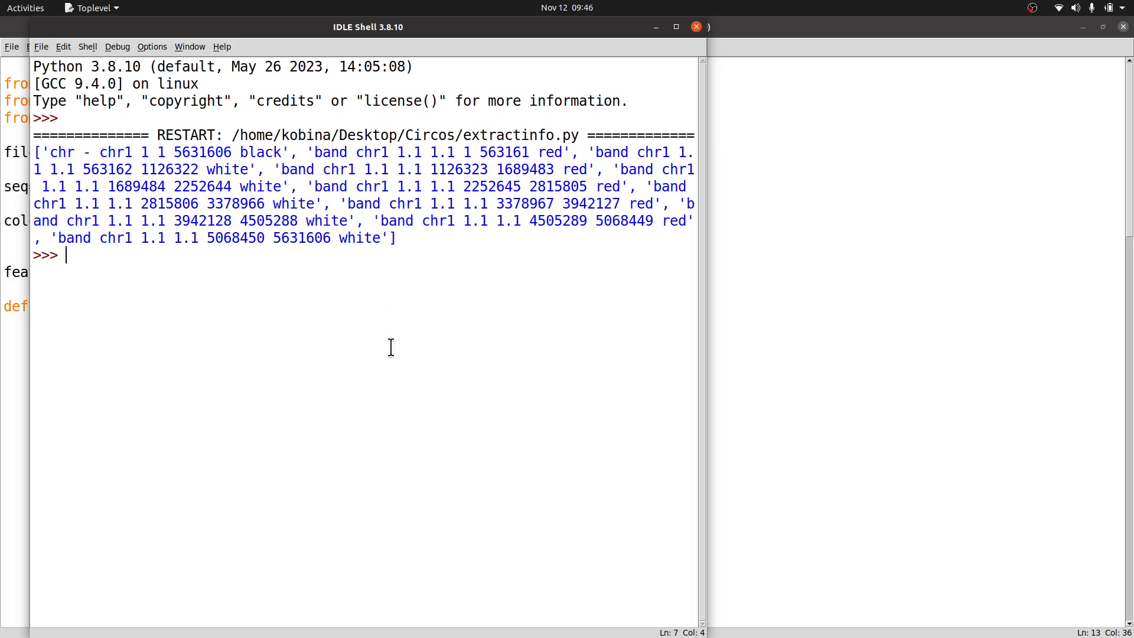
pyautogui.moveTo(264, 302)
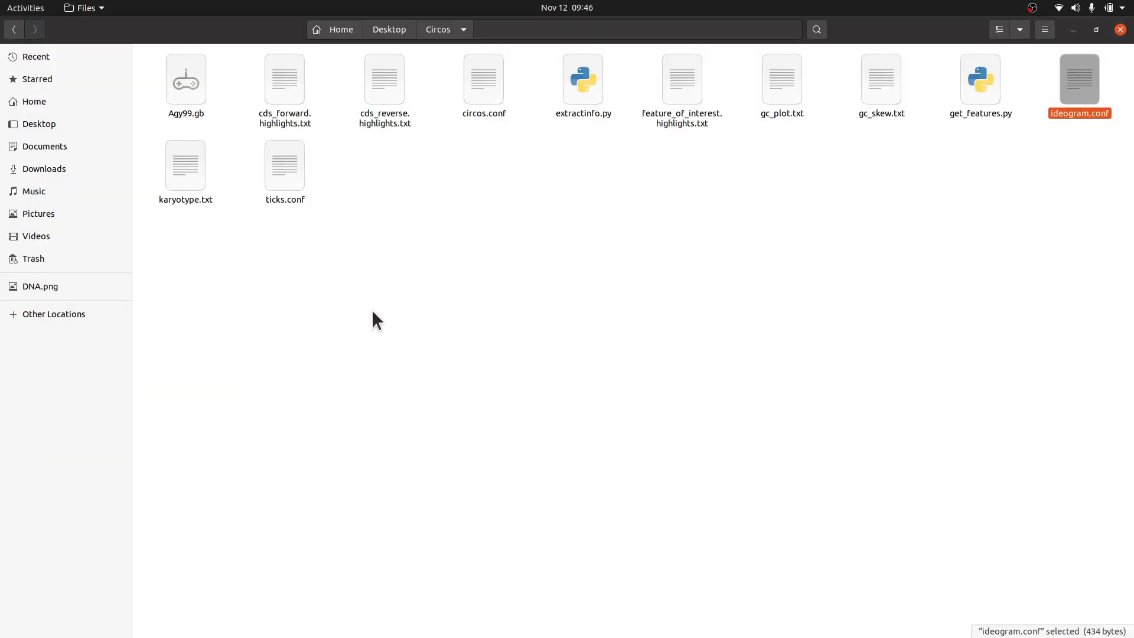
pyautogui.moveTo(767, 121)
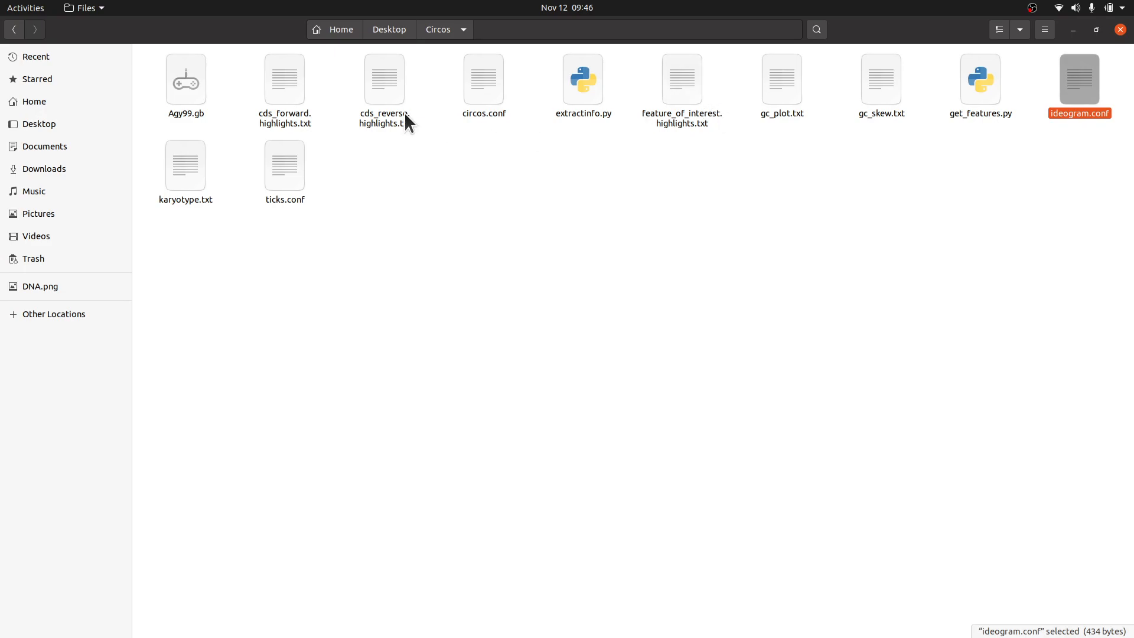
pyautogui.moveTo(355, 120)
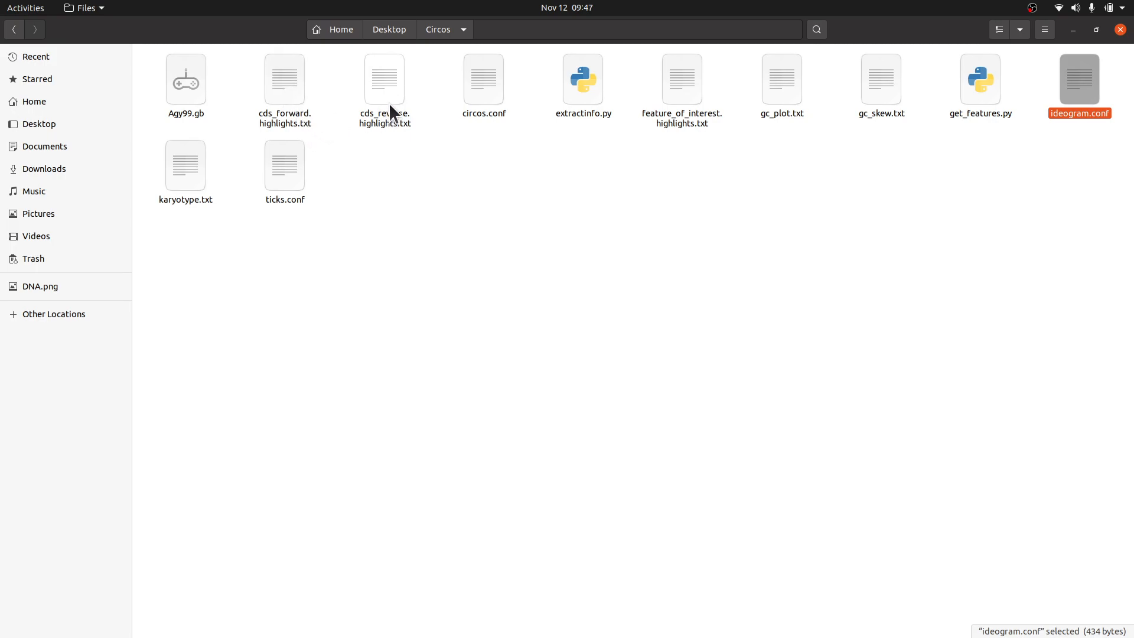
pyautogui.moveTo(686, 88)
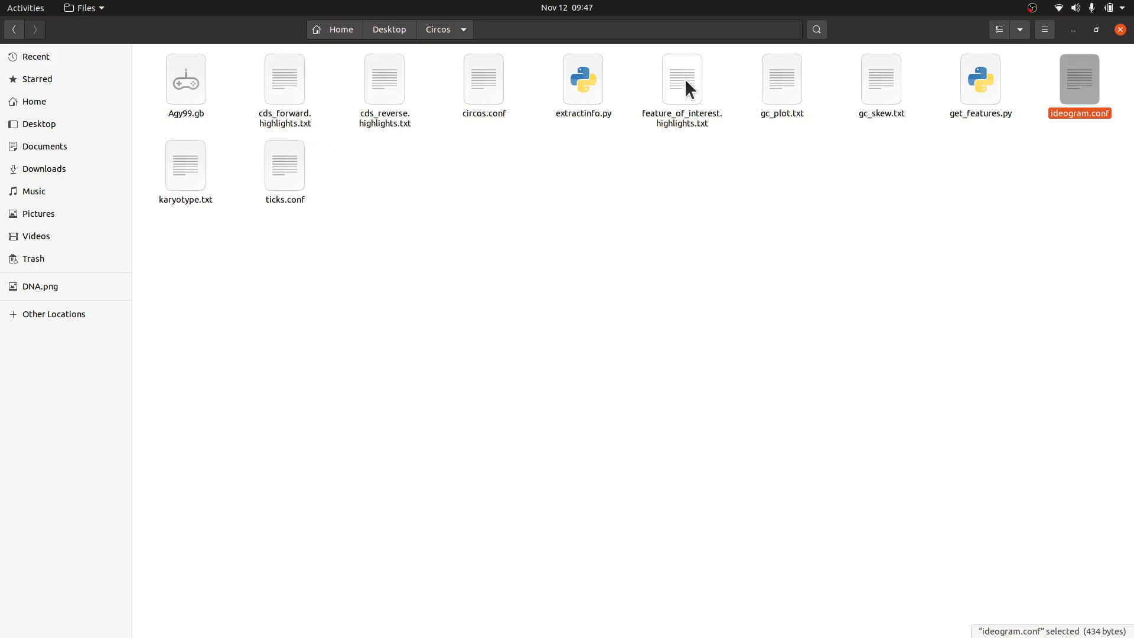
pyautogui.moveTo(743, 101)
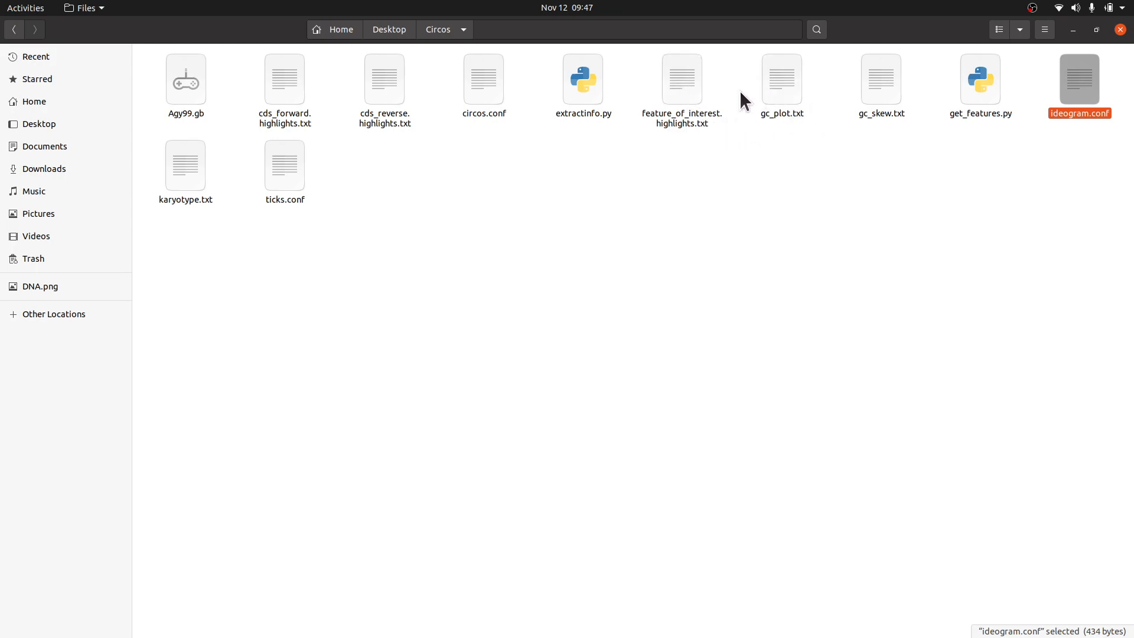
pyautogui.moveTo(881, 96)
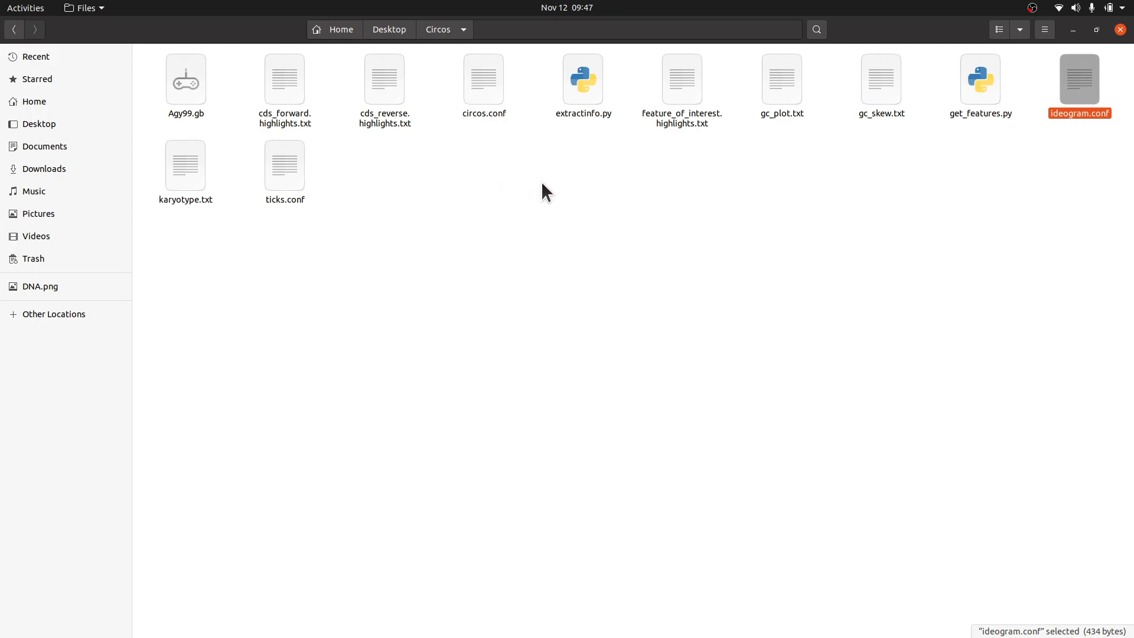
pyautogui.moveTo(779, 160)
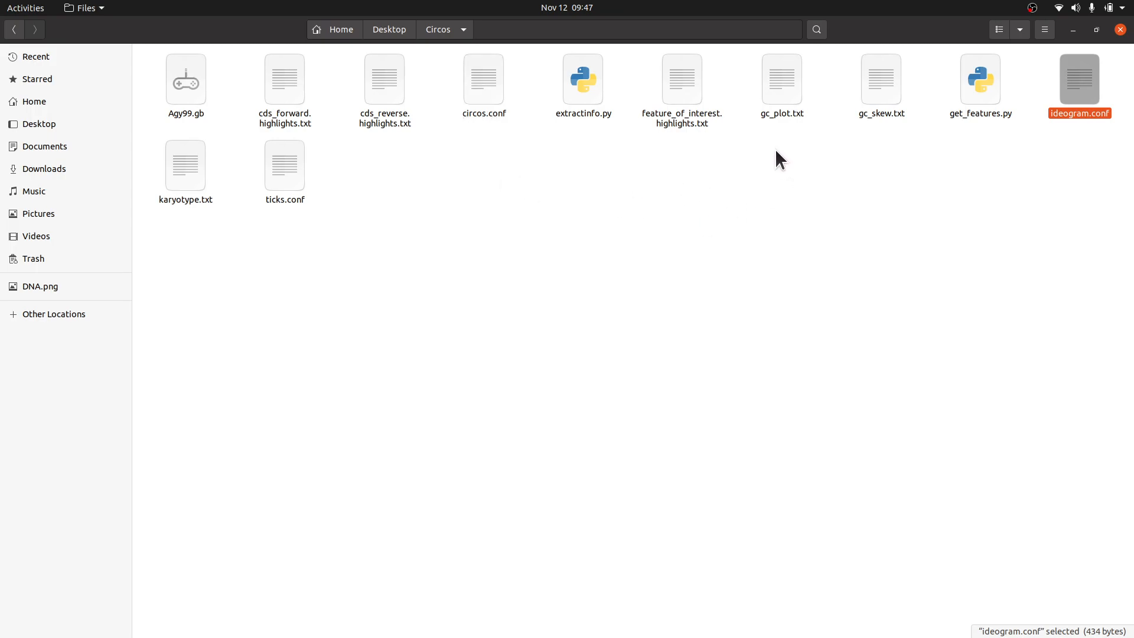
# Step: Select circos.conf and ideogram.conf, then open the Circos folder's context menu
pyautogui.click(483, 80)
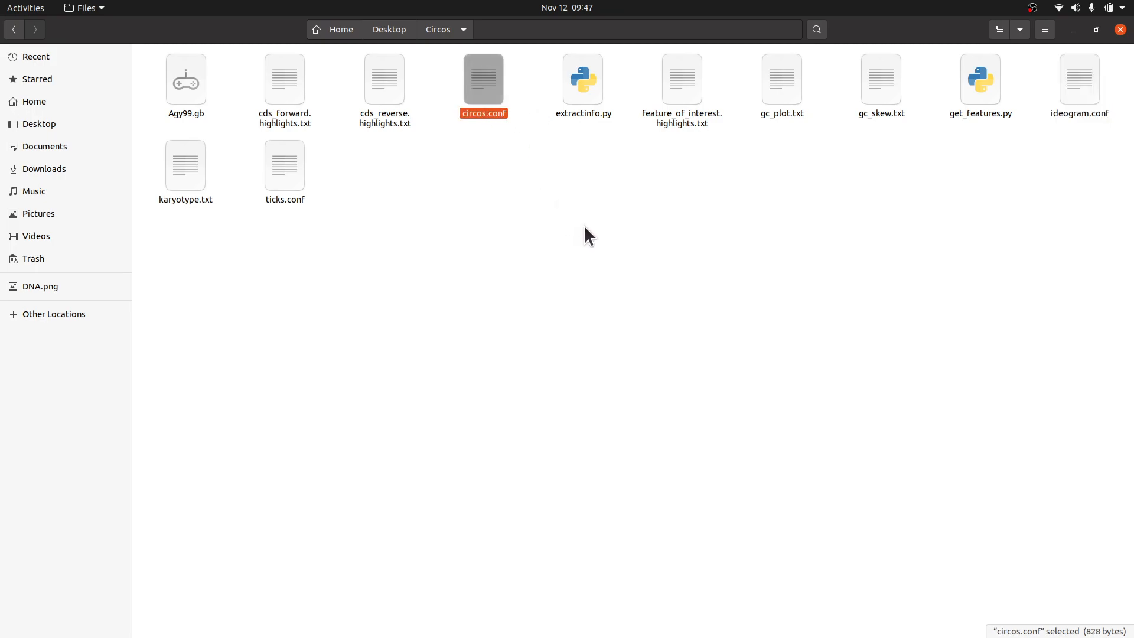
pyautogui.moveTo(510, 160)
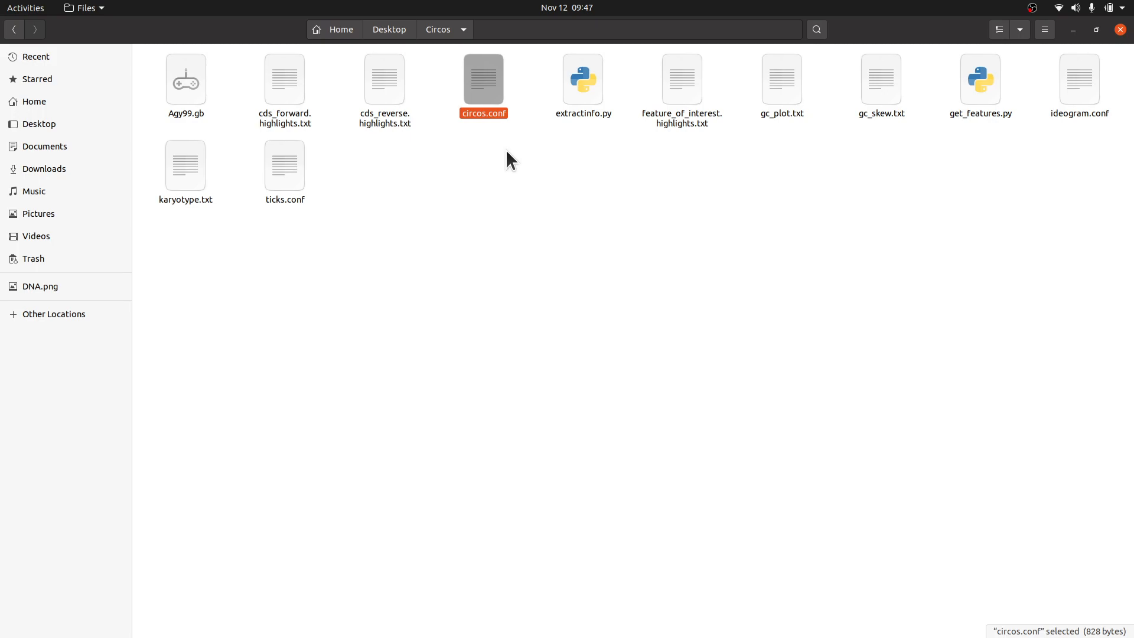
pyautogui.moveTo(483, 107)
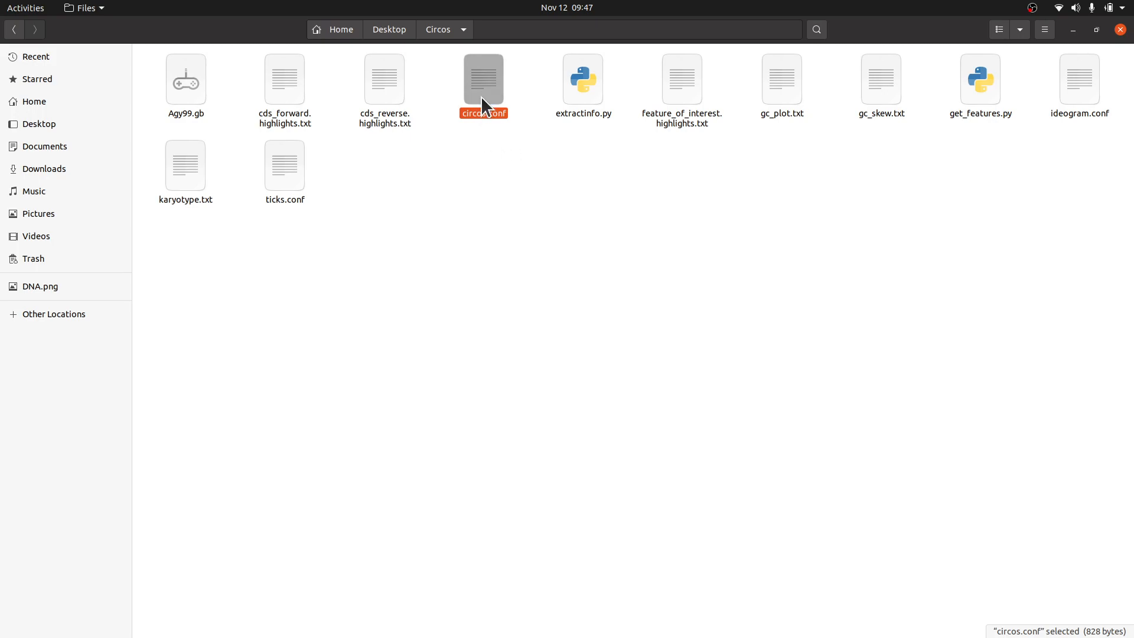
pyautogui.moveTo(1023, 119)
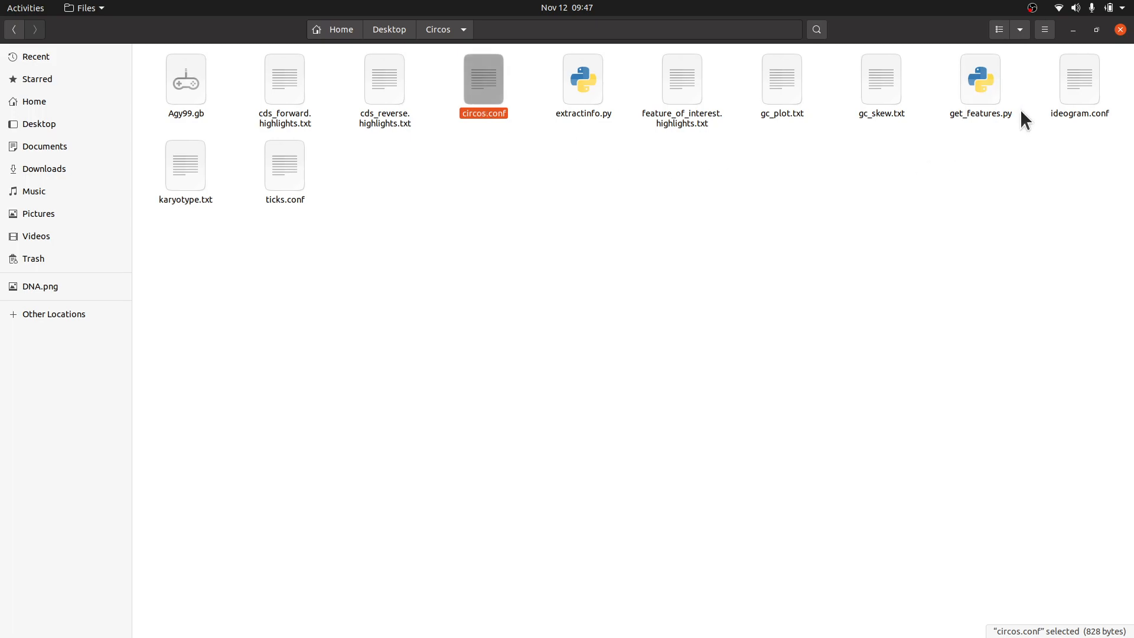
pyautogui.click(1080, 80)
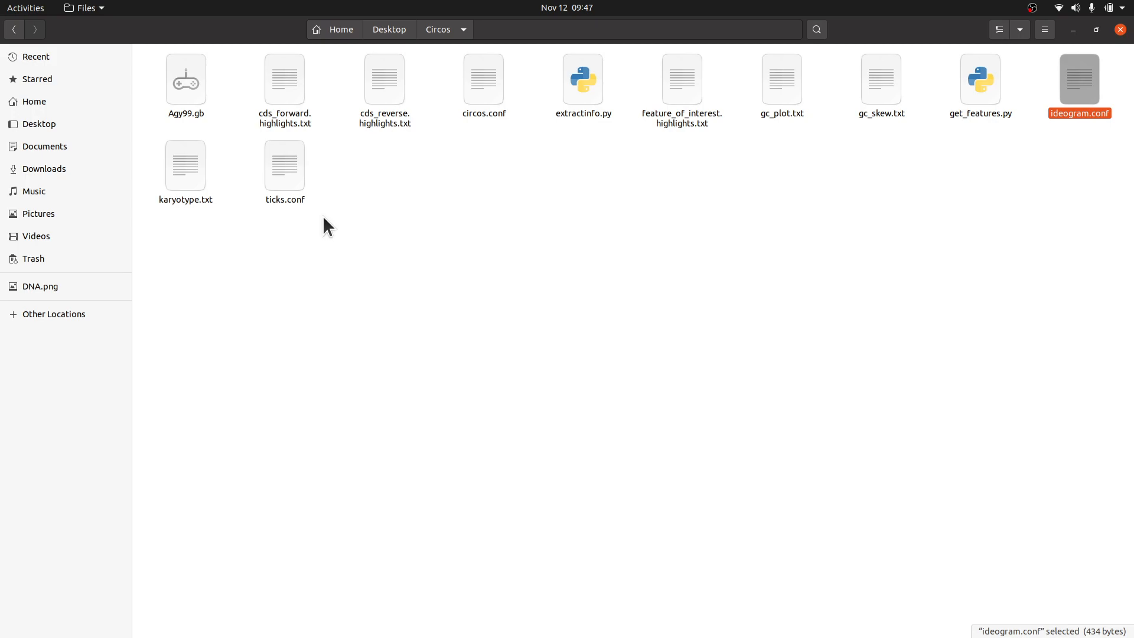
pyautogui.moveTo(484, 255)
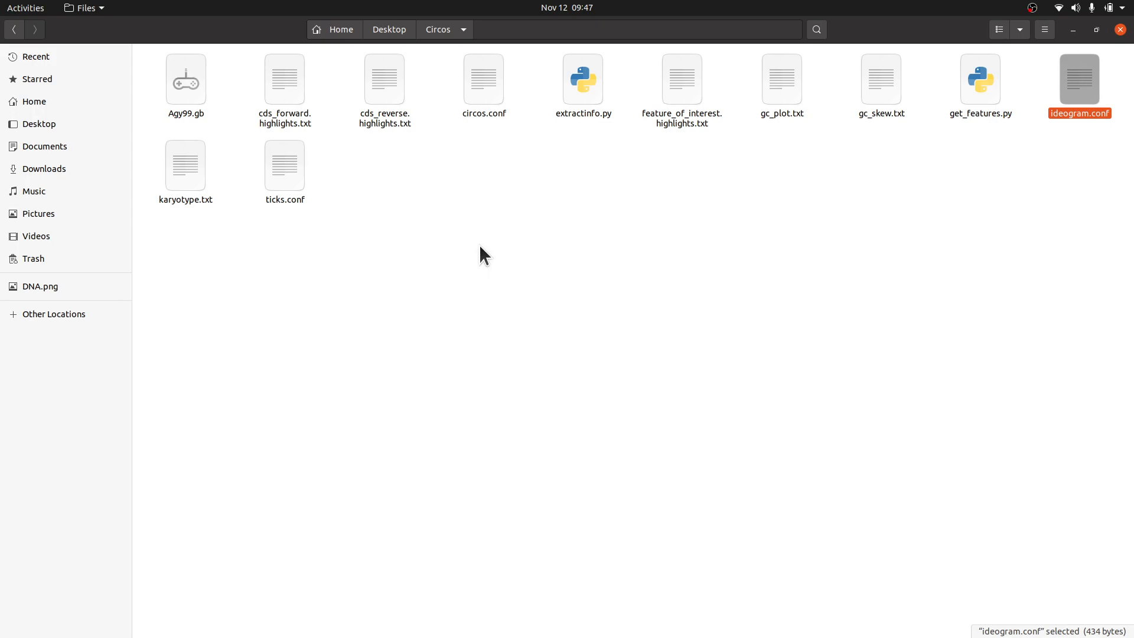
pyautogui.moveTo(483, 206)
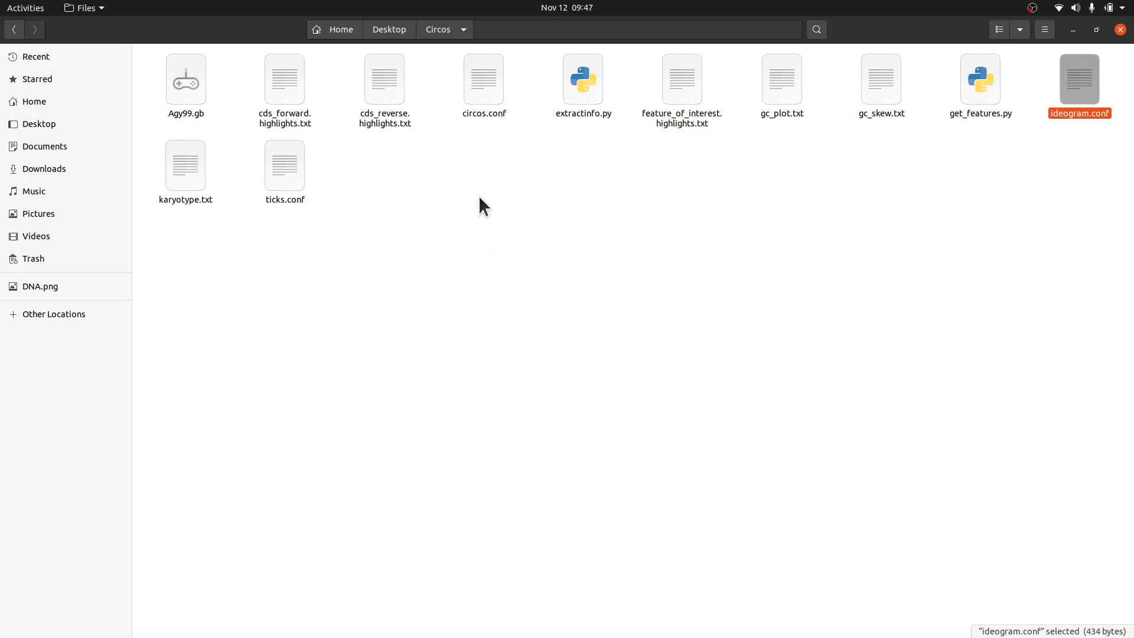
pyautogui.moveTo(484, 99)
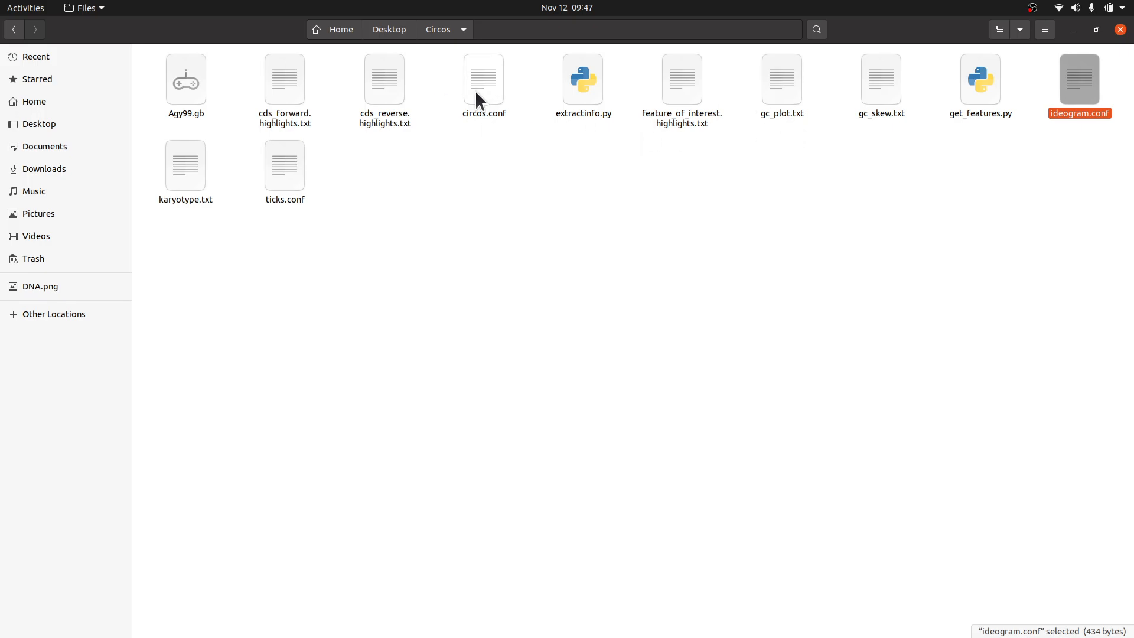
pyautogui.doubleClick(484, 78)
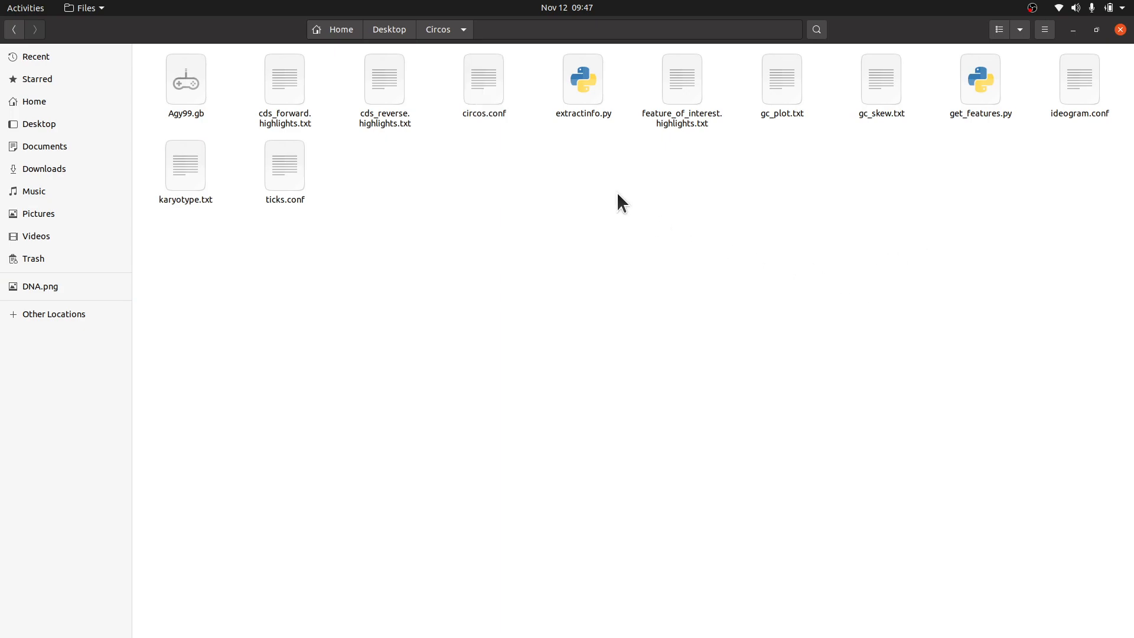
pyautogui.click(483, 80)
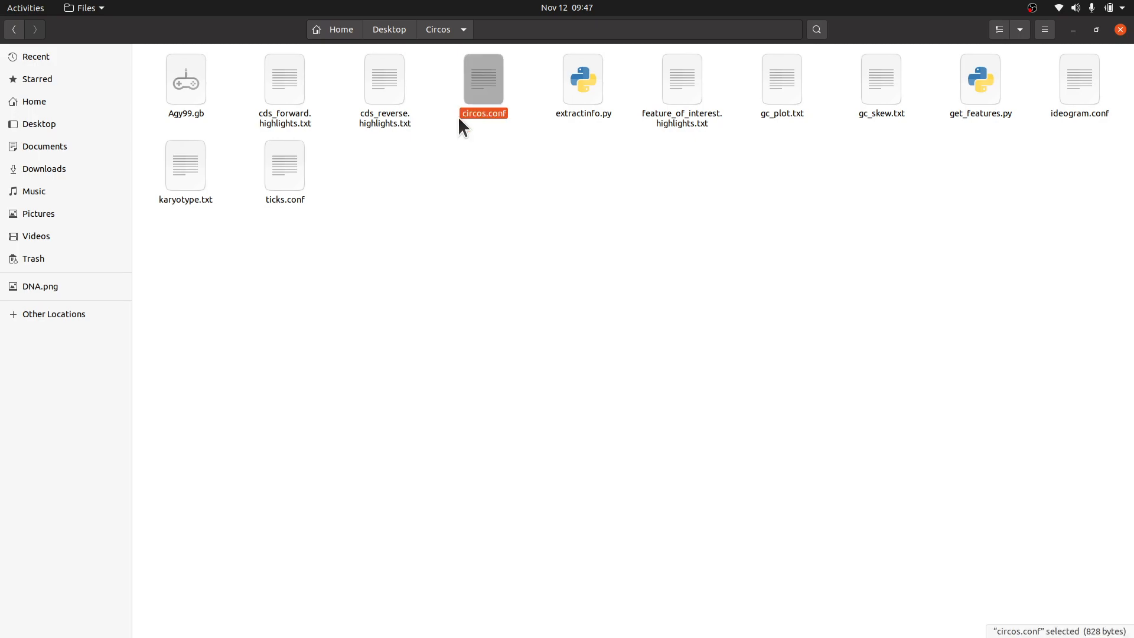
pyautogui.rightClick(812, 508)
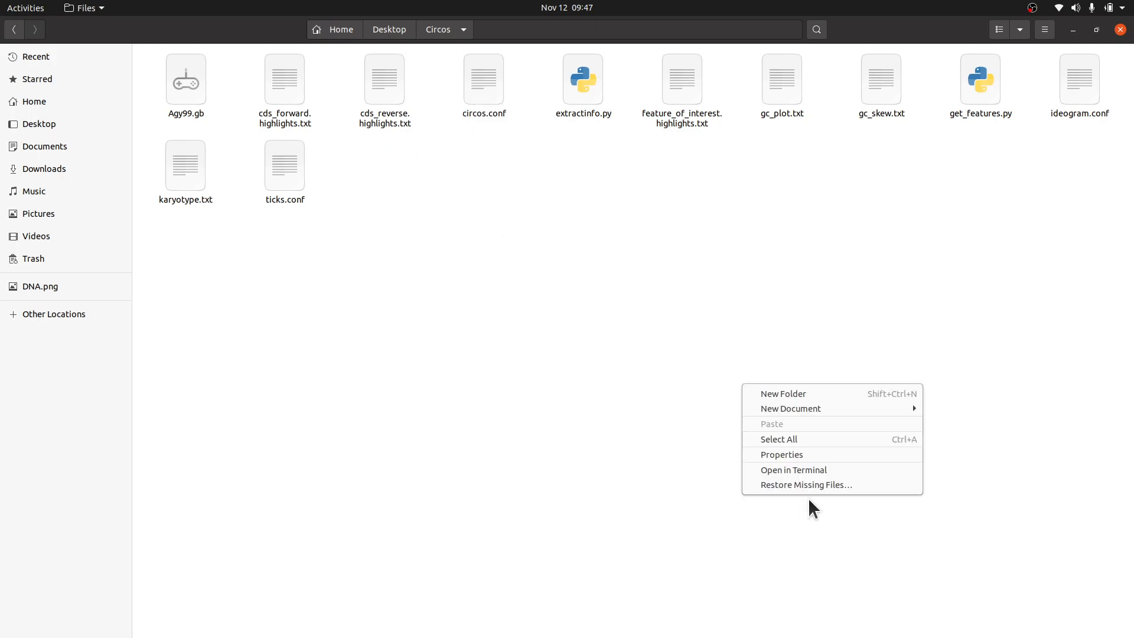
# Step: Open a maximised Terminal in the Circos folder and list its files with ls
pyautogui.click(793, 469)
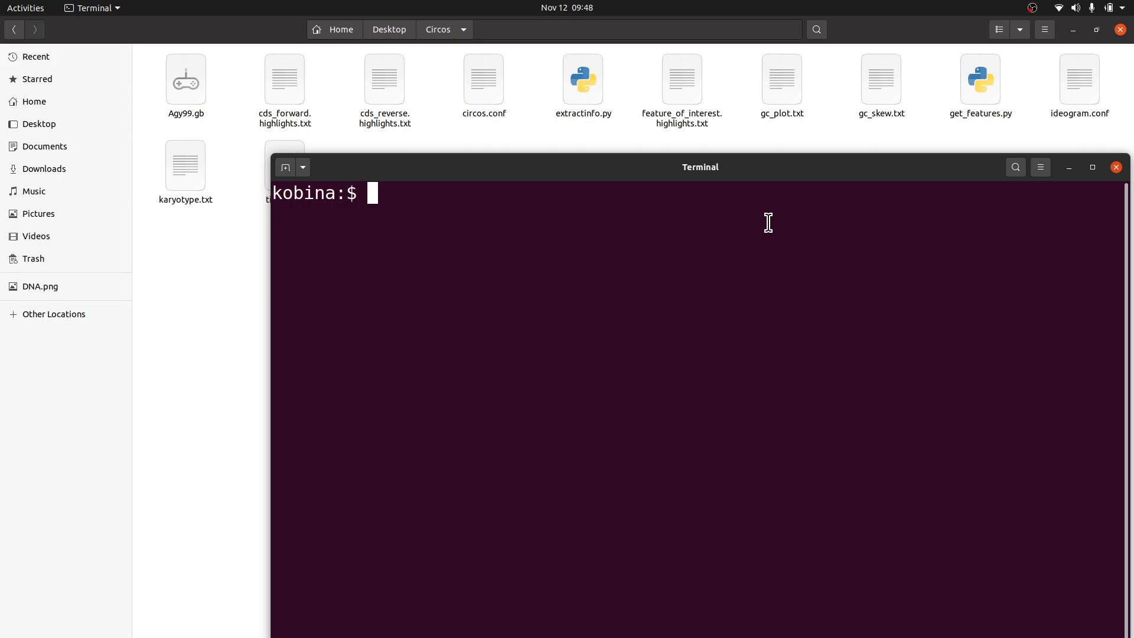
pyautogui.click(1093, 167)
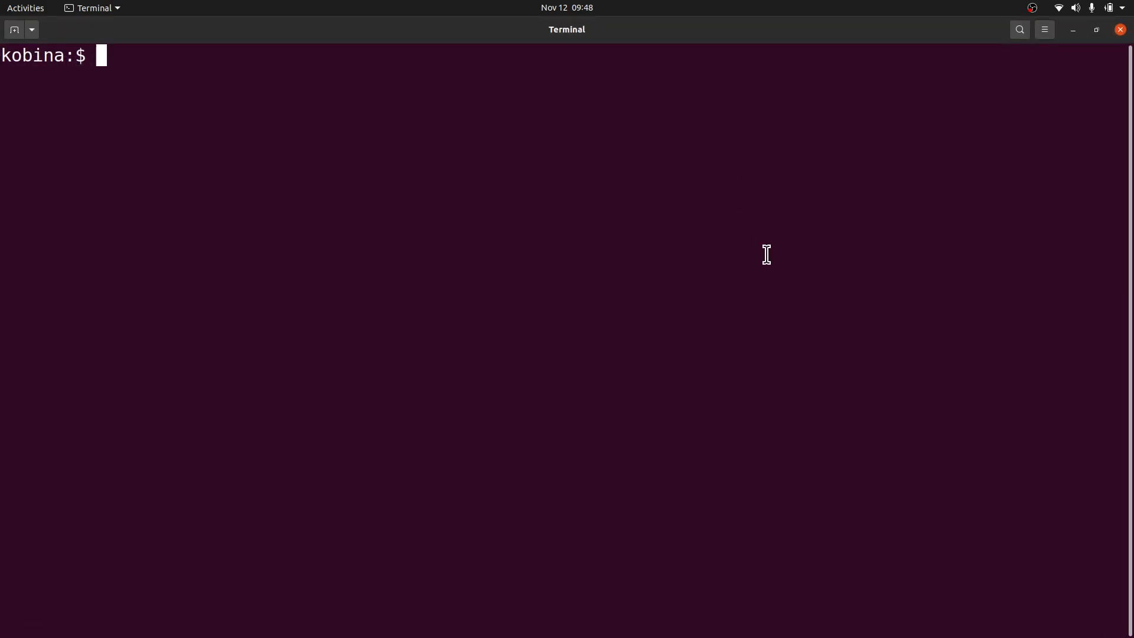
pyautogui.write('ls')
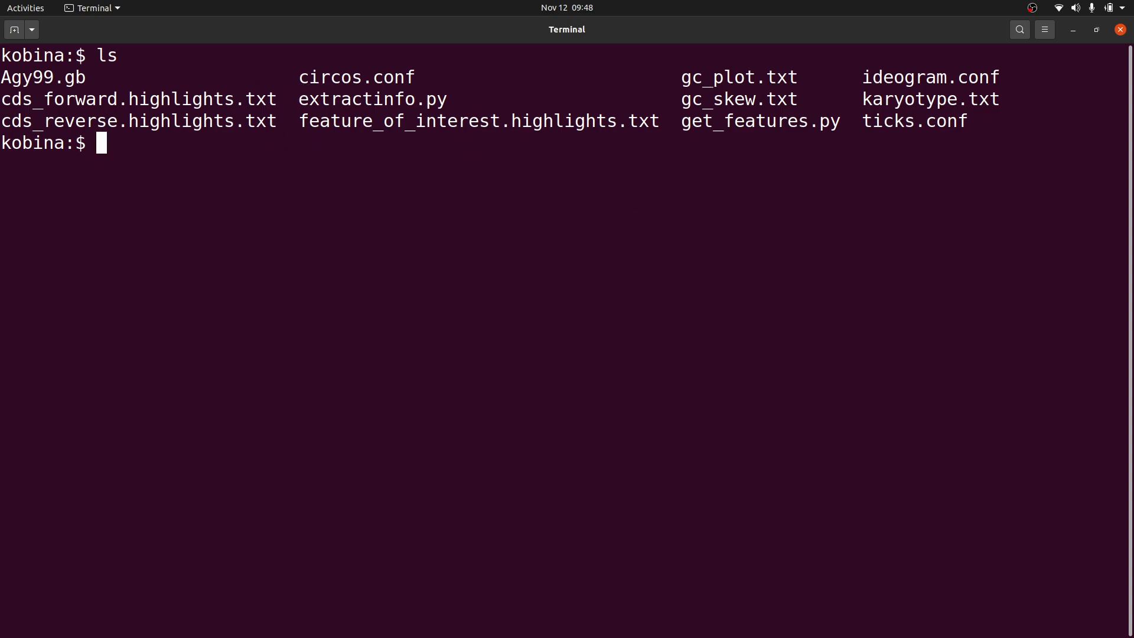
# Step: Run circos -conf circos.conf to generate circos.png and circos.svg
pyautogui.write('circos -')
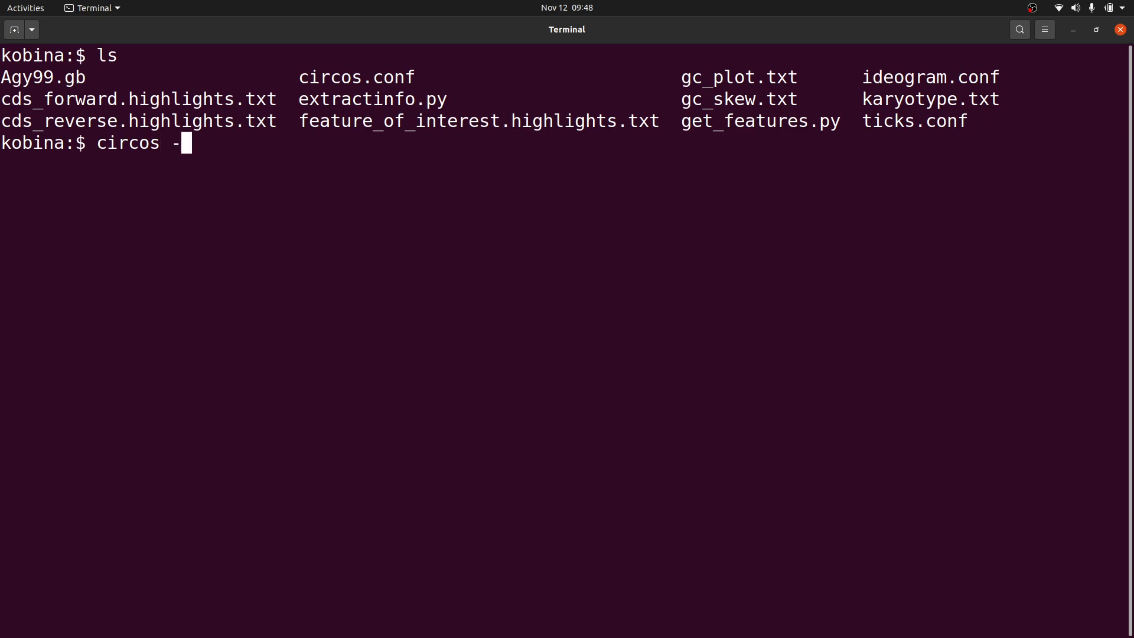
pyautogui.write('conf')
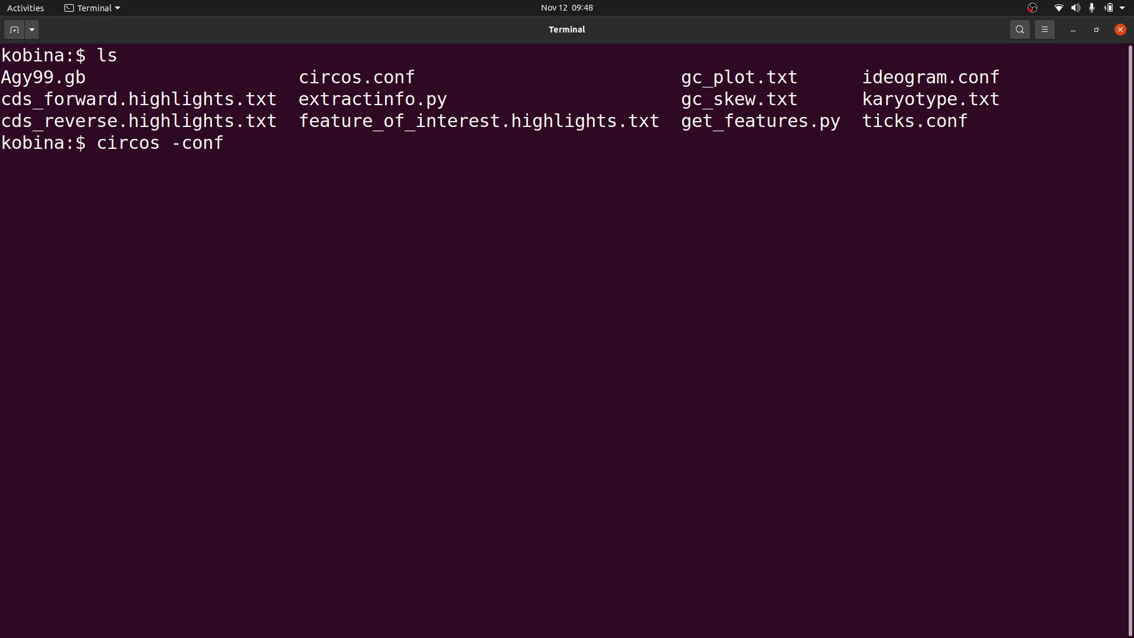
pyautogui.write('circos.conf')
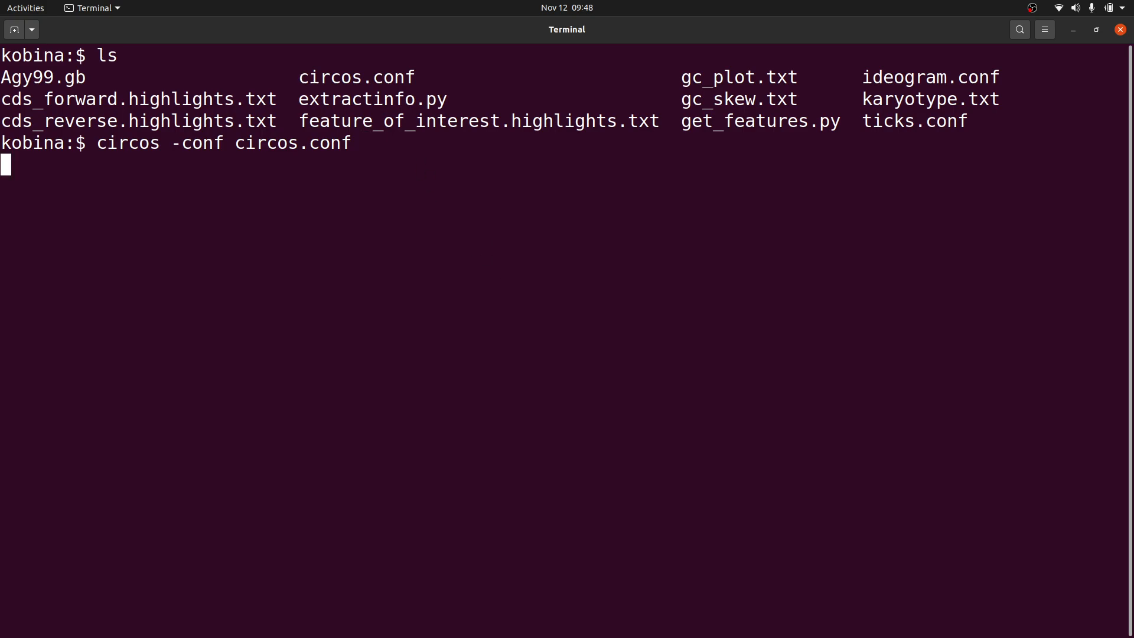
pyautogui.press('Return')
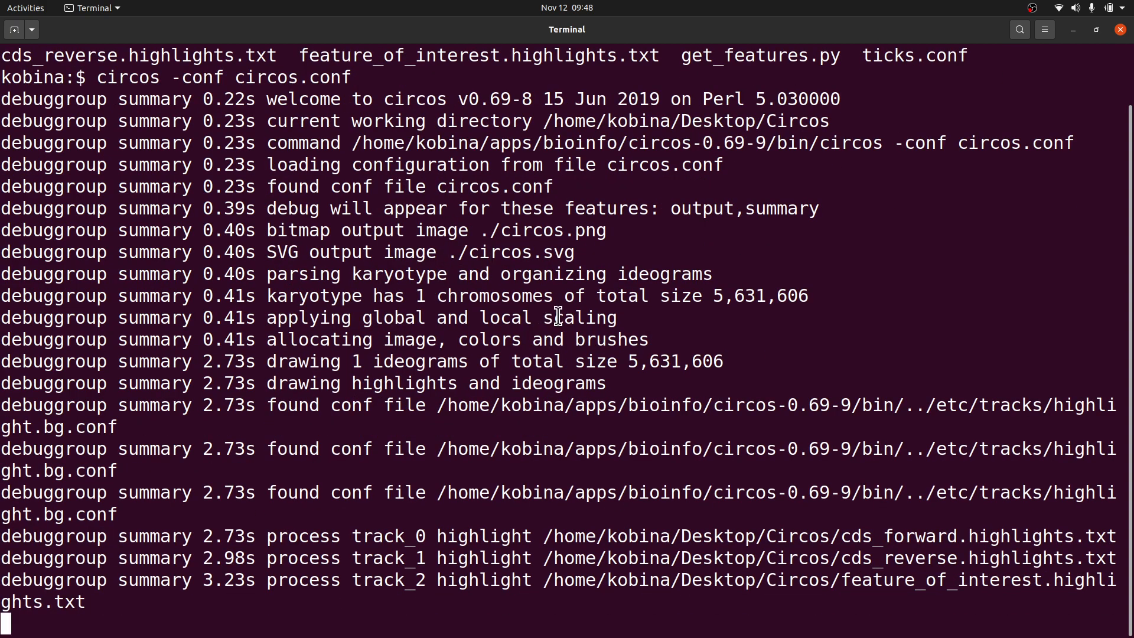
pyautogui.scroll(-3)
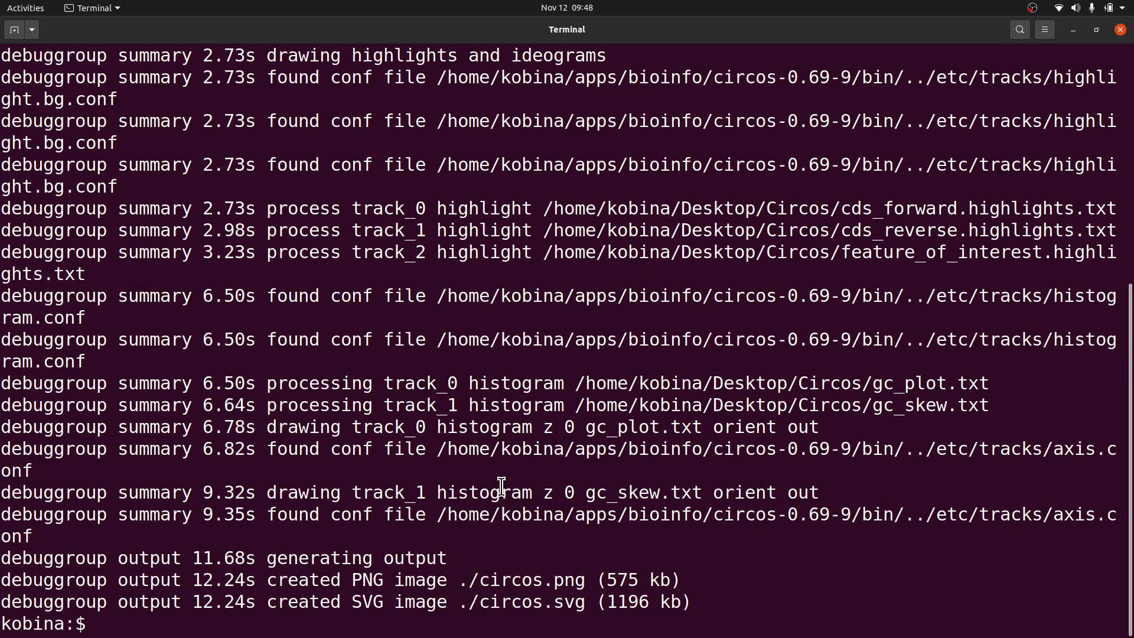
pyautogui.write('cle')
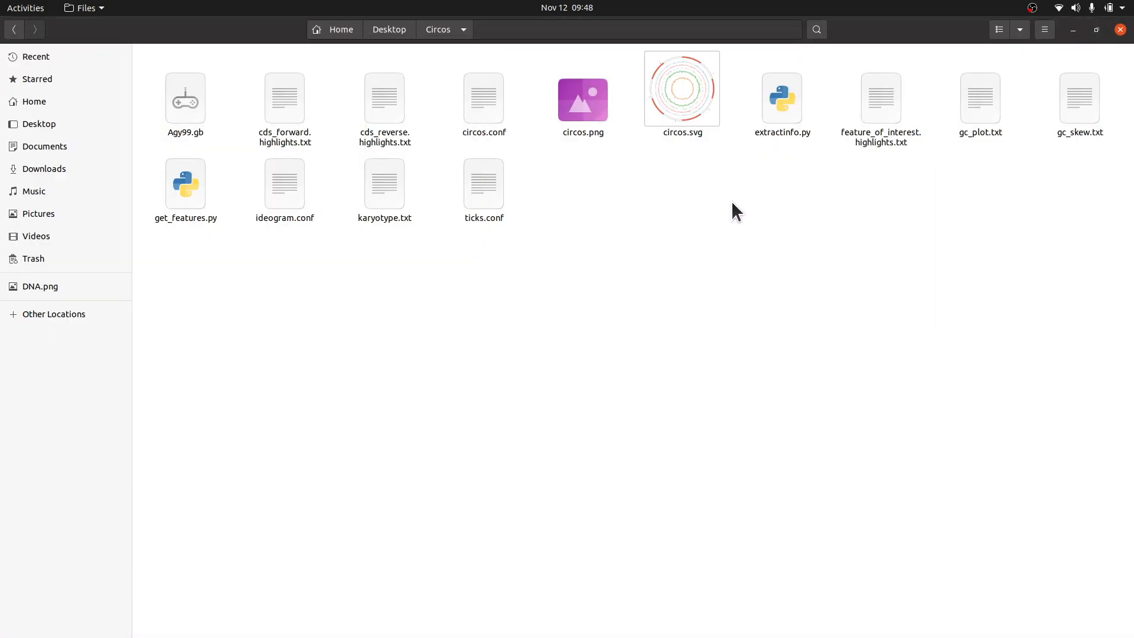
pyautogui.click(582, 99)
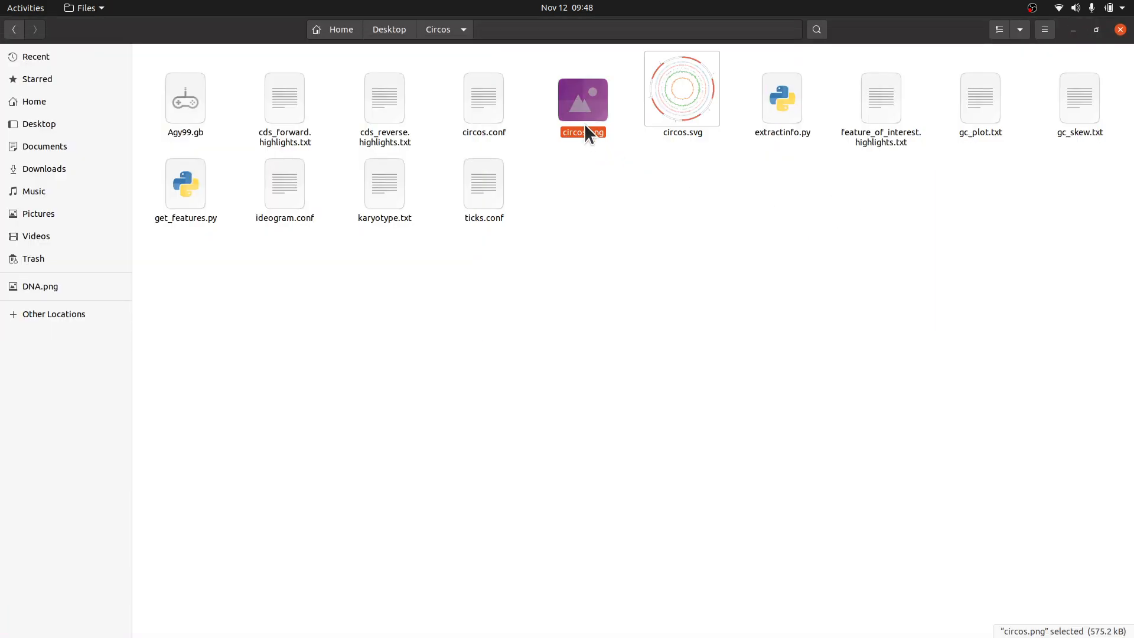
pyautogui.doubleClick(583, 100)
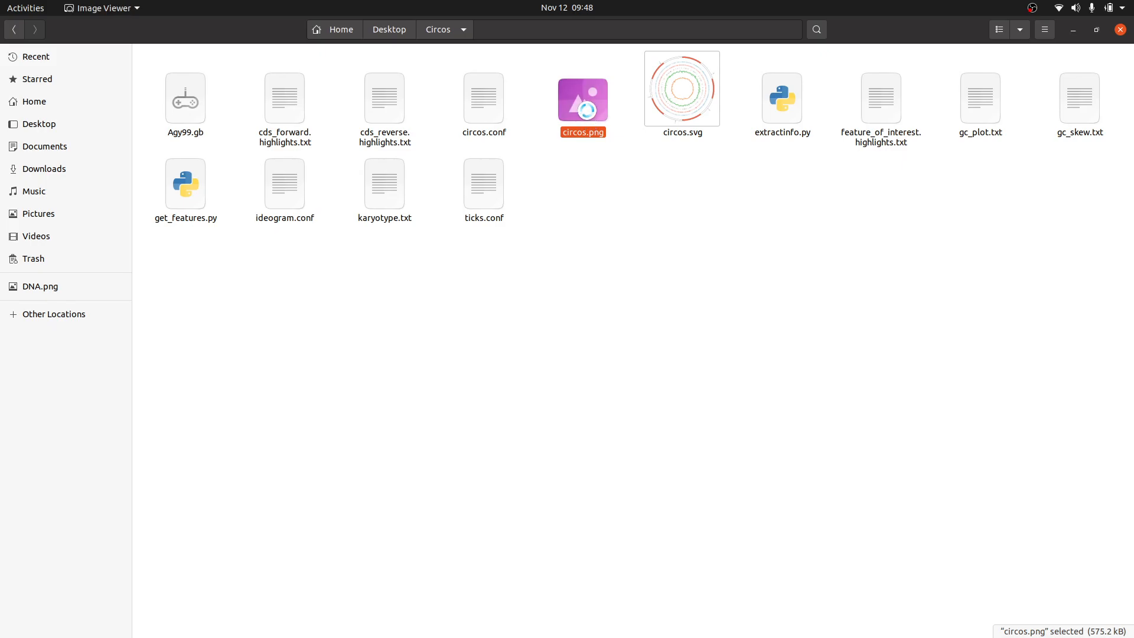
pyautogui.doubleClick(583, 98)
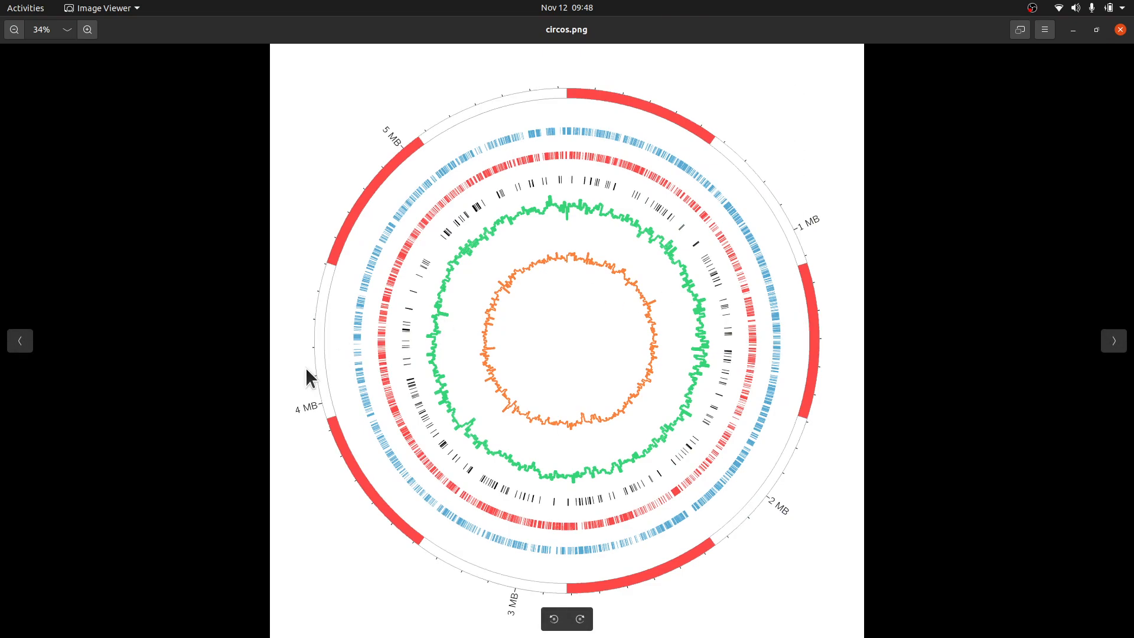
pyautogui.moveTo(414, 171)
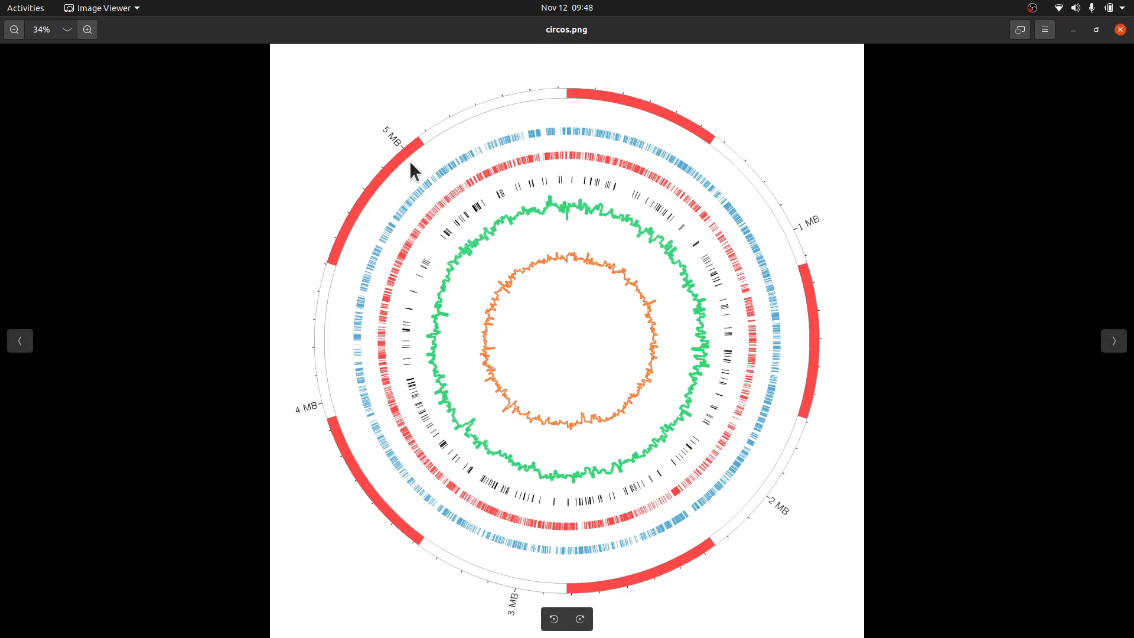
pyautogui.moveTo(546, 107)
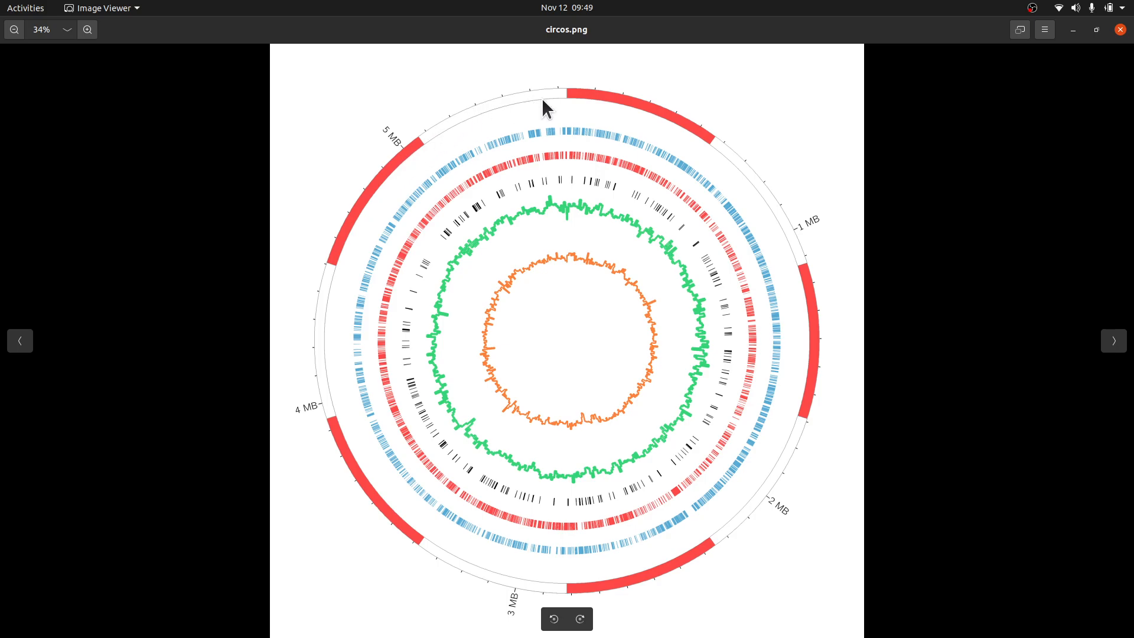
pyautogui.moveTo(411, 203)
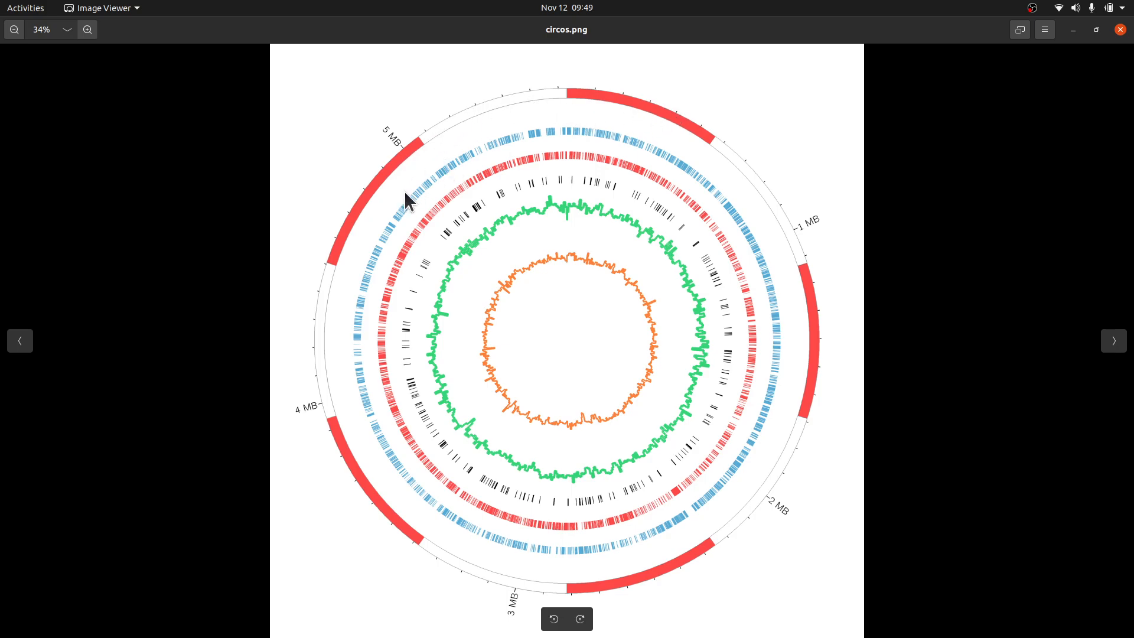
pyautogui.moveTo(717, 101)
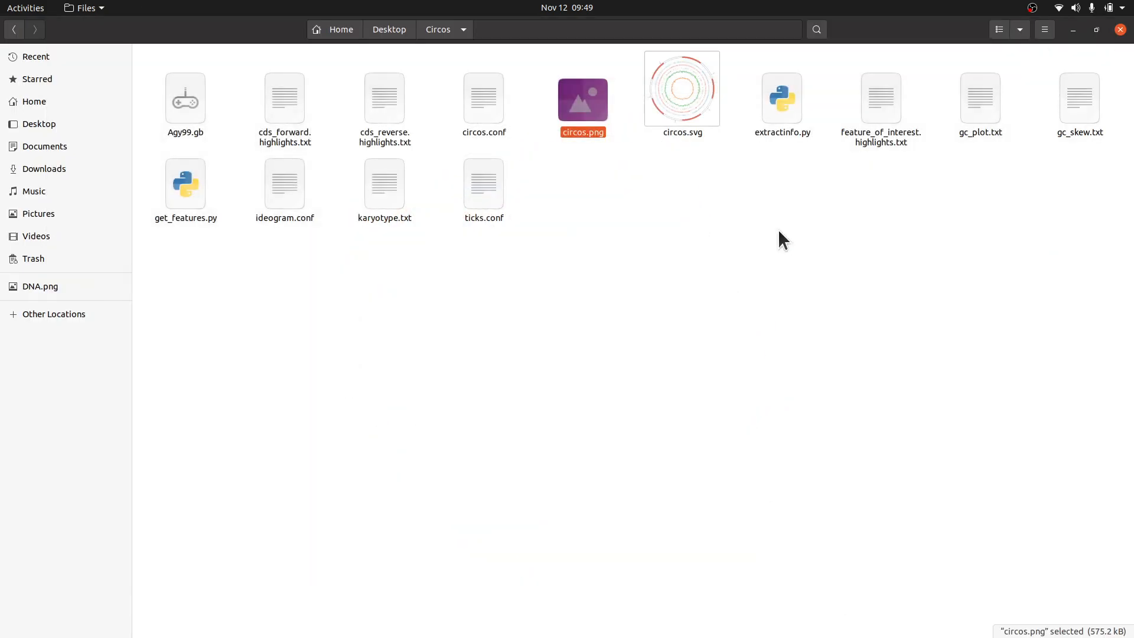
pyautogui.moveTo(308, 235)
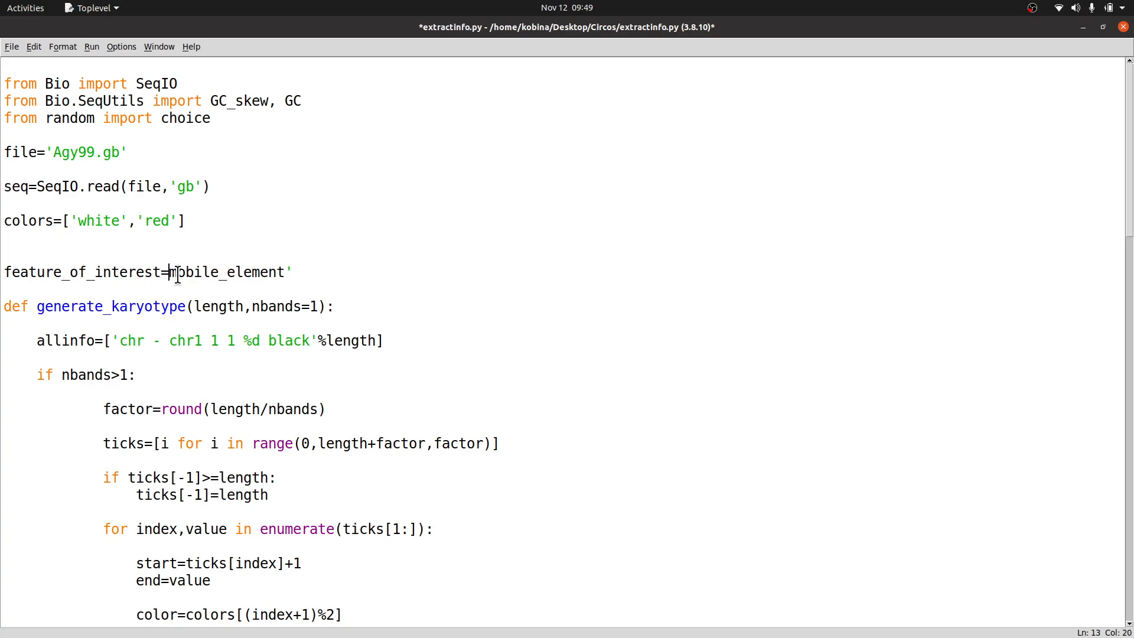
# Step: Add the missing quote before mobile_element, change 'white' to 'blue', and rerun extractinfo.py
pyautogui.write("'")
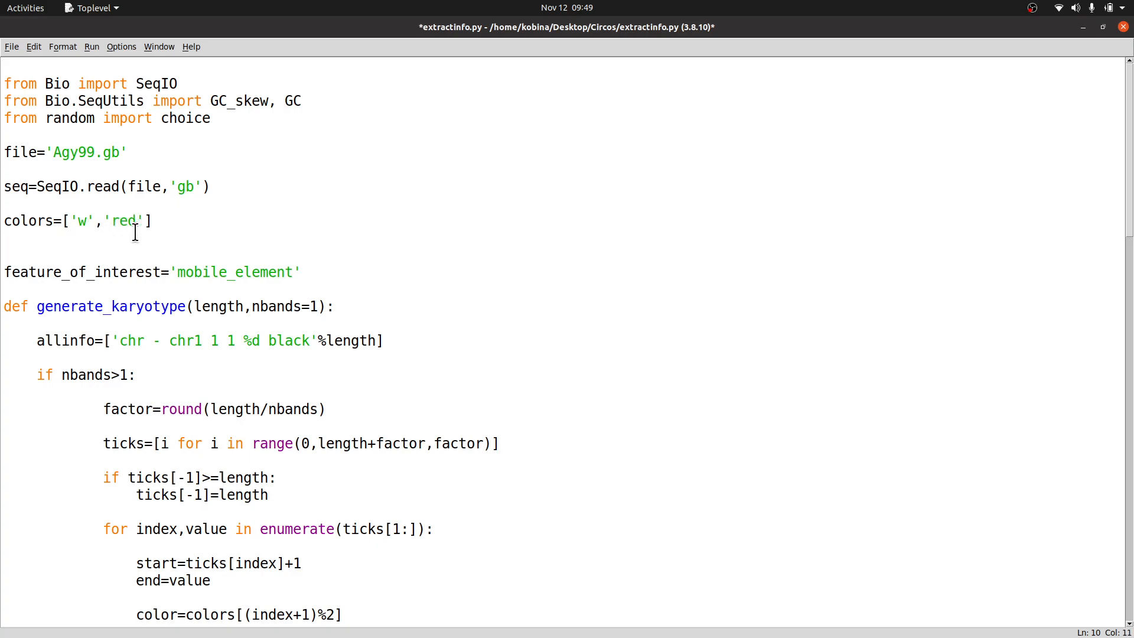
pyautogui.write('blue')
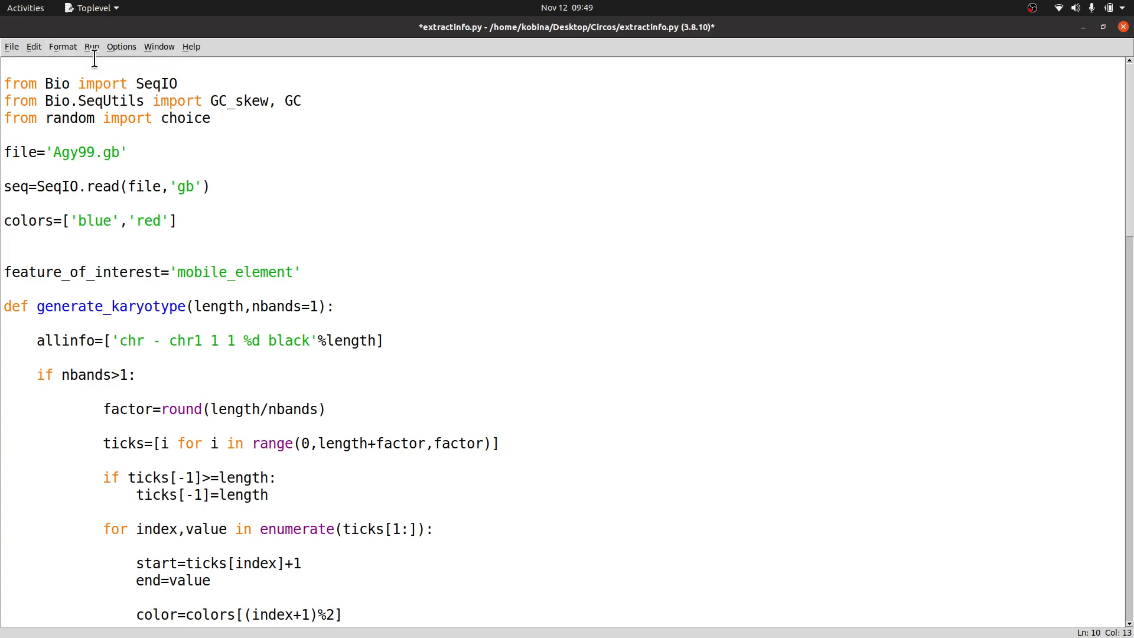
pyautogui.press('F5')
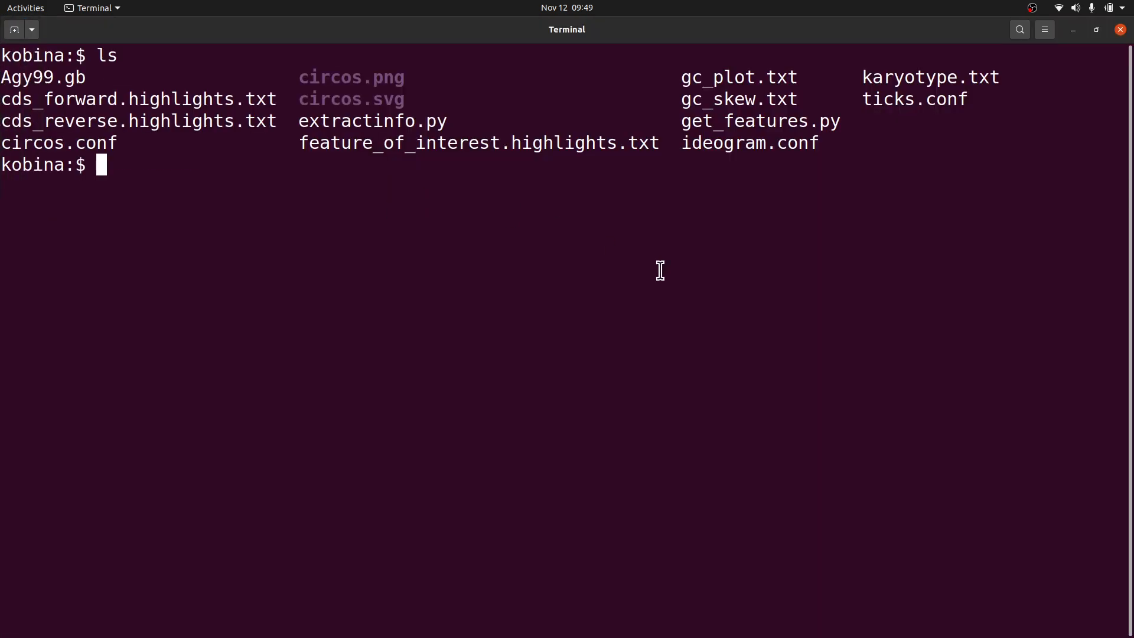
# Step: Clear the terminal and rerun circos -conf circos.conf with the blue and red karyotype
pyautogui.write('clear')
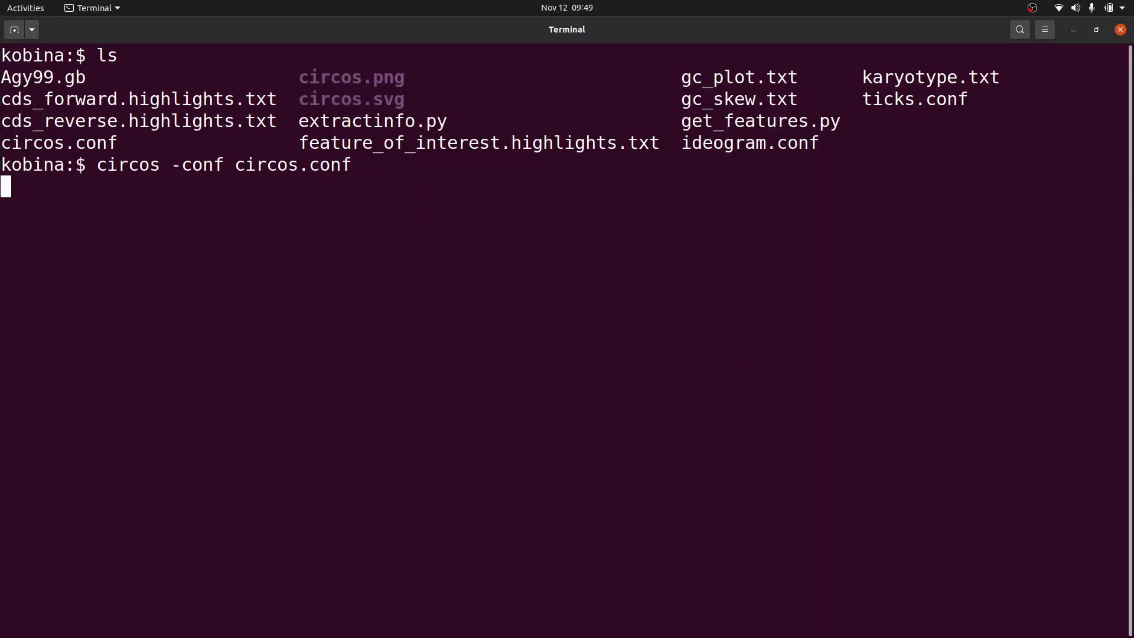
pyautogui.press('Return')
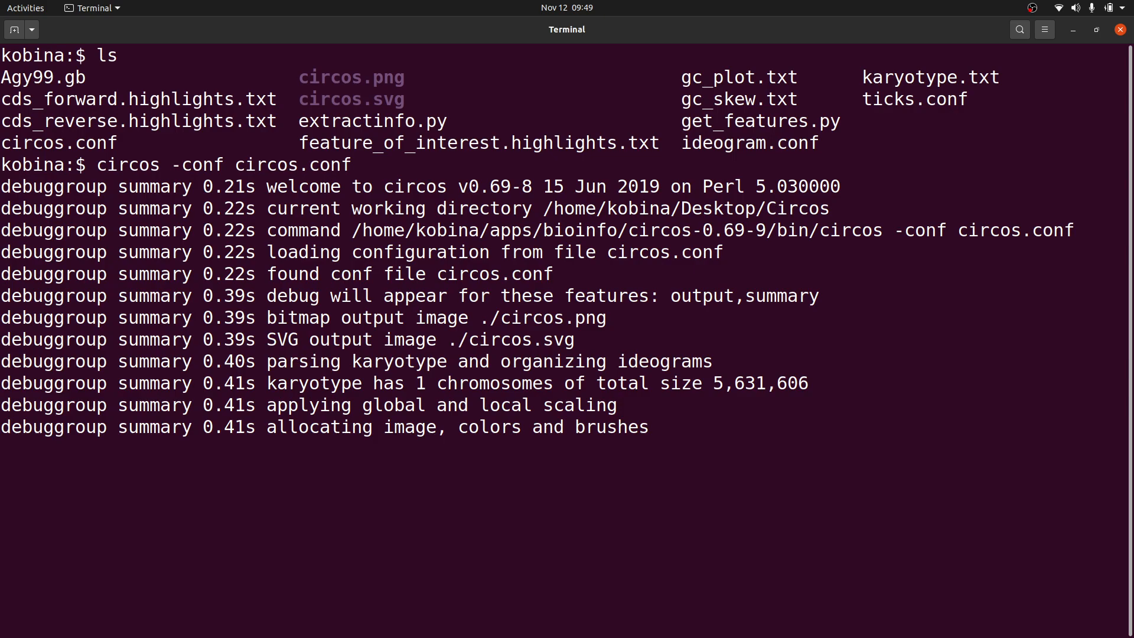
pyautogui.scroll(-3)
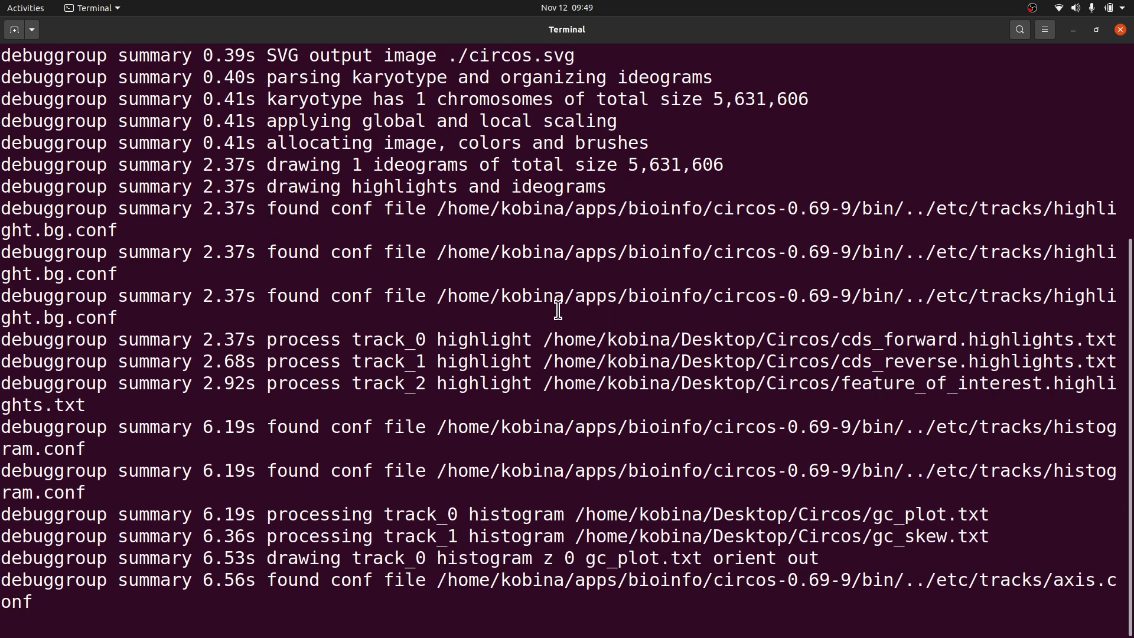
pyautogui.scroll(-3)
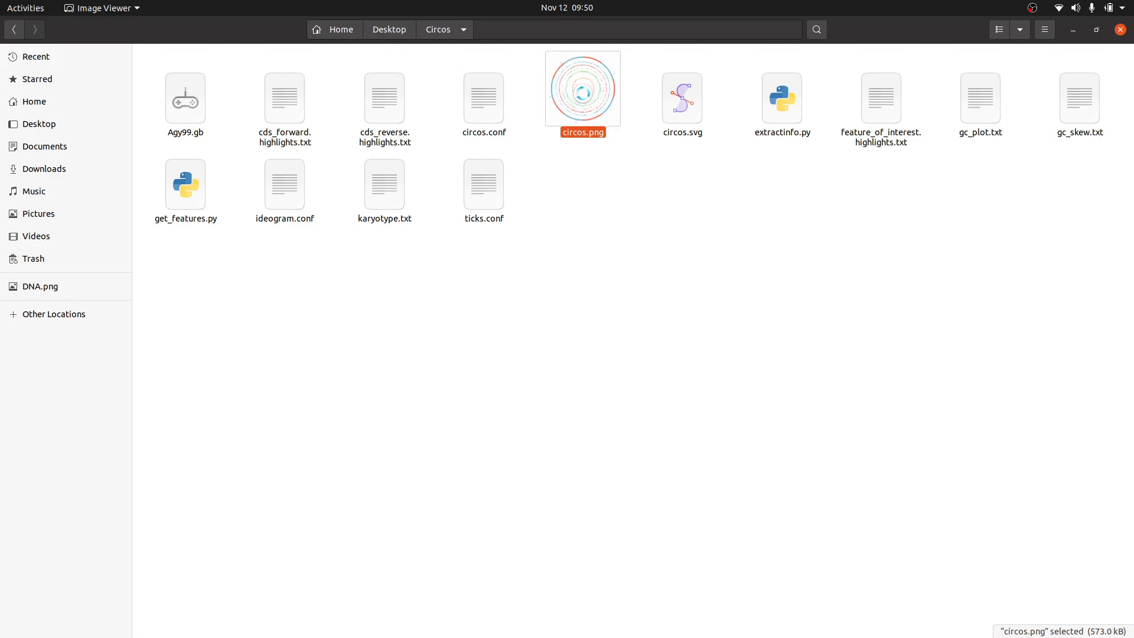
pyautogui.doubleClick(583, 89)
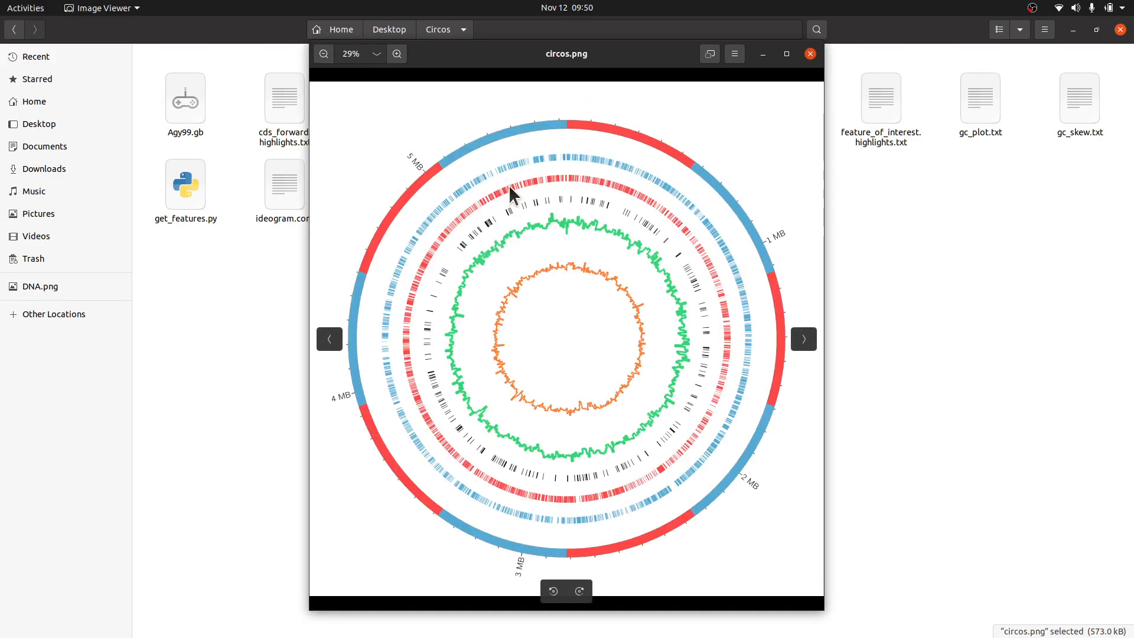
pyautogui.moveTo(413, 181)
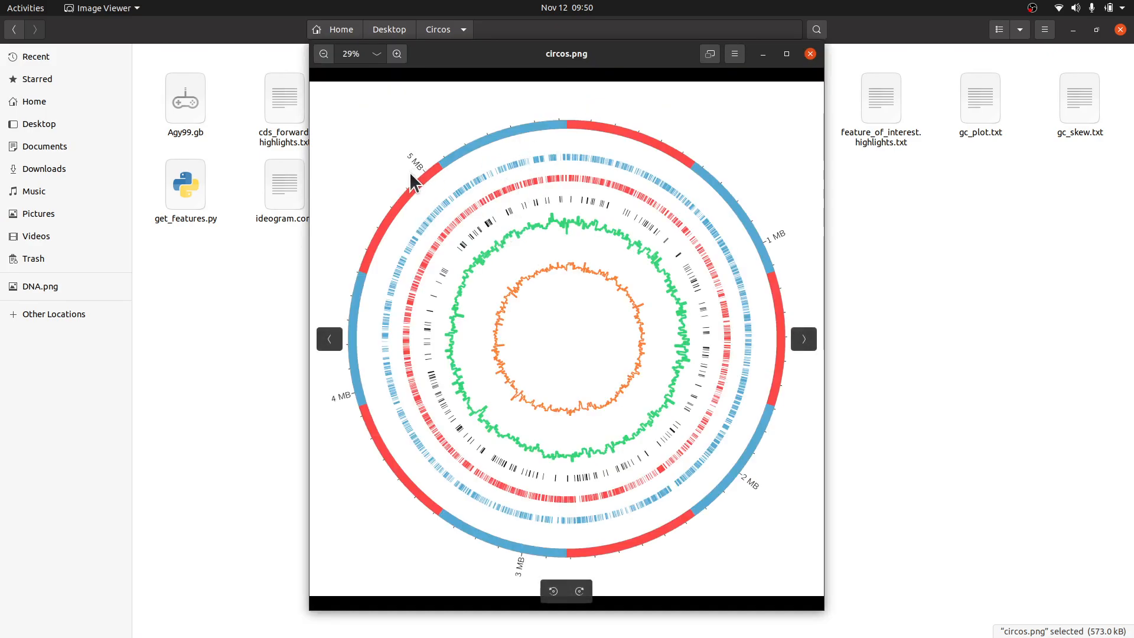
pyautogui.moveTo(787, 116)
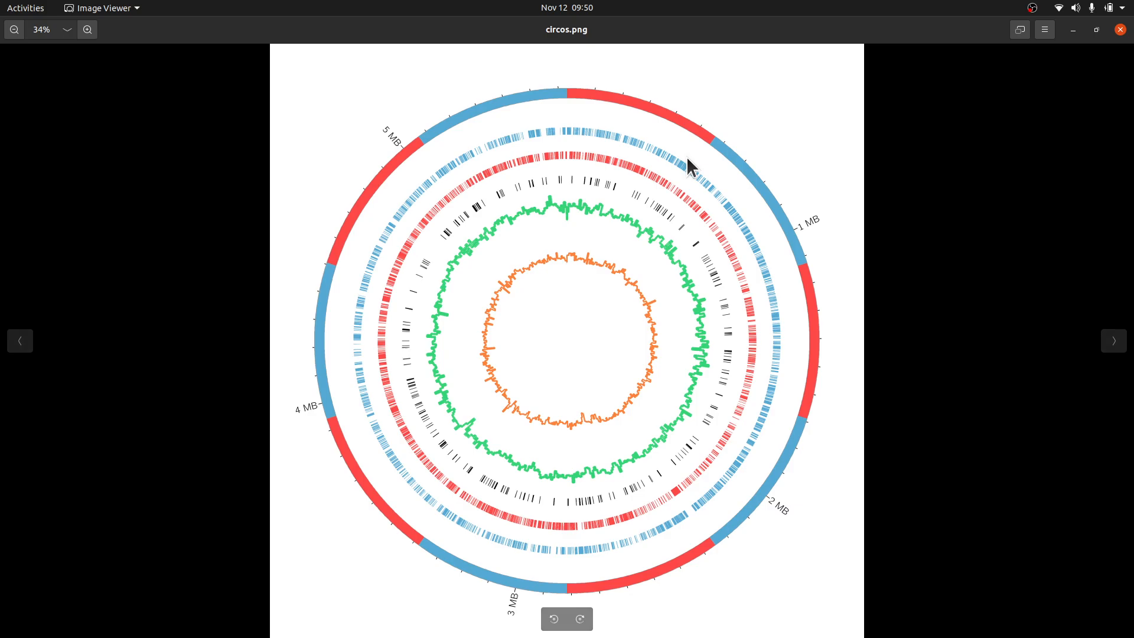
pyautogui.moveTo(1109, 44)
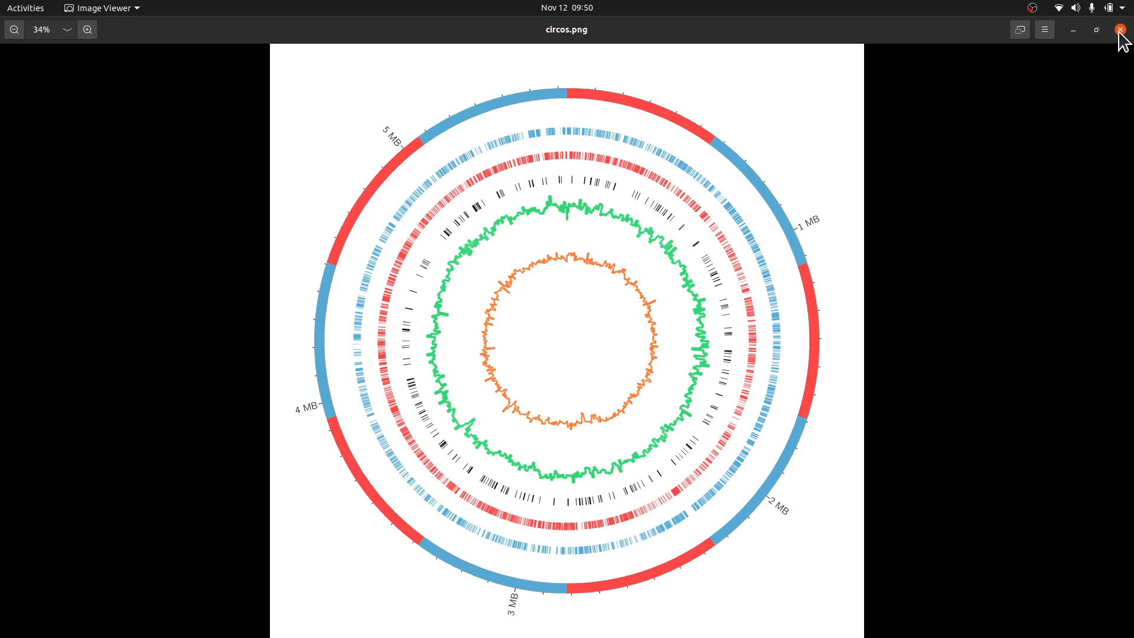
pyautogui.click(1121, 31)
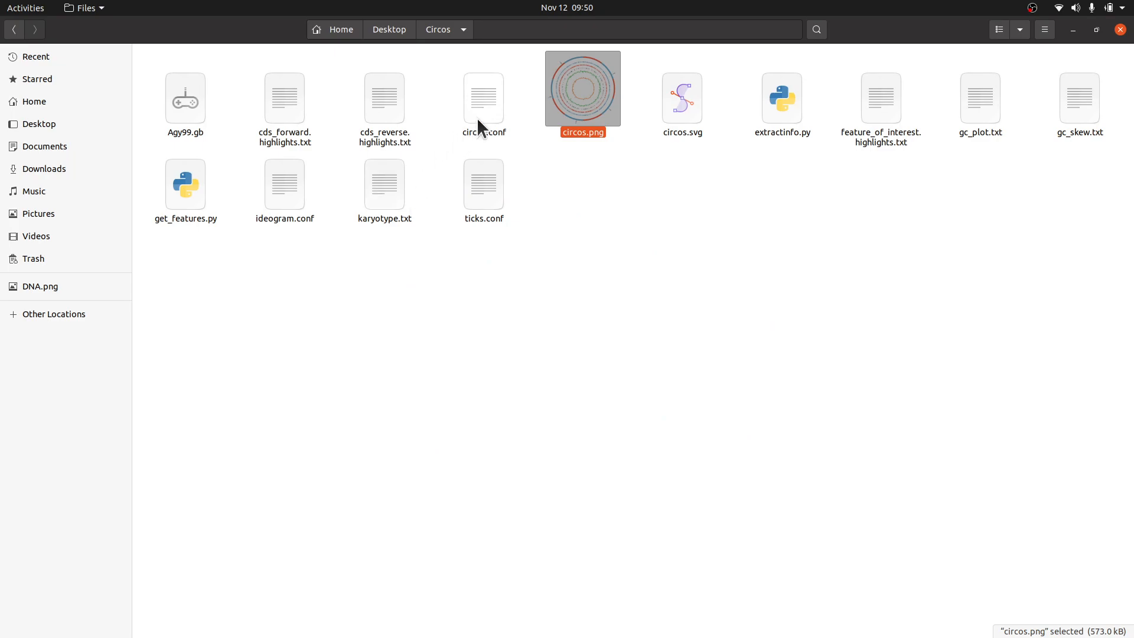
# Step: Set show_bands=no on line 29 of ideogram.conf and save it
pyautogui.click(484, 99)
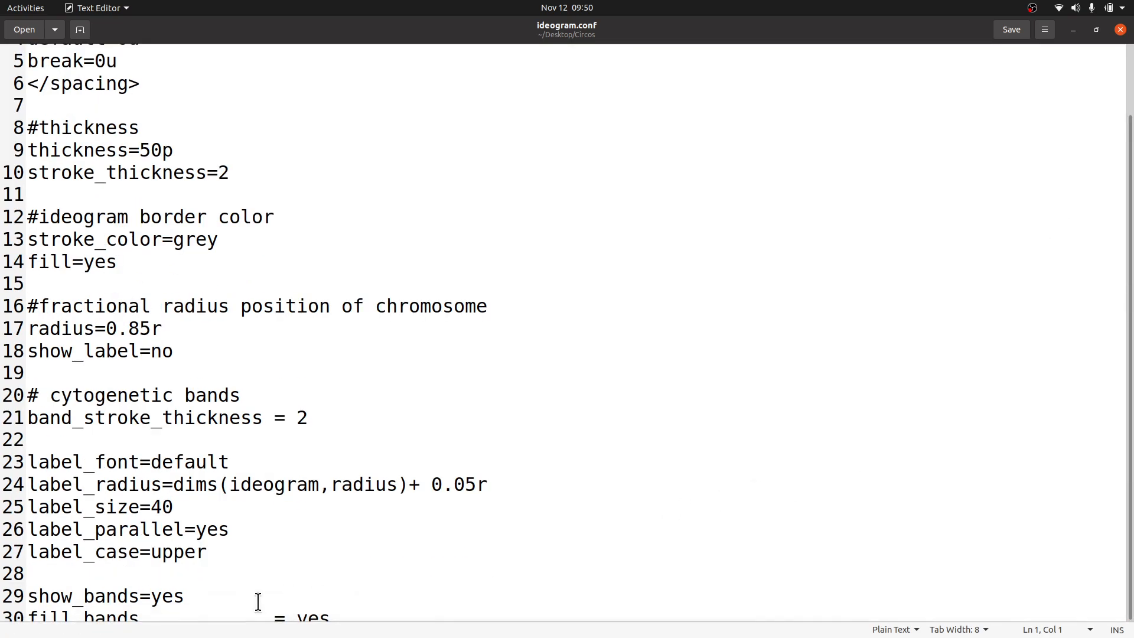
pyautogui.press('BackSpace')
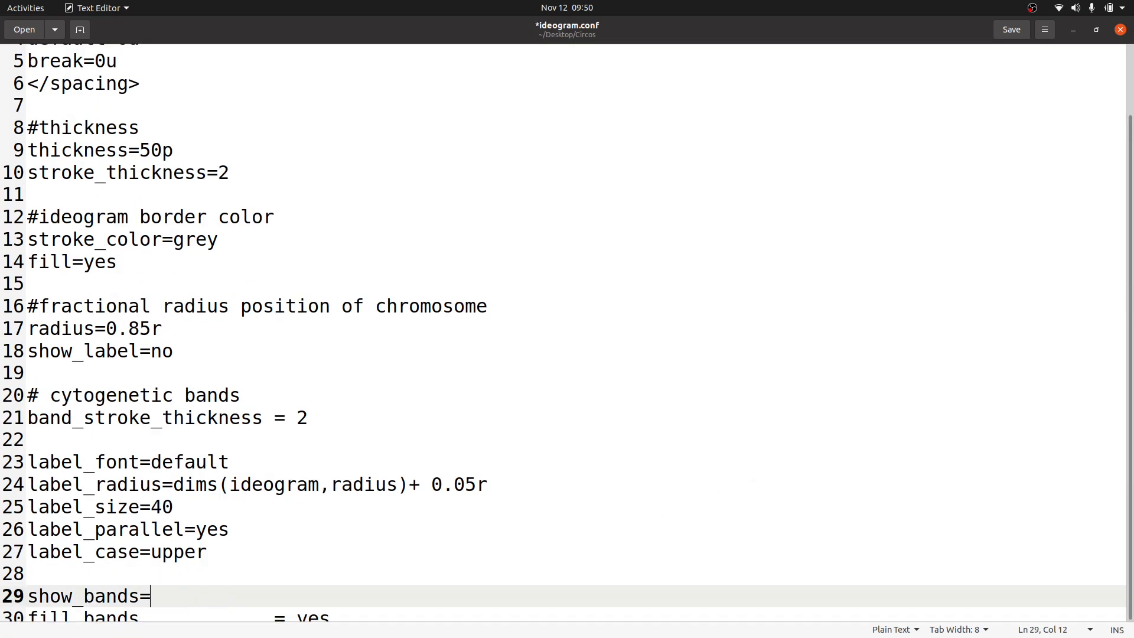
pyautogui.write('no')
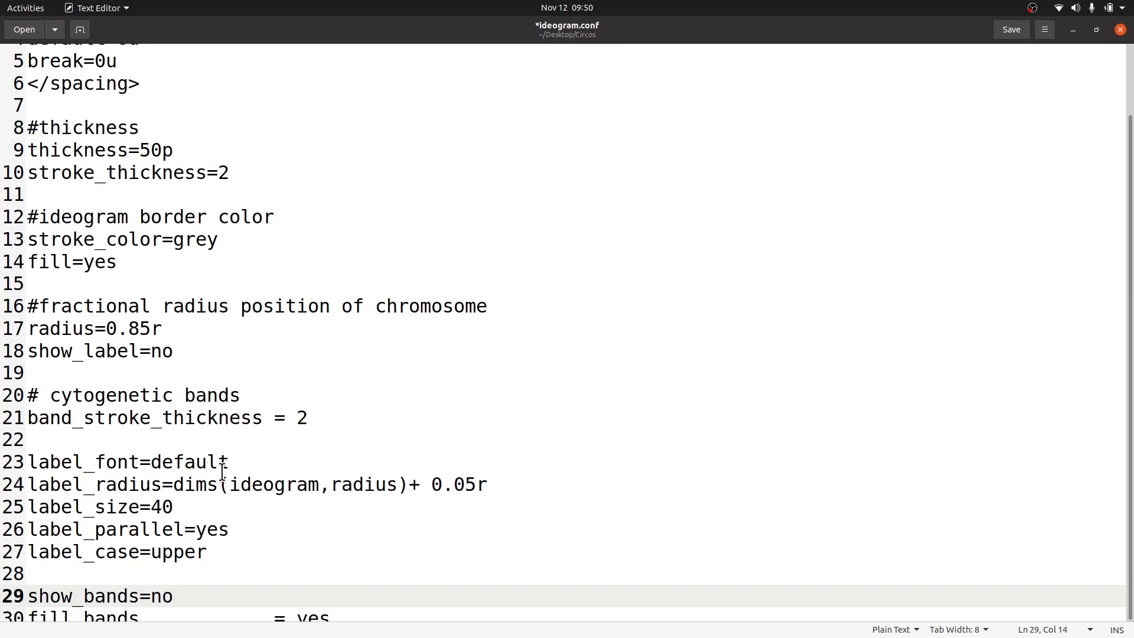
pyautogui.press('ctrl+s')
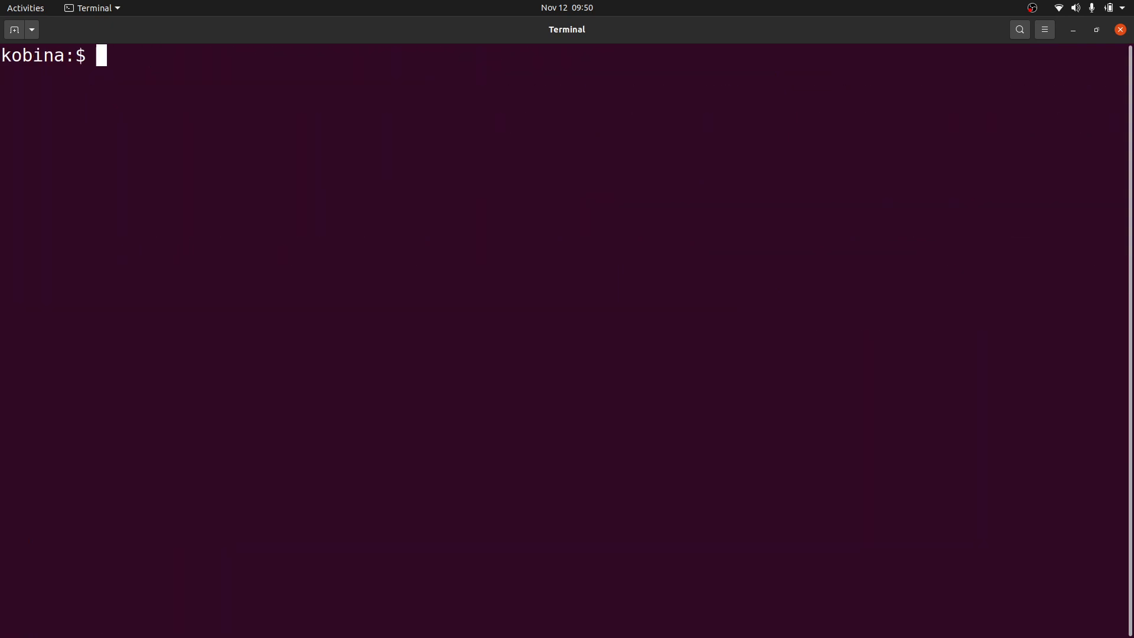
# Step: Rerun circos -conf circos.conf with bands switched off and scroll the output
pyautogui.write('circos -conf circos.conf')
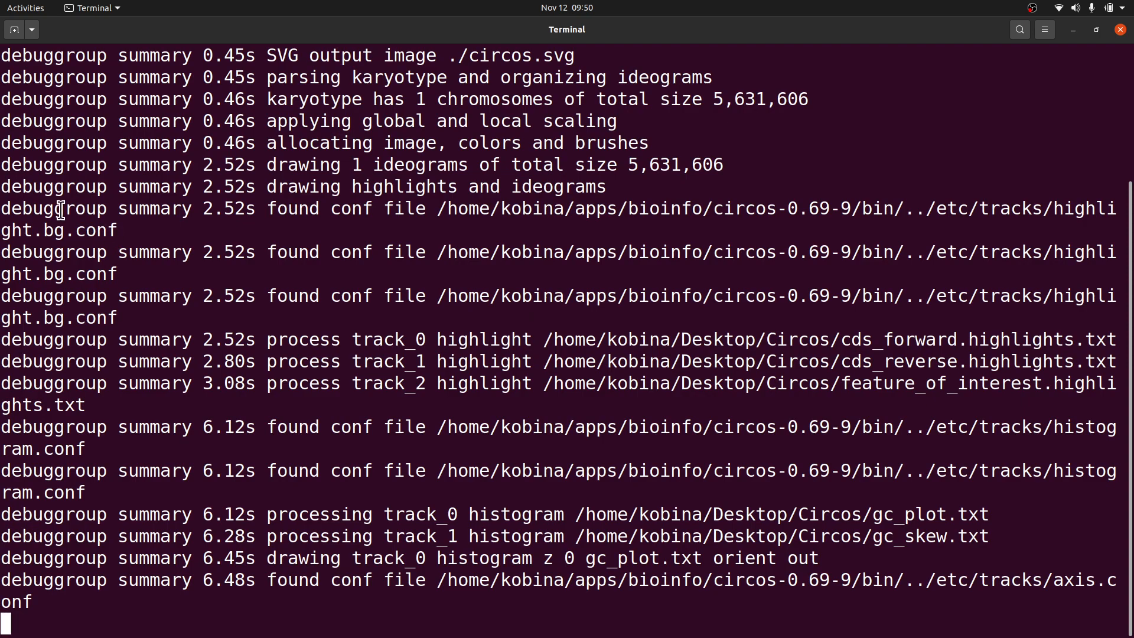
pyautogui.scroll(-3)
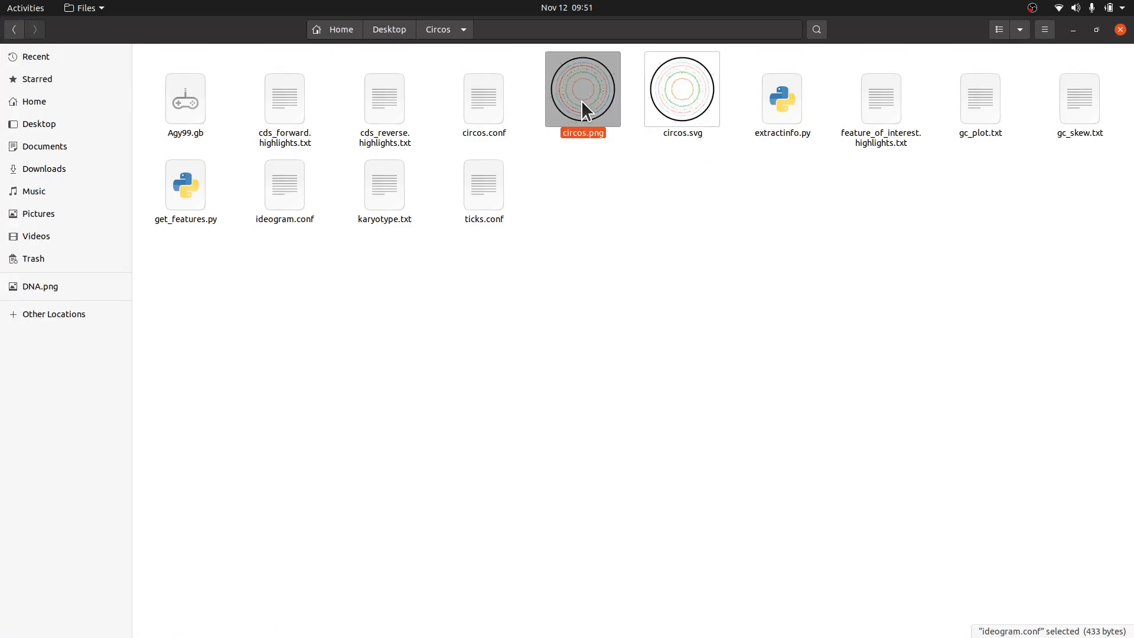
# Step: Preview the plain-ring circos.png and close it, then open circos.conf and select ideogram.conf
pyautogui.doubleClick(583, 90)
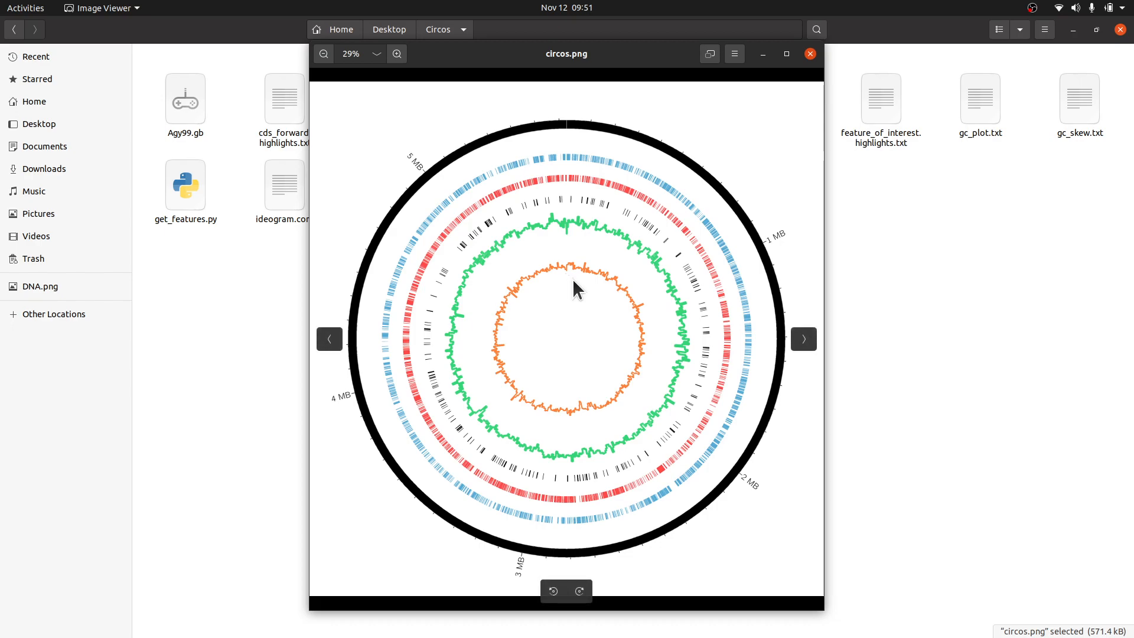
pyautogui.moveTo(575, 134)
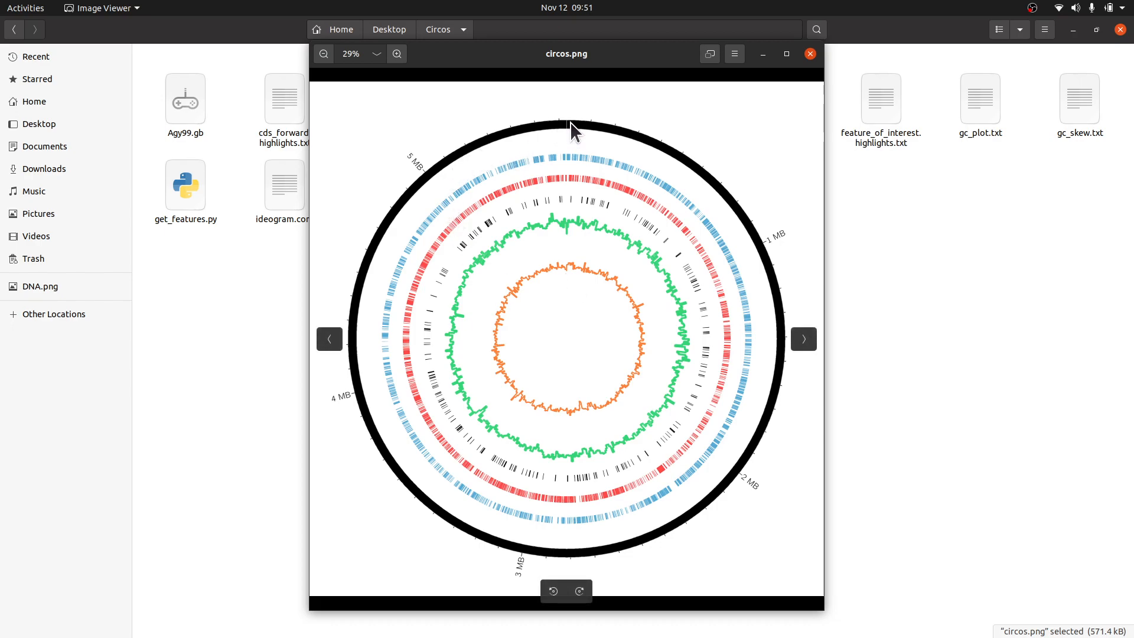
pyautogui.click(809, 54)
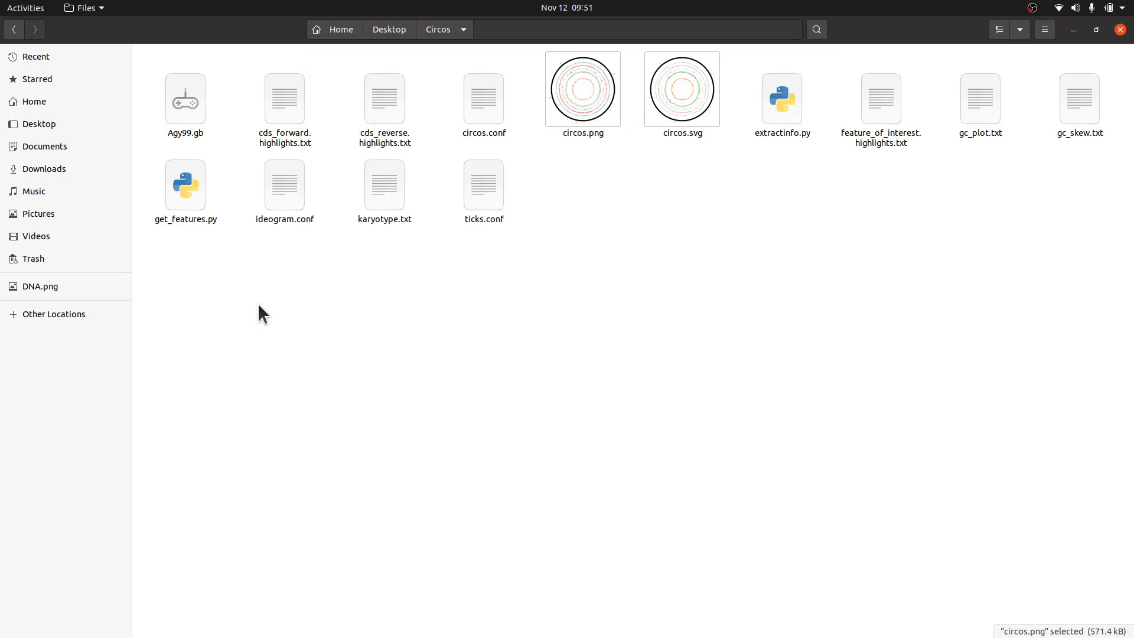
pyautogui.click(484, 99)
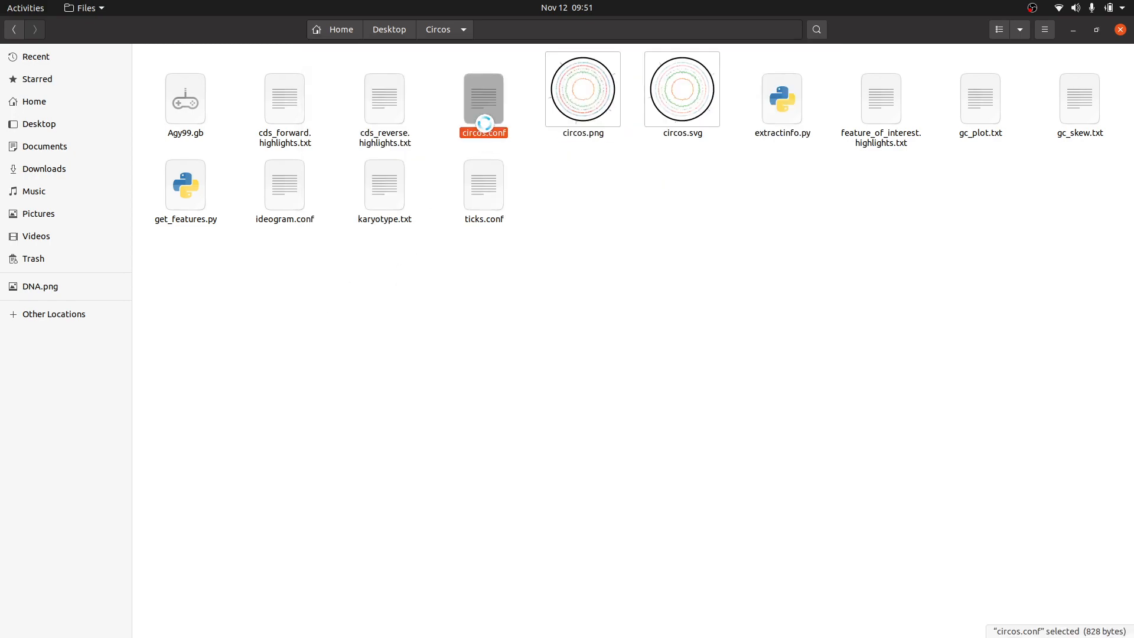
pyautogui.doubleClick(483, 99)
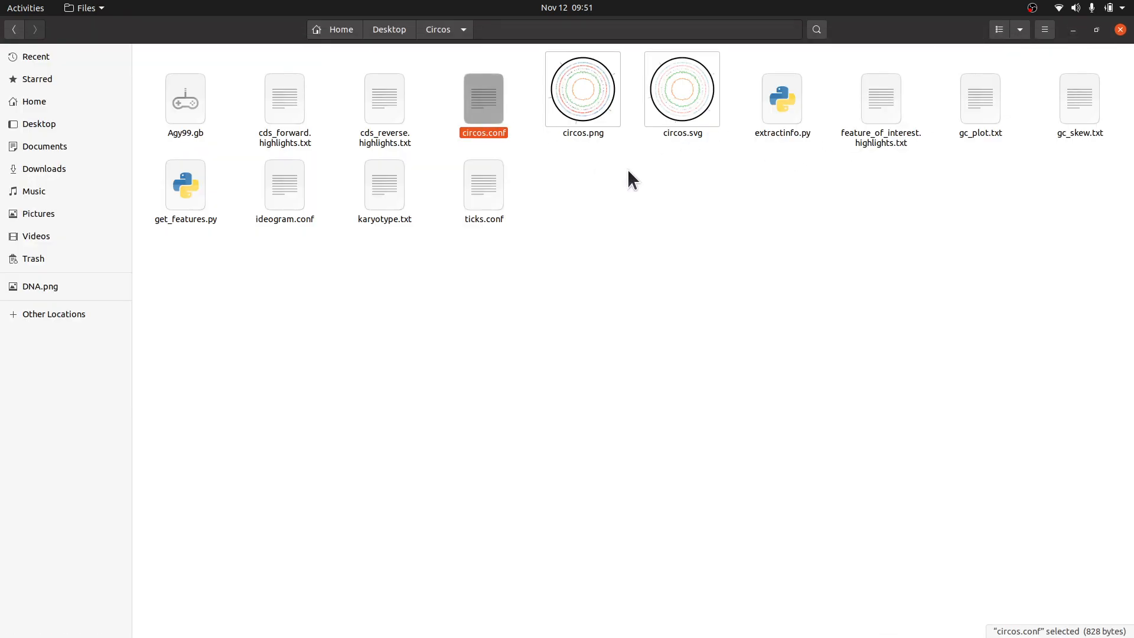
pyautogui.click(284, 183)
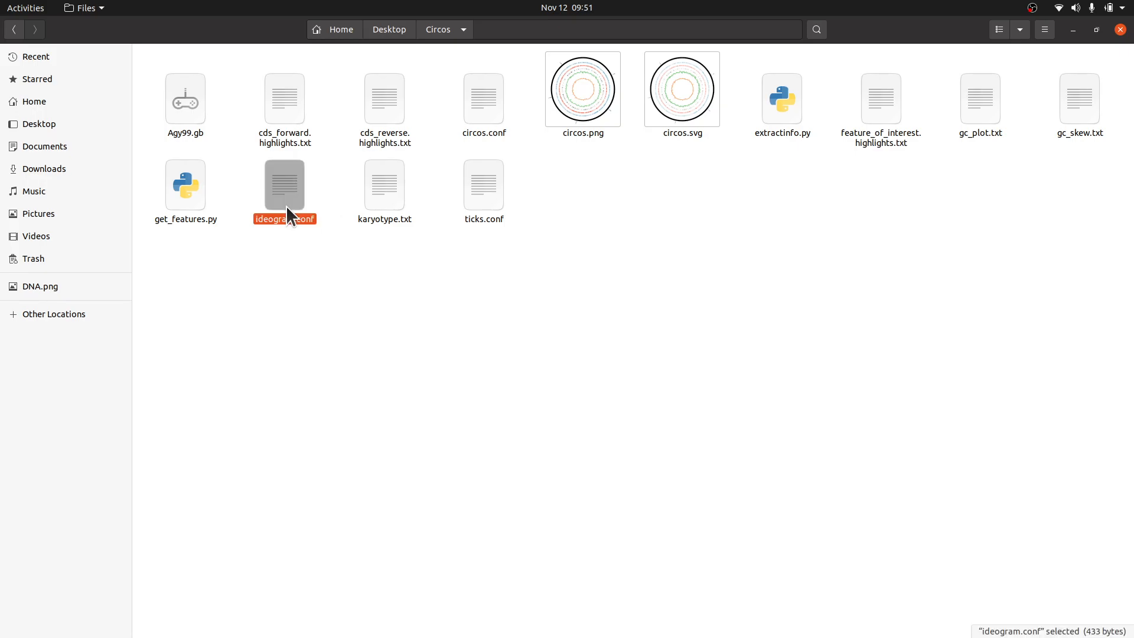
# Step: Open ideogram.conf in Text Editor and scroll to the 50p thickness setting
pyautogui.doubleClick(284, 184)
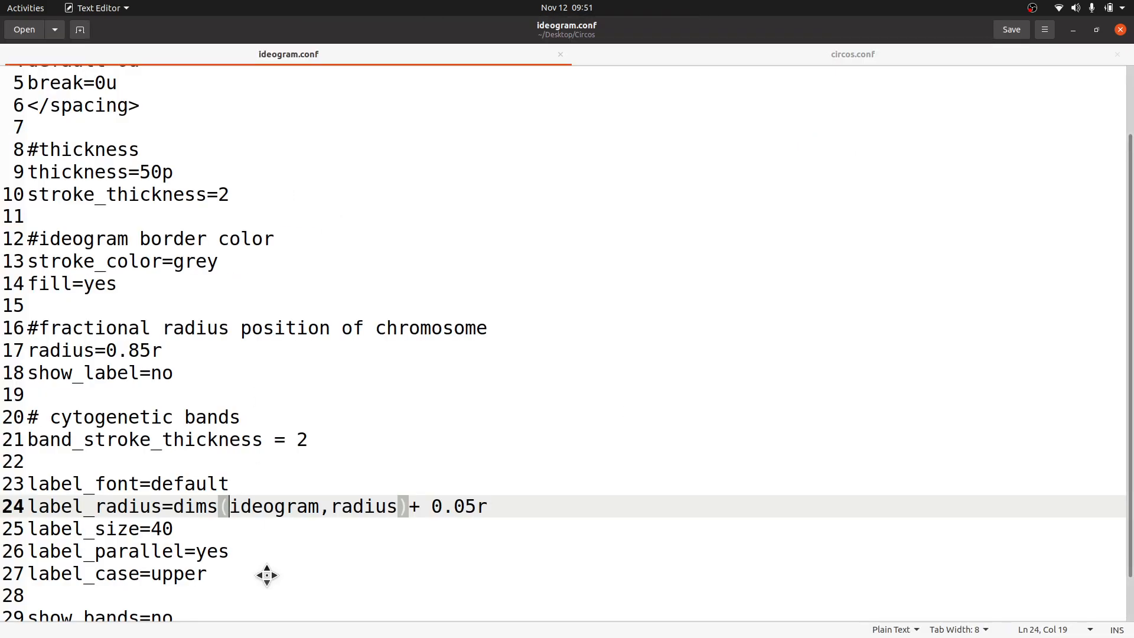
pyautogui.scroll(-3)
pyautogui.write('1')
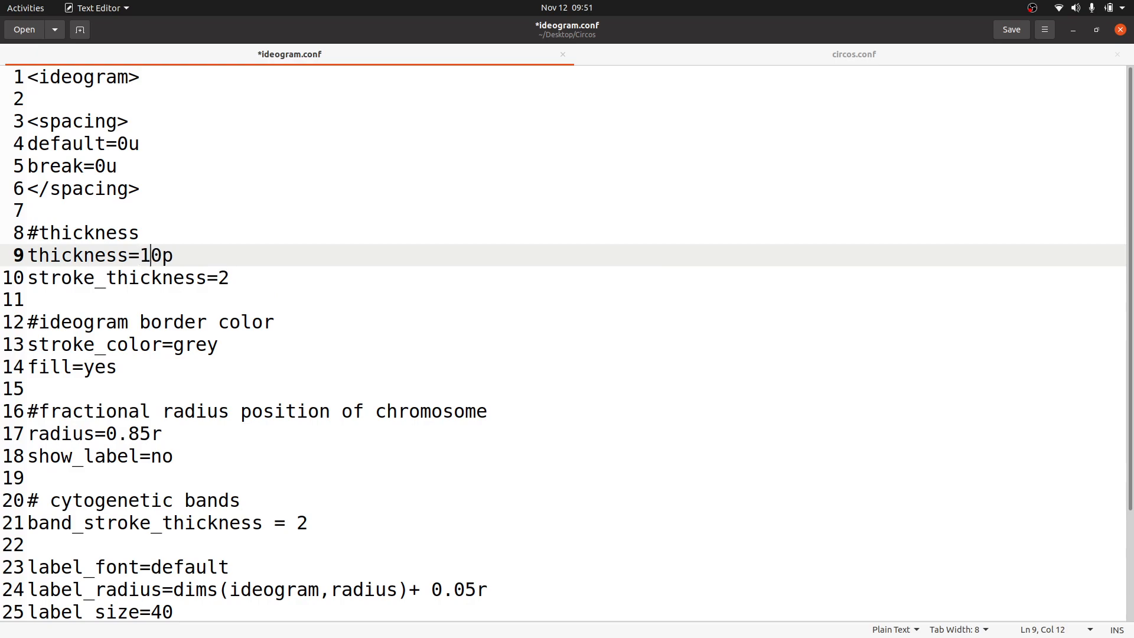
pyautogui.moveTo(192, 247)
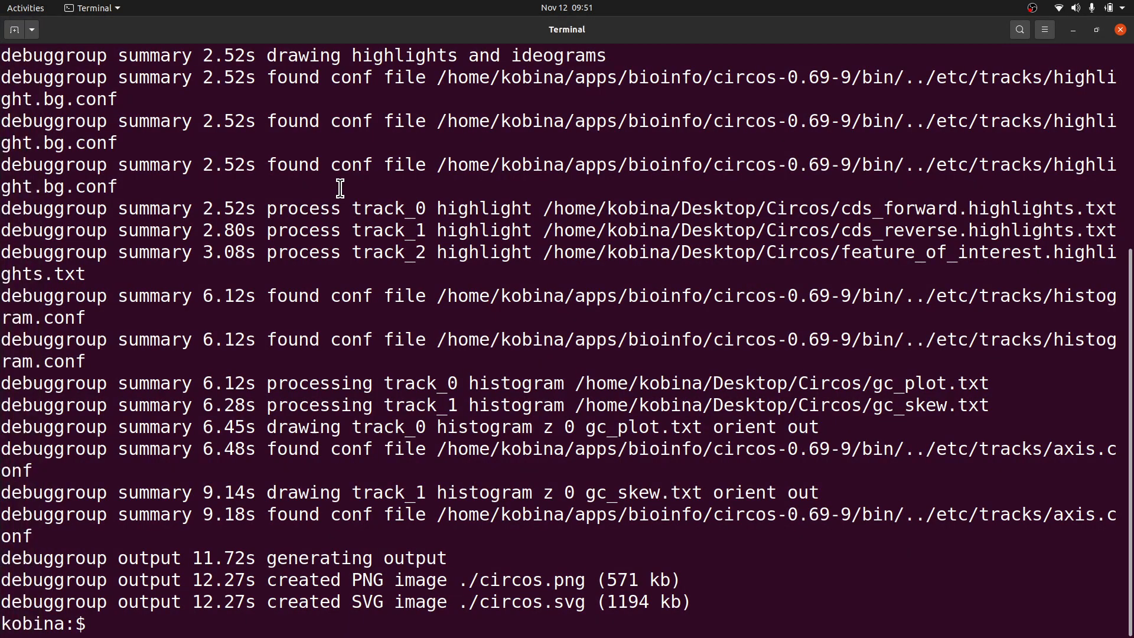
# Step: Clear the terminal and rerun Circos using the 10p-thick ideogram settings
pyautogui.write('clea')
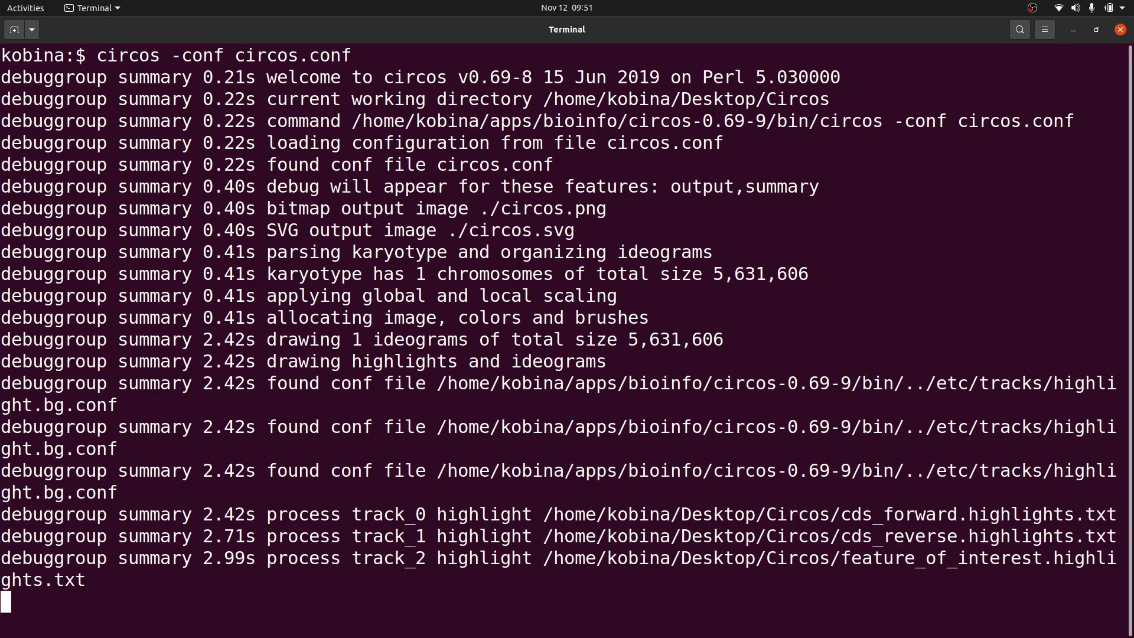
pyautogui.scroll(-3)
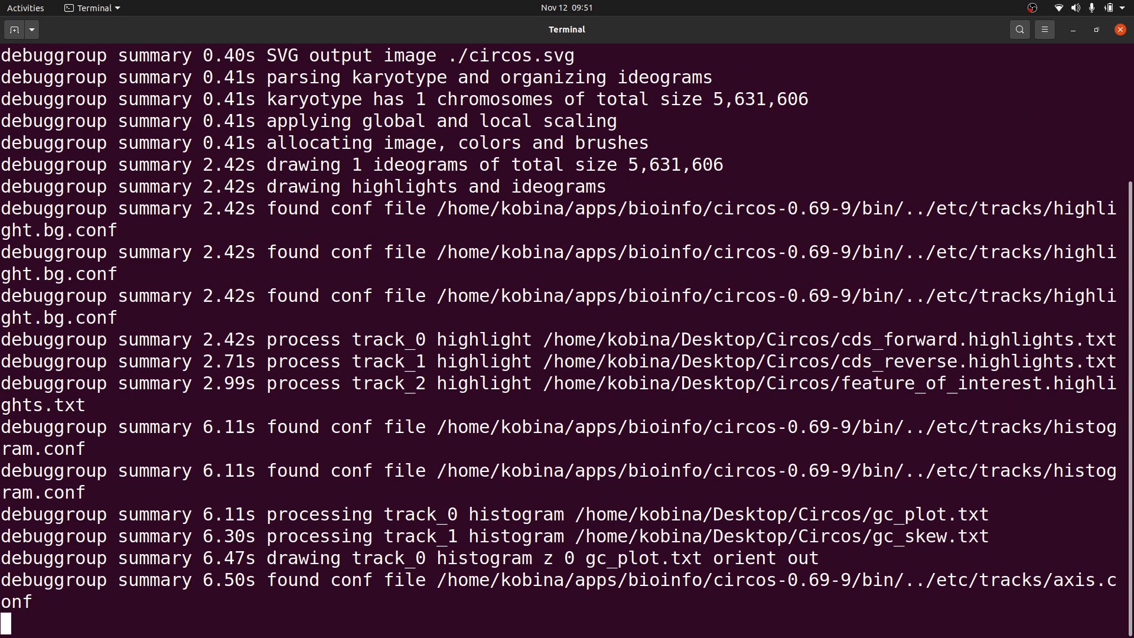
pyautogui.scroll(-3)
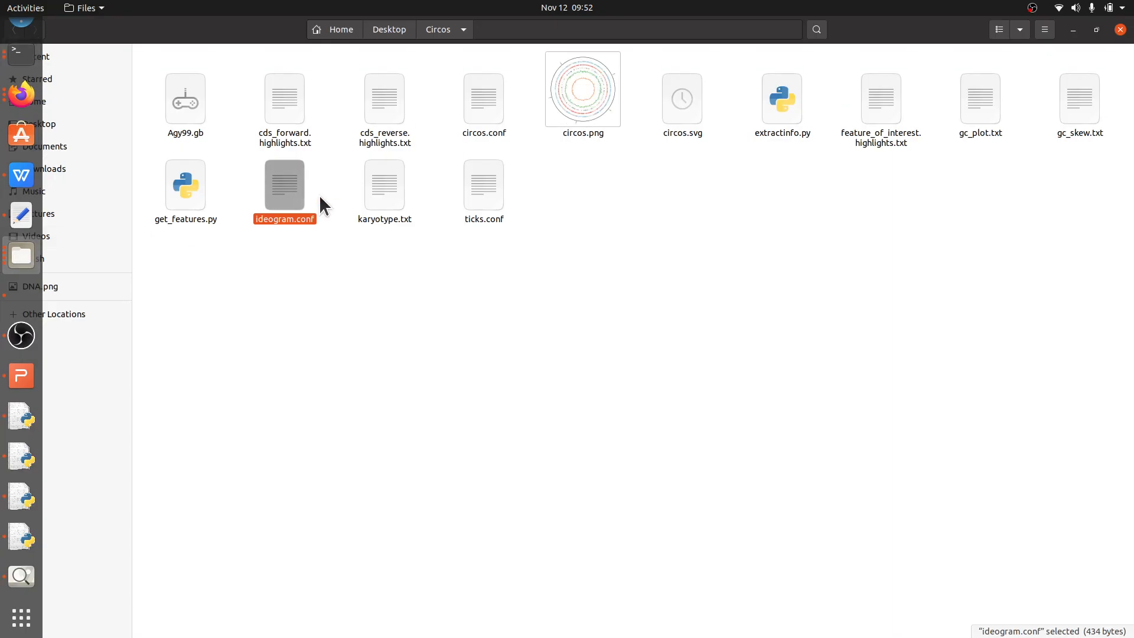
pyautogui.doubleClick(583, 90)
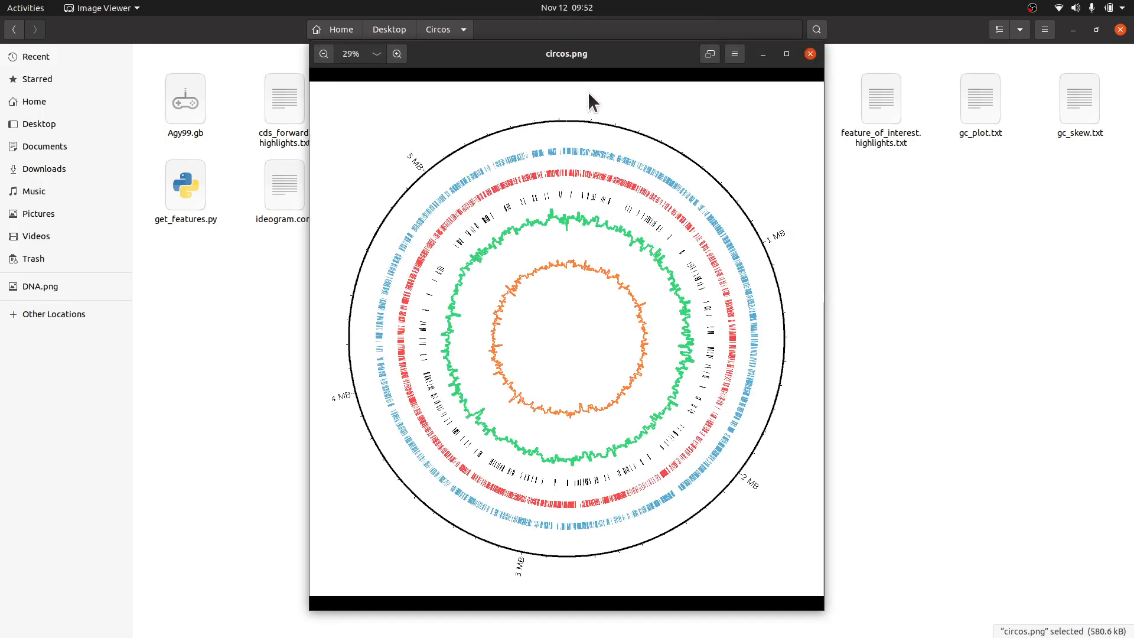
pyautogui.click(785, 54)
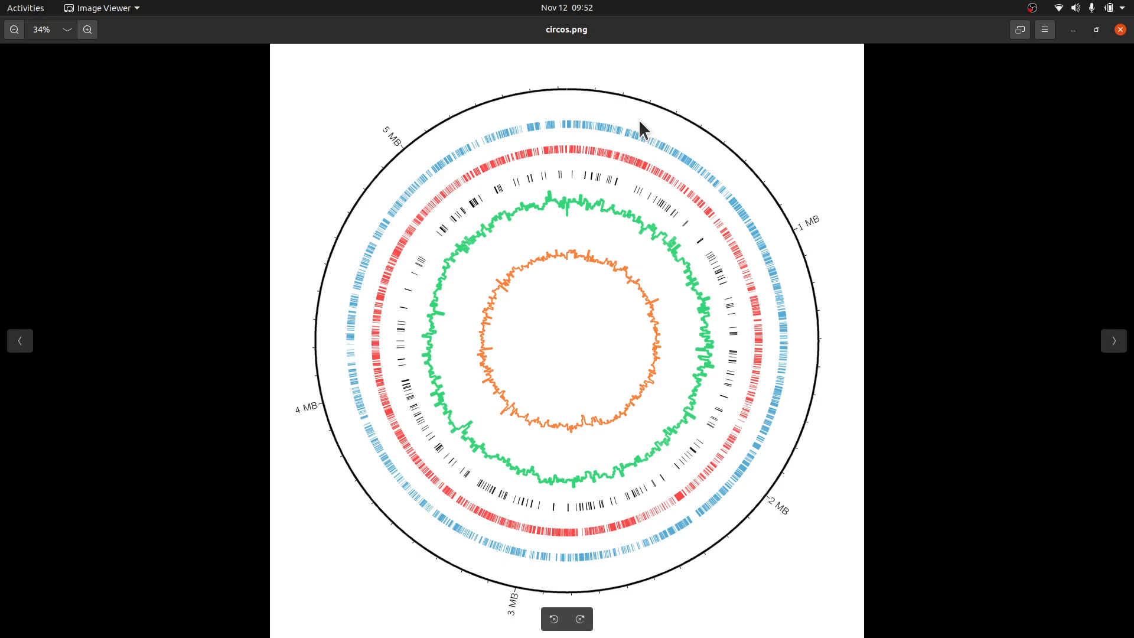
pyautogui.moveTo(955, 384)
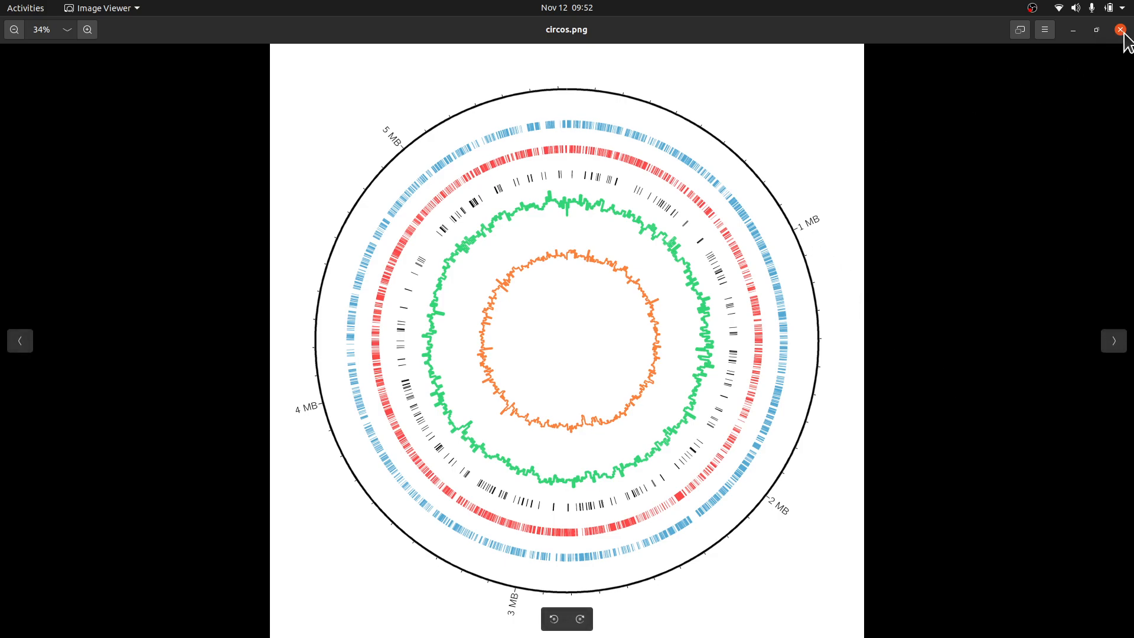
pyautogui.click(1122, 29)
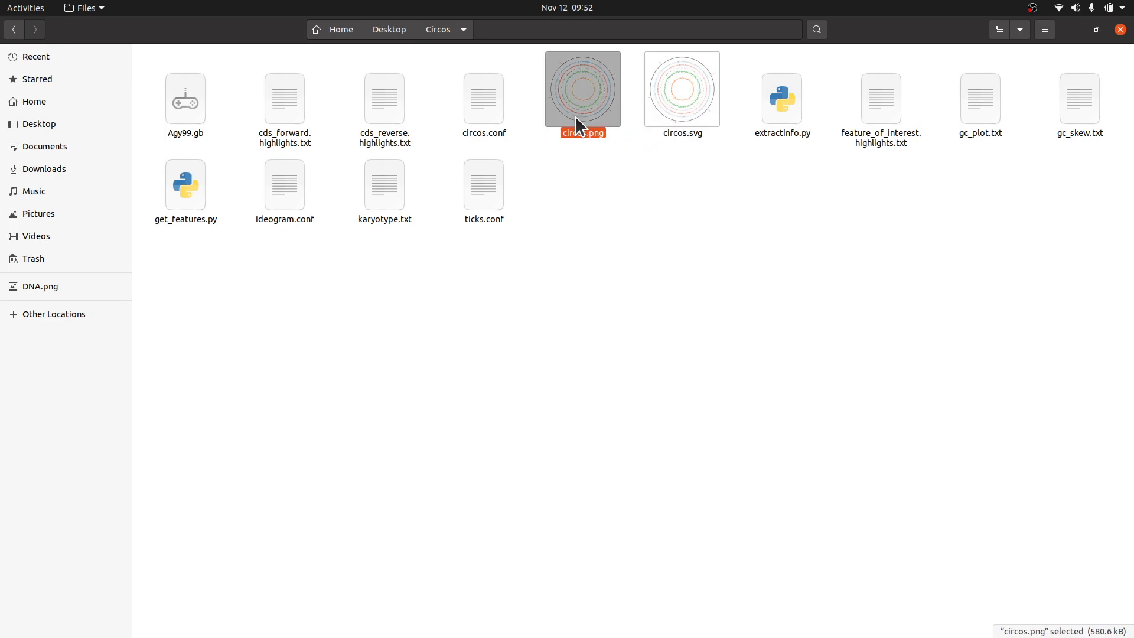
# Step: Open circos.svg with Inkscape through Open With Other Application
pyautogui.click(681, 89)
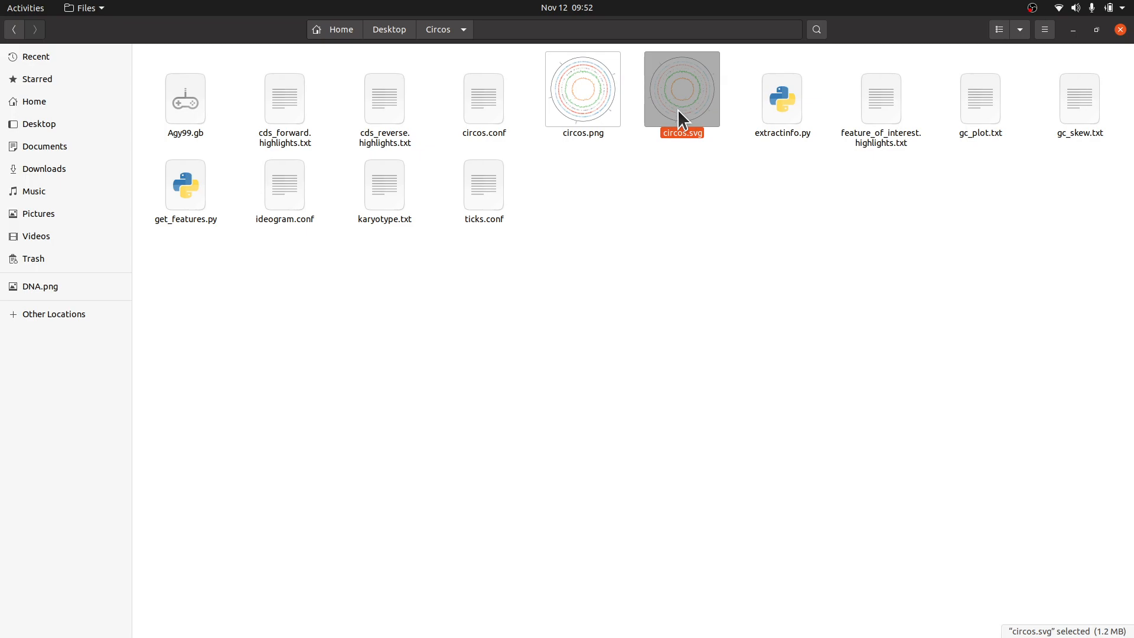
pyautogui.rightClick(682, 89)
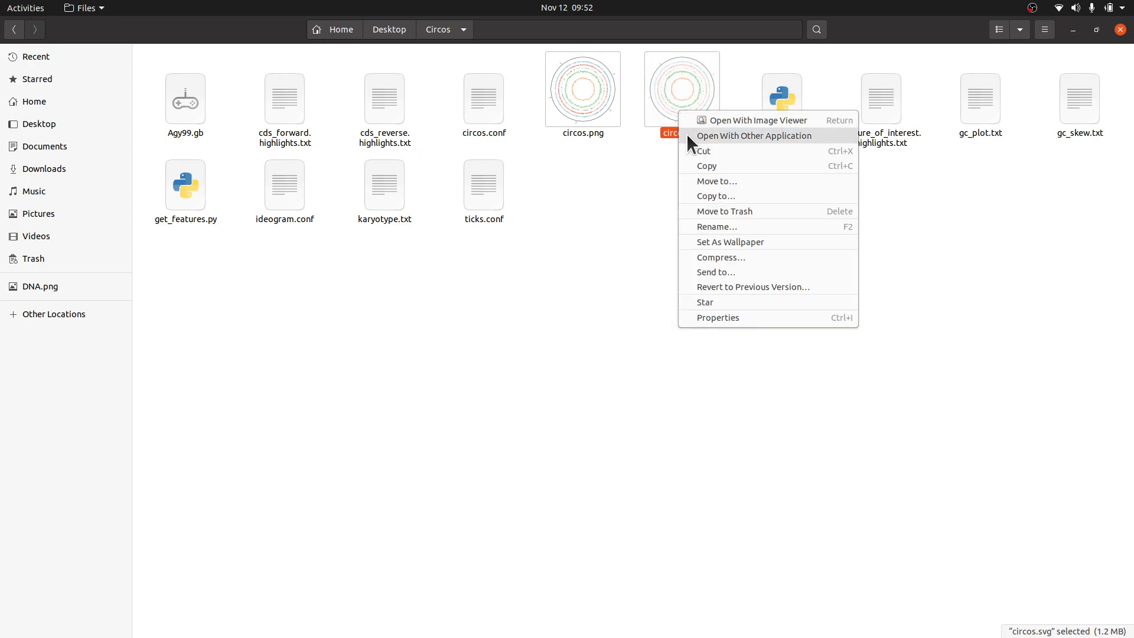
pyautogui.click(754, 136)
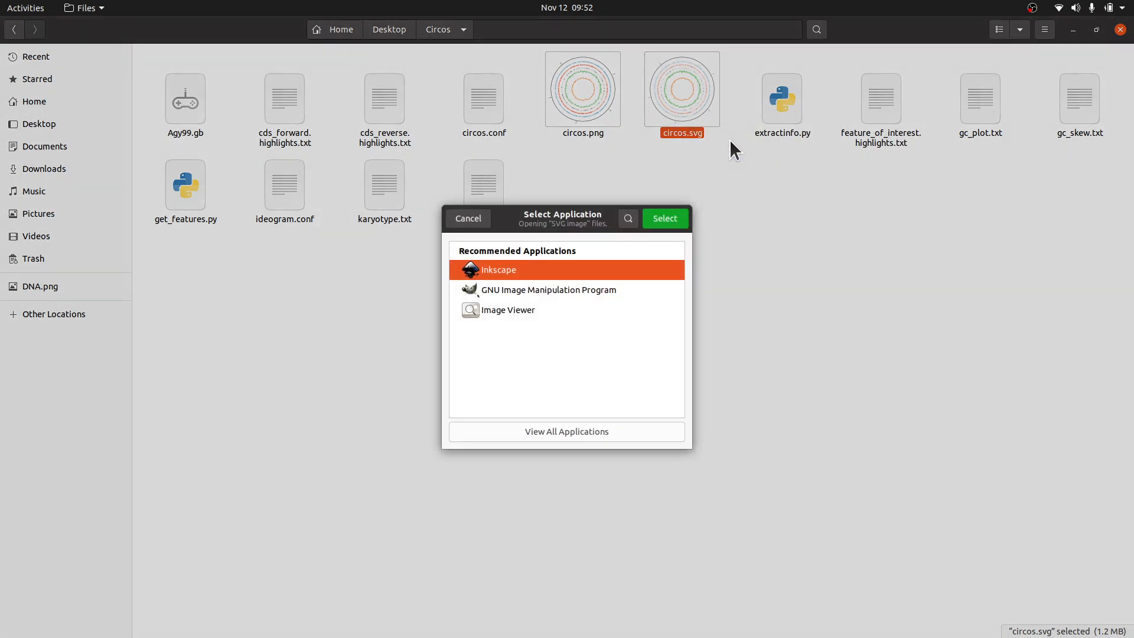
pyautogui.click(663, 219)
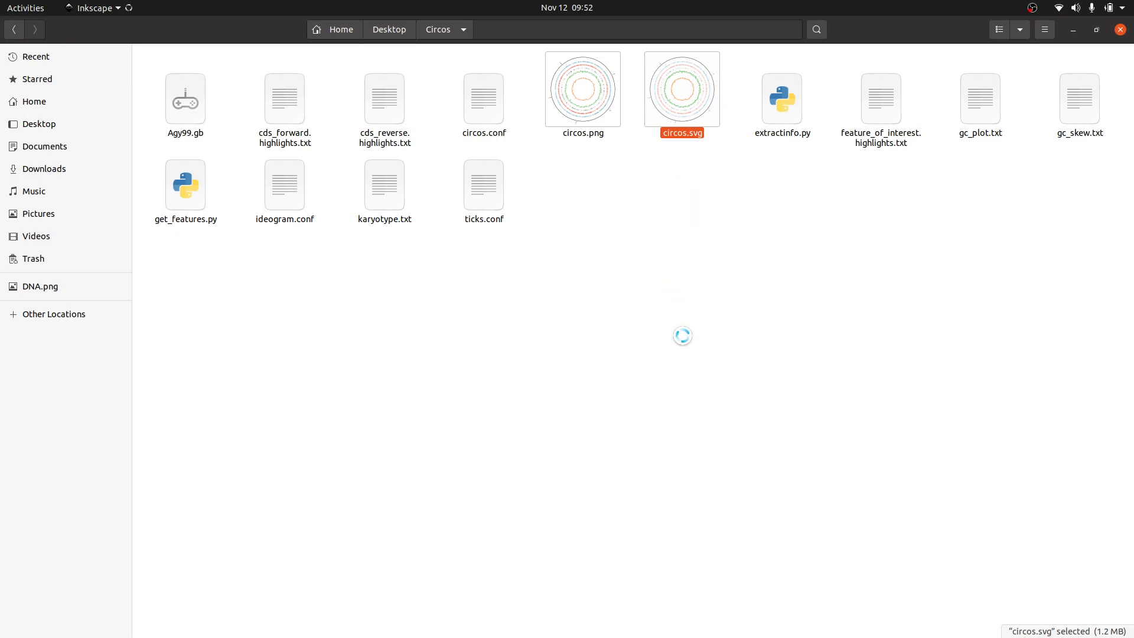
pyautogui.doubleClick(681, 90)
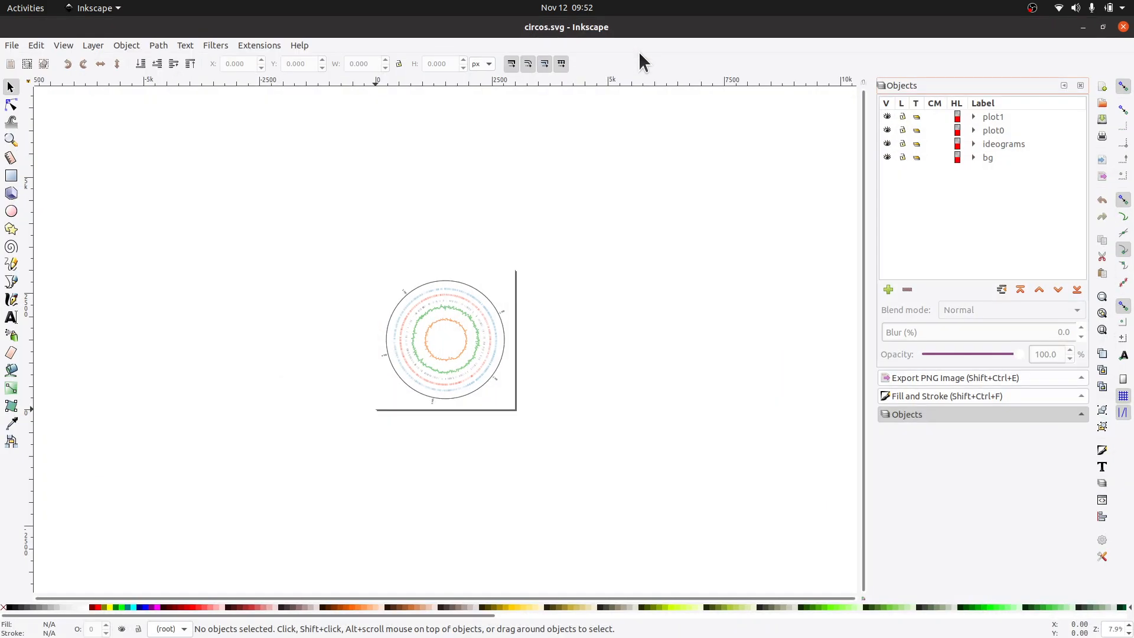
pyautogui.moveTo(485, 365)
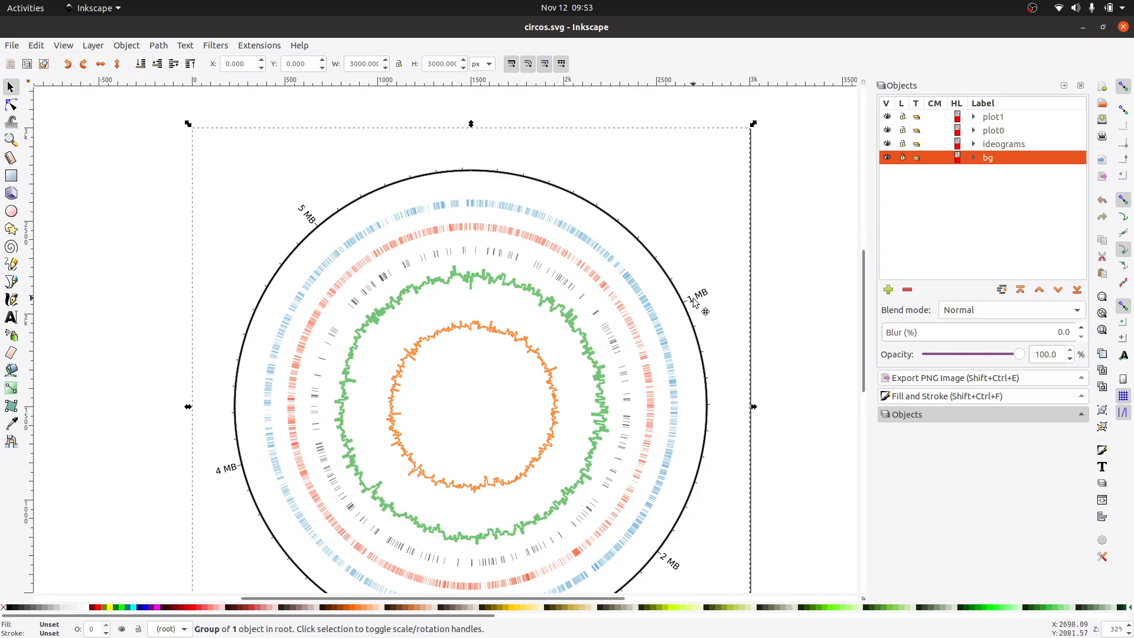
pyautogui.moveTo(271, 186)
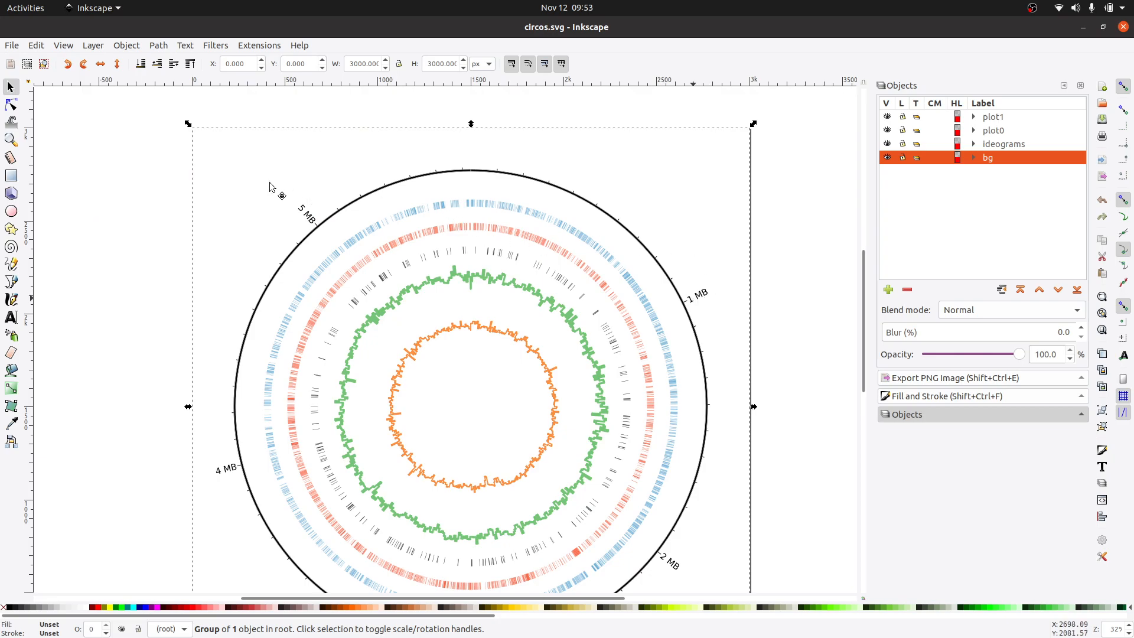
pyautogui.moveTo(571, 376)
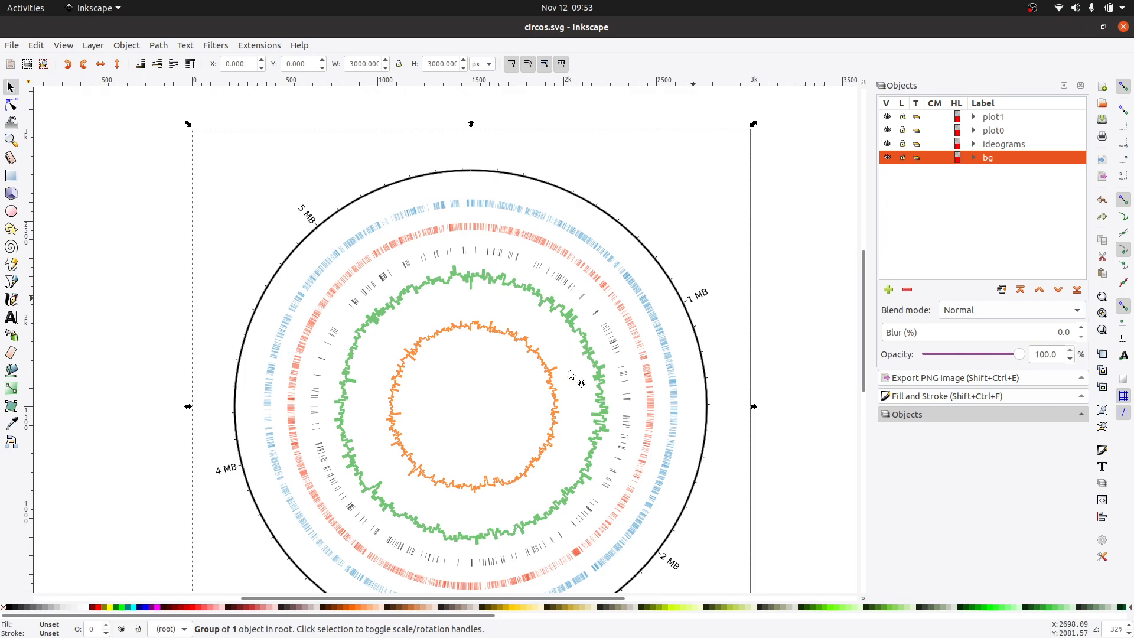
pyautogui.moveTo(10, 334)
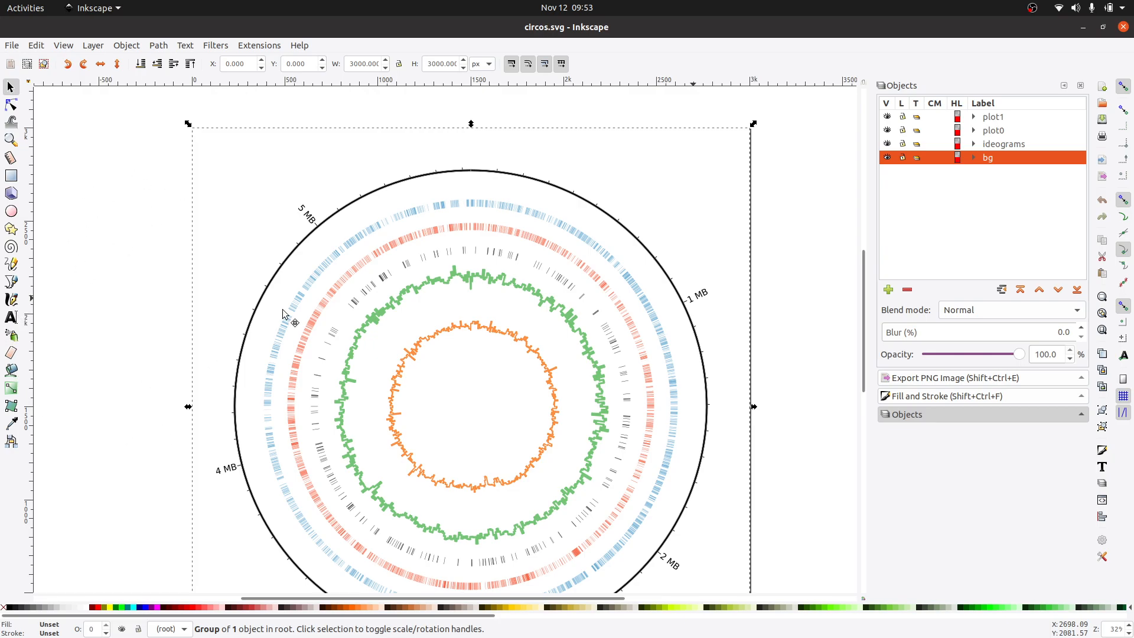
pyautogui.moveTo(1017, 45)
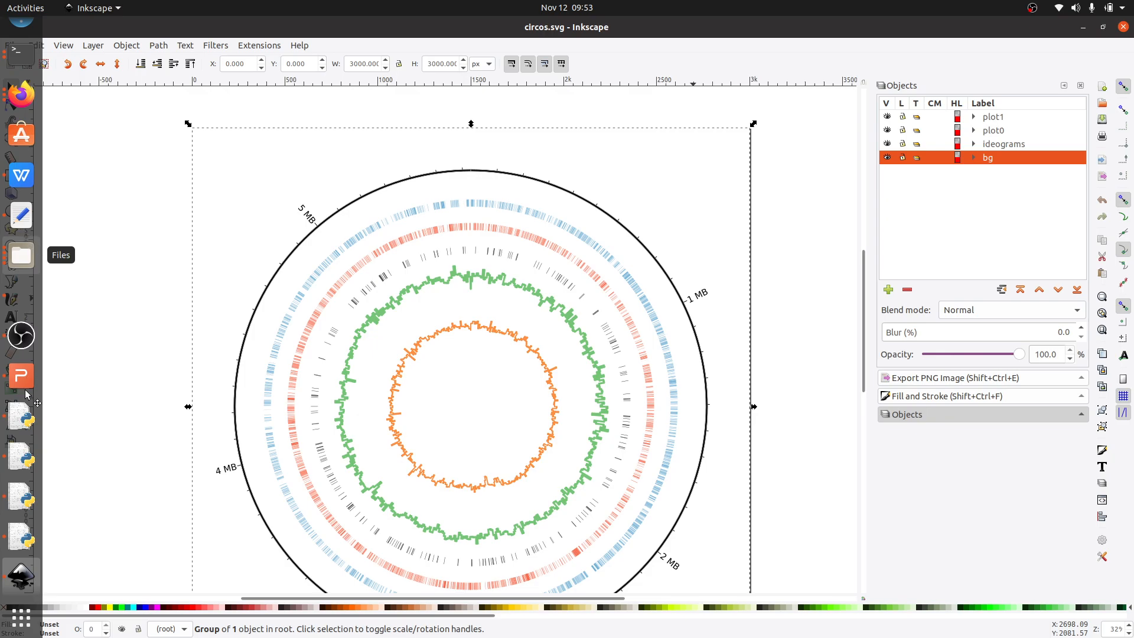
pyautogui.moveTo(541, 158)
pyautogui.write('H')
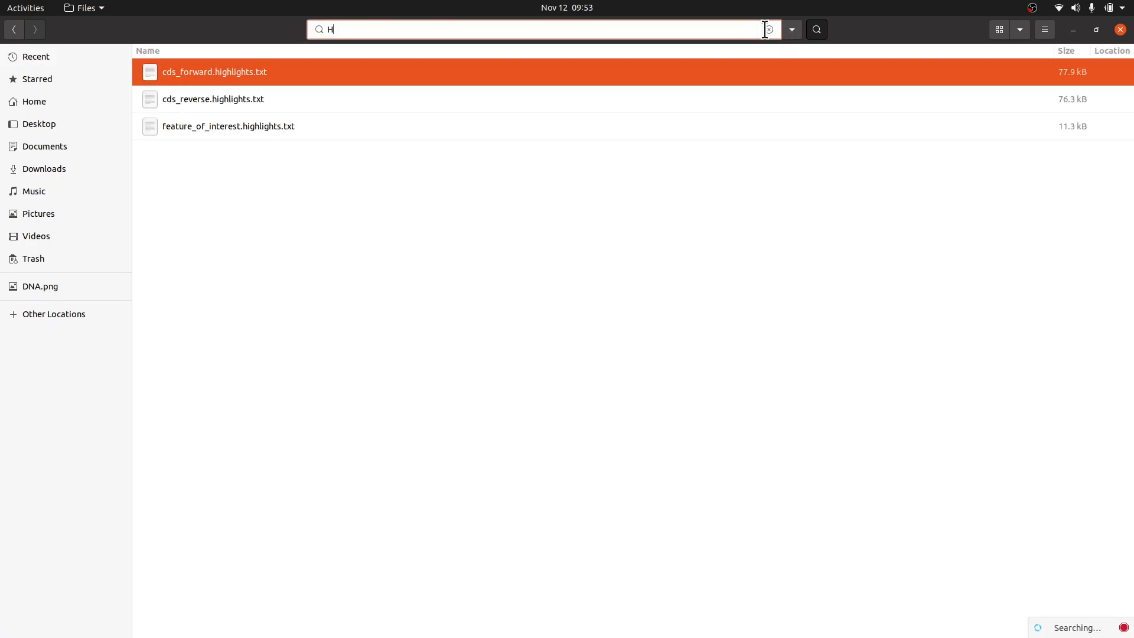
# Step: Clear the file search, preview circos.png in Image Viewer, then close it
pyautogui.press('Escape')
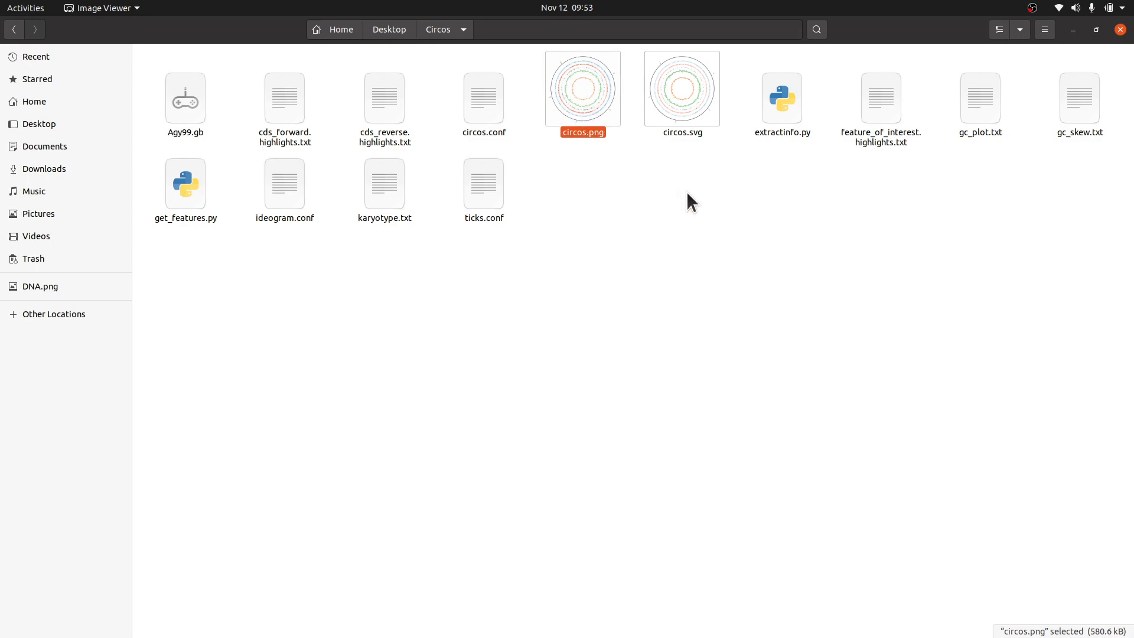
pyautogui.doubleClick(582, 89)
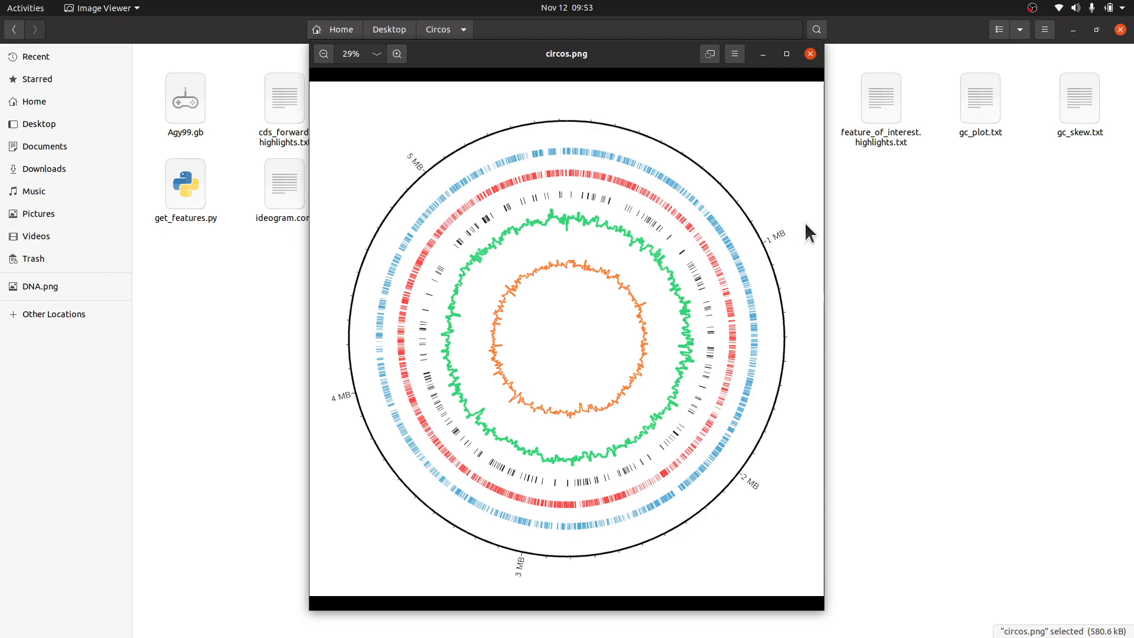
pyautogui.moveTo(918, 202)
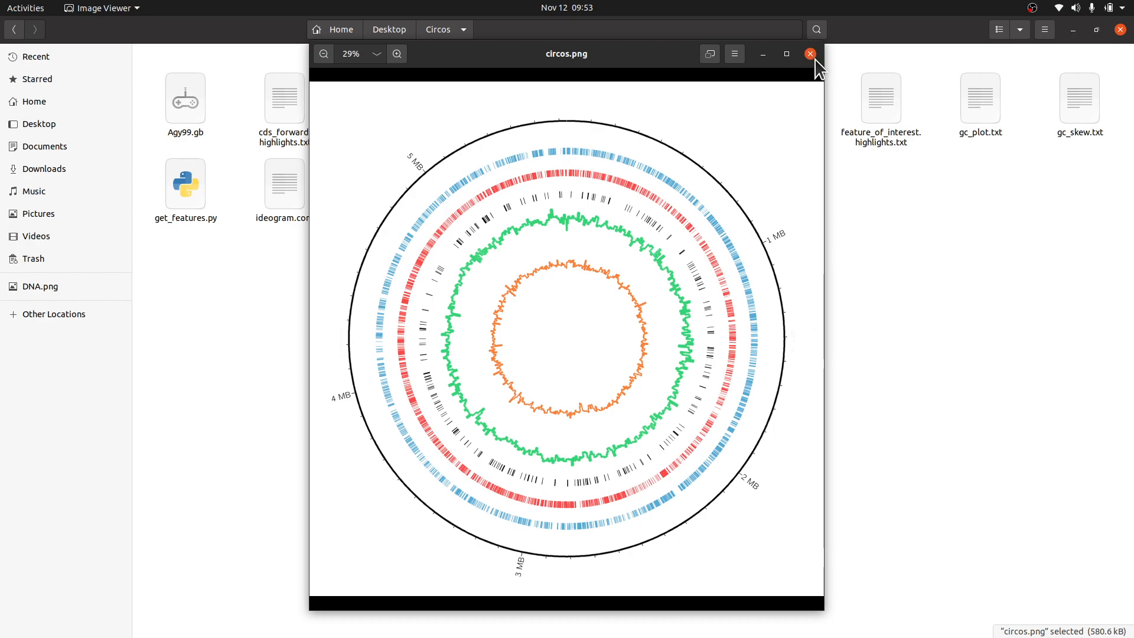
pyautogui.click(809, 54)
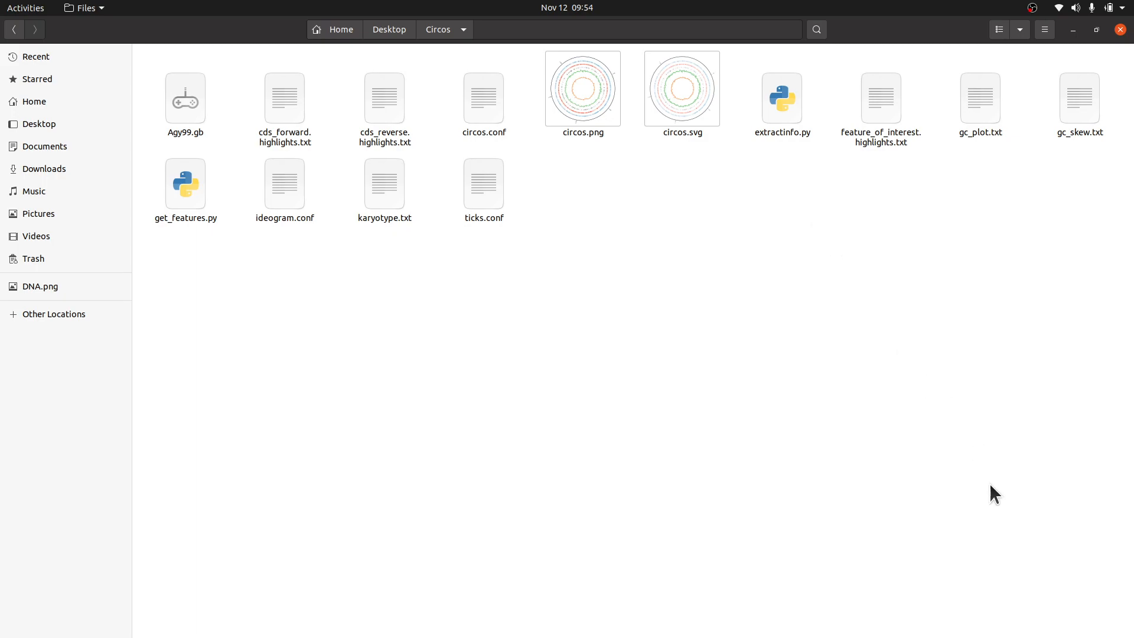
pyautogui.moveTo(1127, 622)
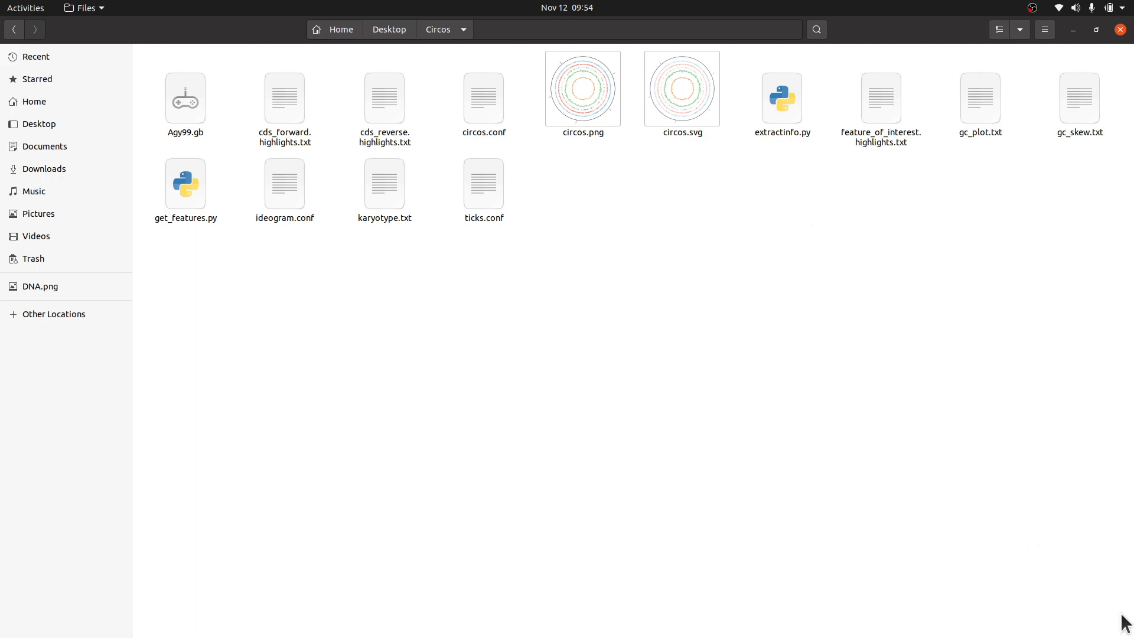